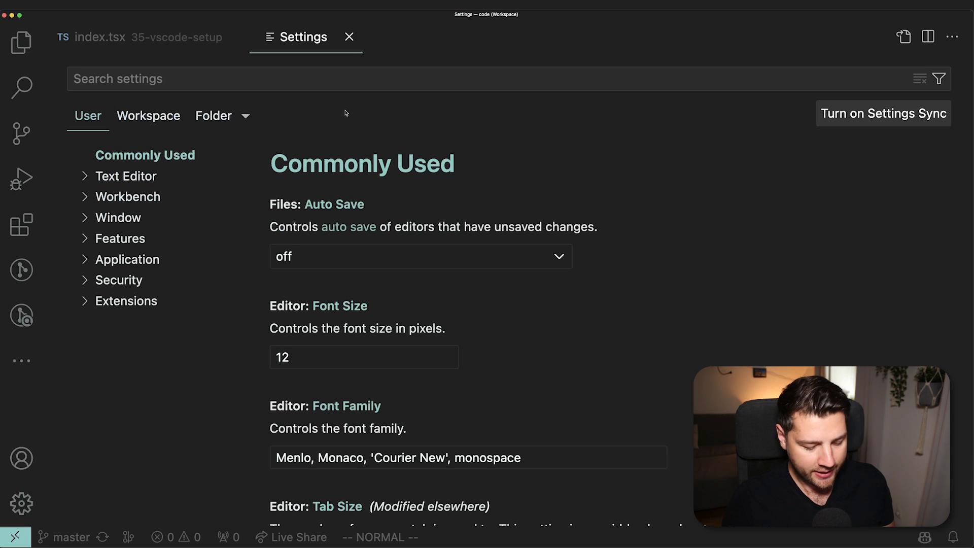
Filter settings to 'theme' and open the Material Theme extension details with the sidebar hidden
text(theme)
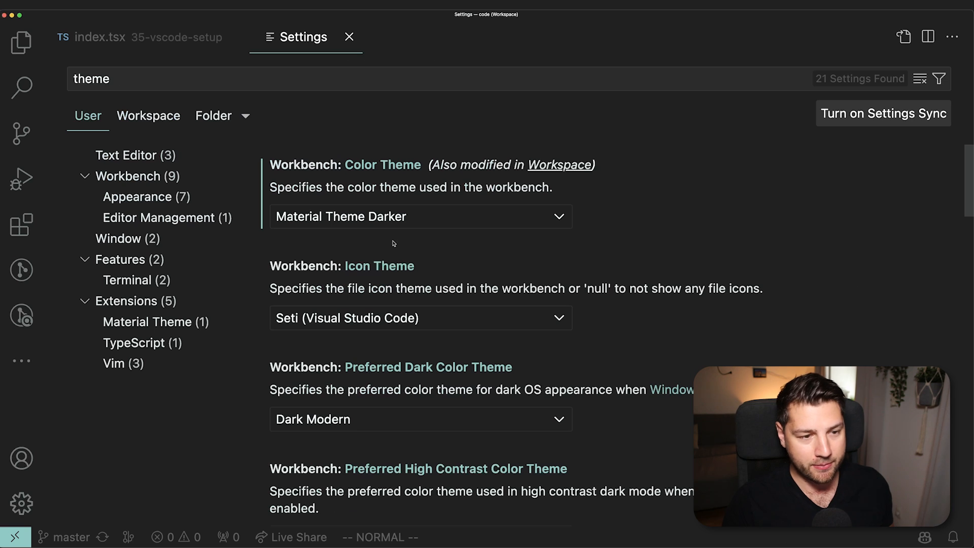
mouse_move(540, 204)
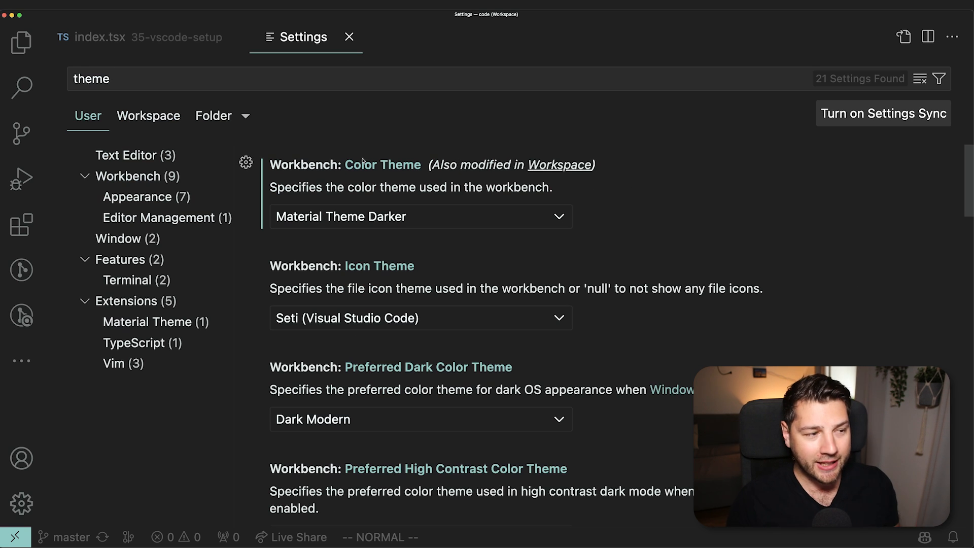
click(22, 225)
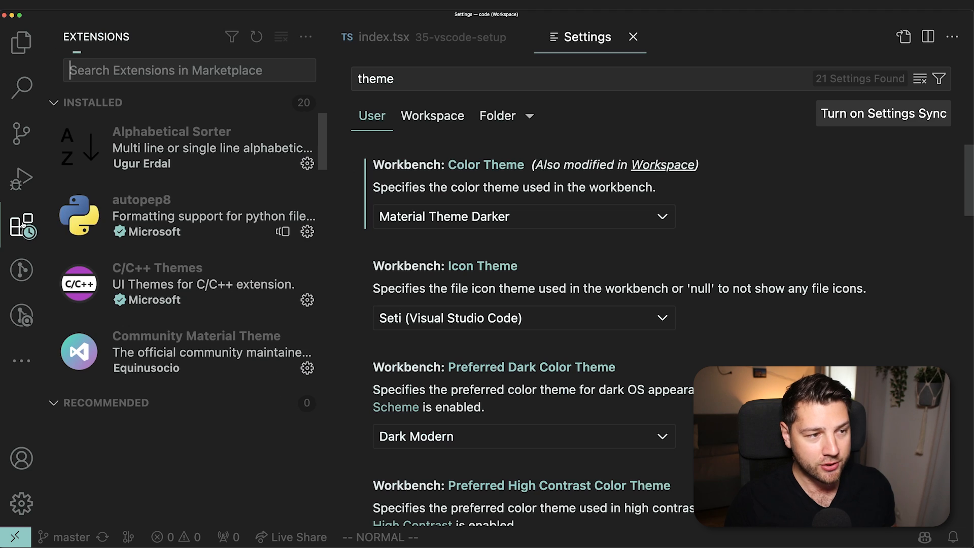
scroll(down, 3)
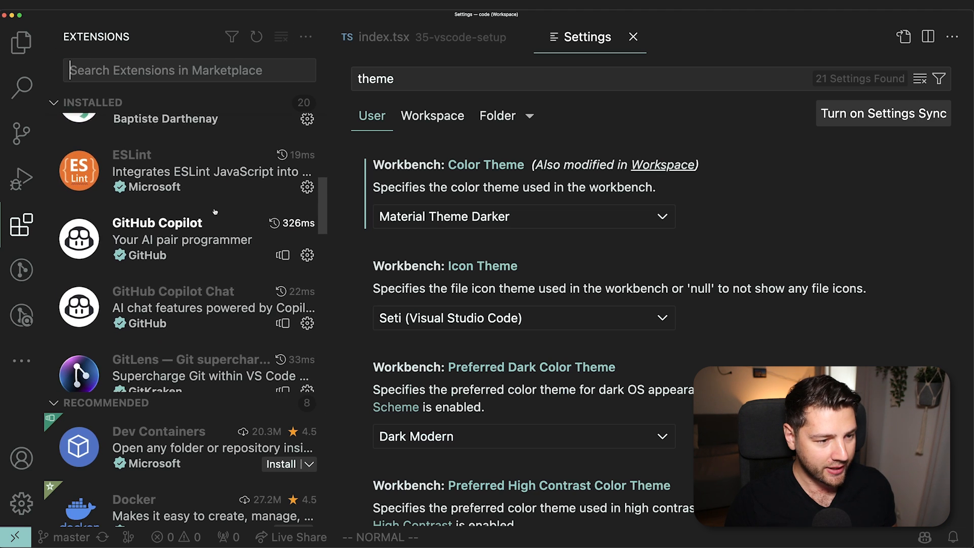
scroll(down, 3)
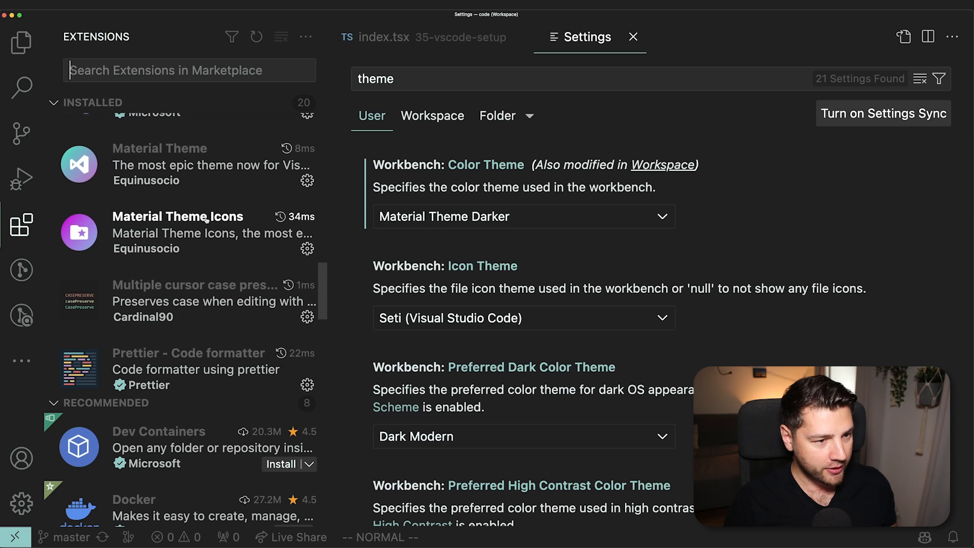
click(158, 148)
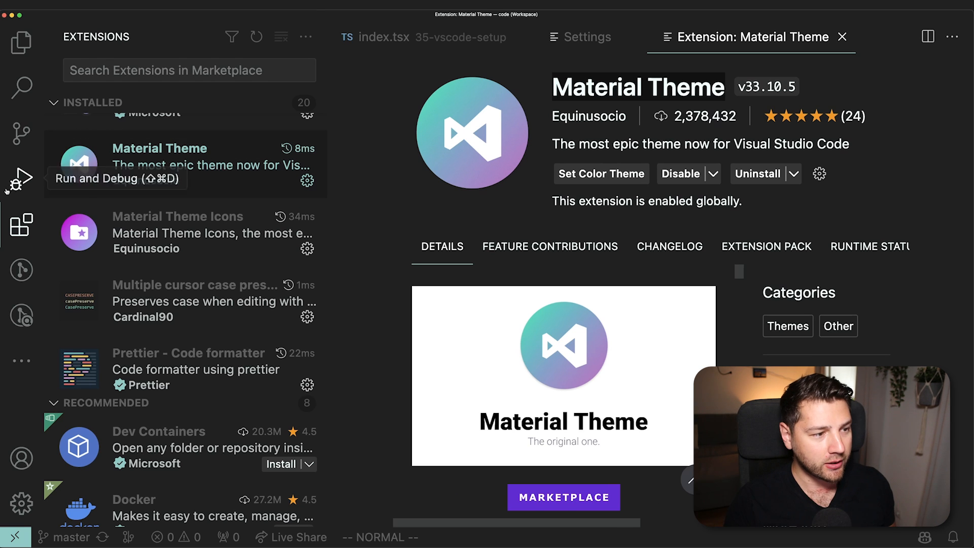
click(20, 224)
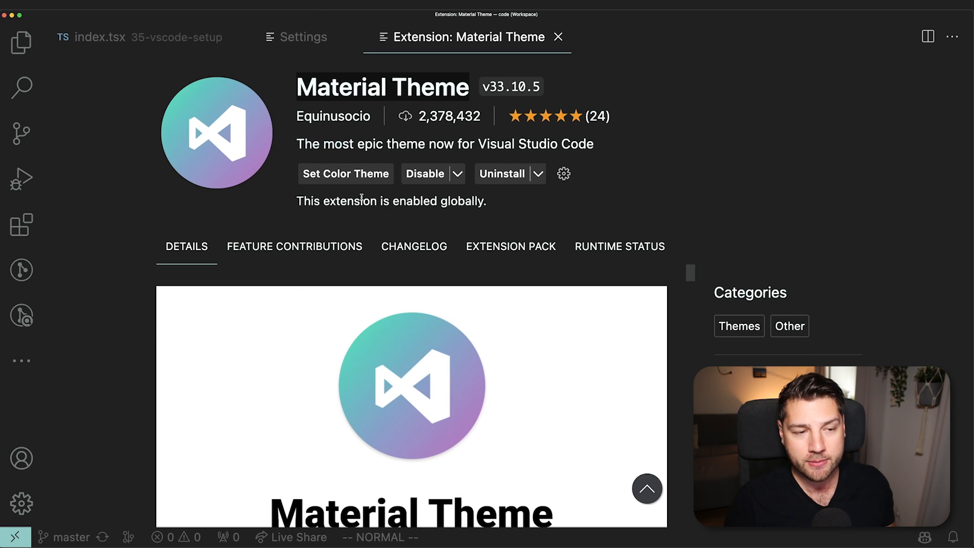
click(345, 173)
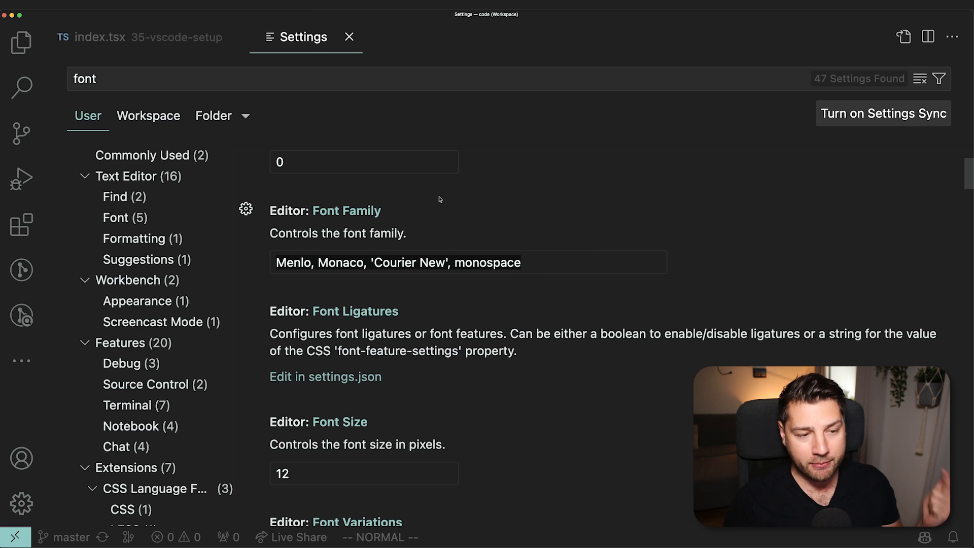
mouse_move(536, 213)
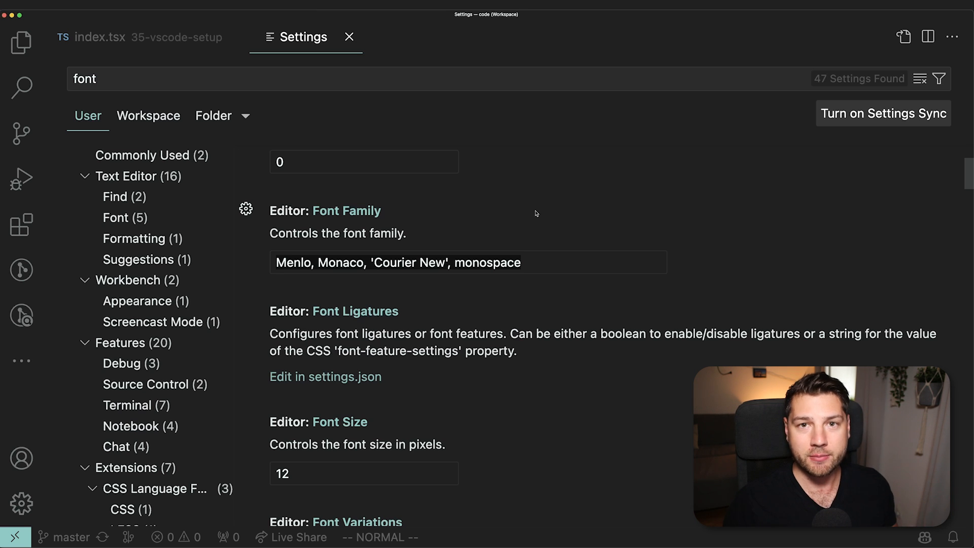
After reviewing the Menlo font family and size 12 settings, return to index.tsx
click(348, 37)
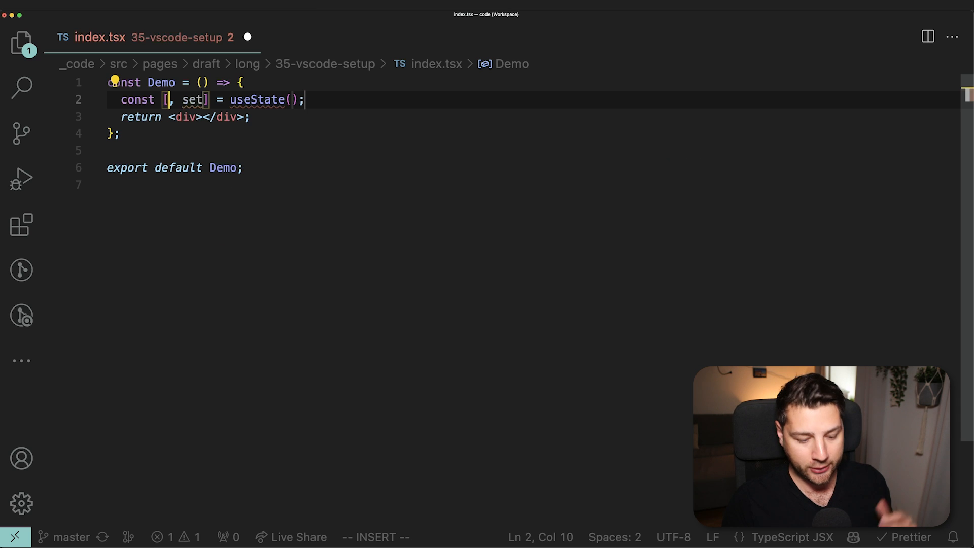
Add a test state via useState and a useEffect calling setTest('test')
text(teset)
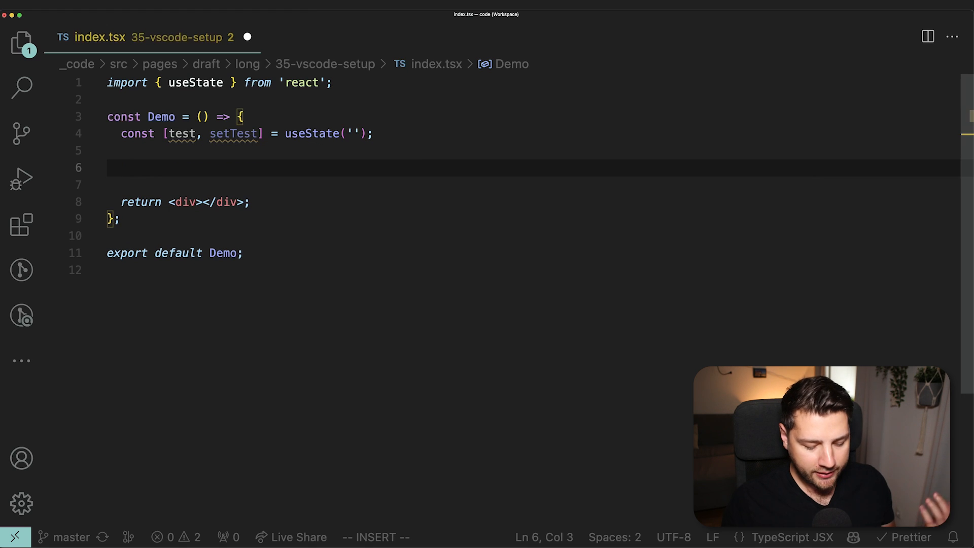
text(useEffect(() => {)
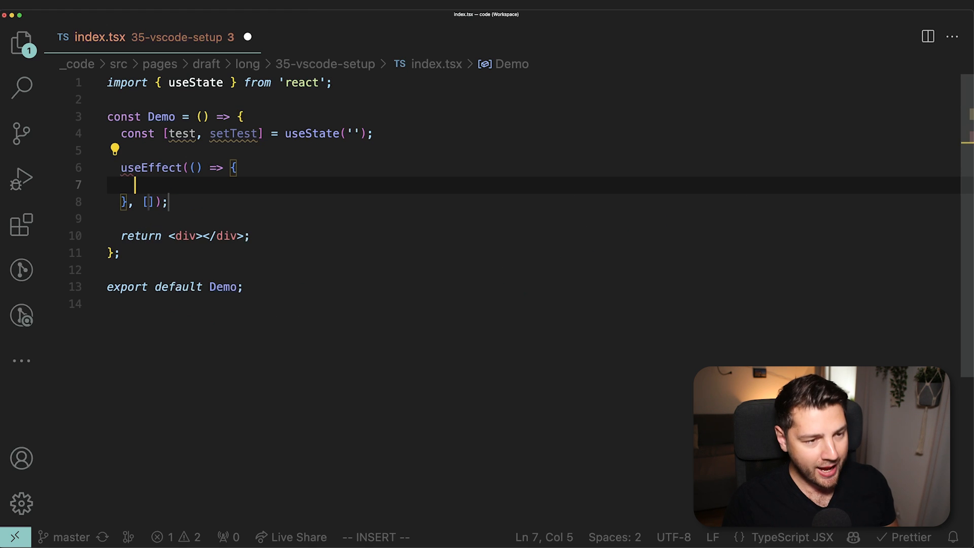
text(setTest('test');)
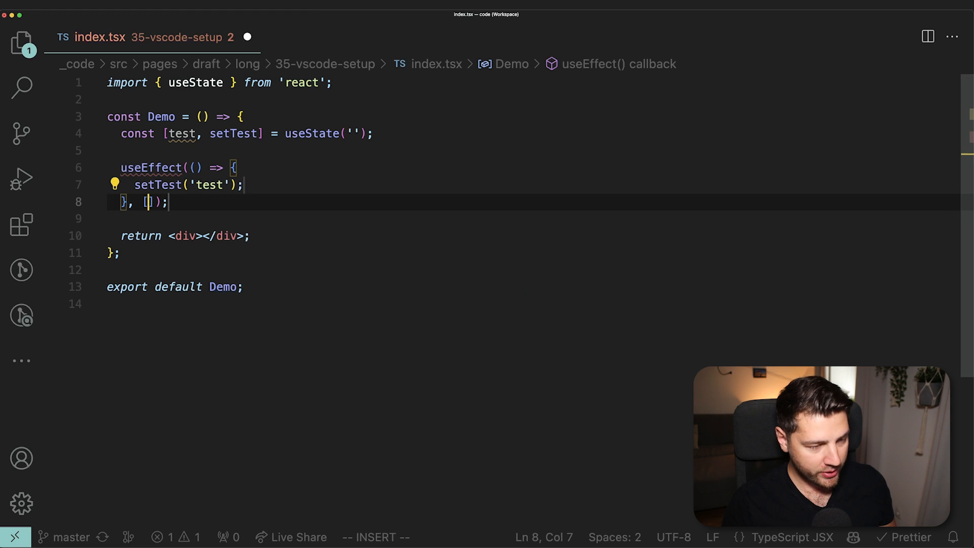
Add empty useCallback and useMemo hooks, then select the component body
text(test, setTest)
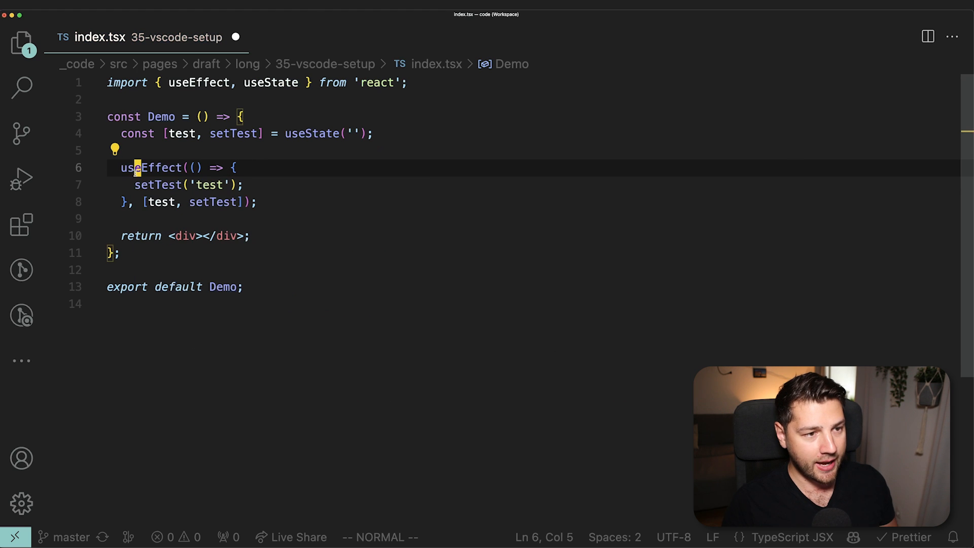
mouse_move(341, 185)
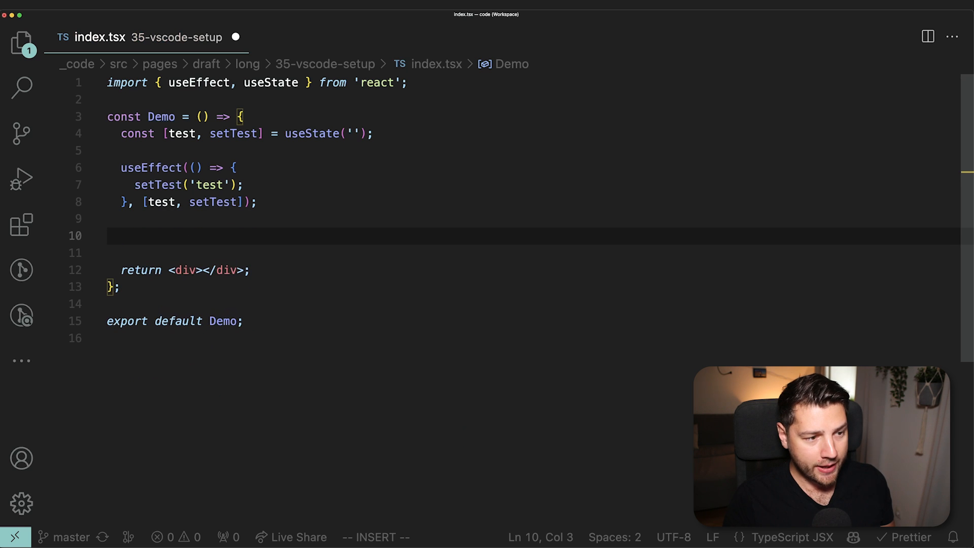
text(useCallback(() => {)
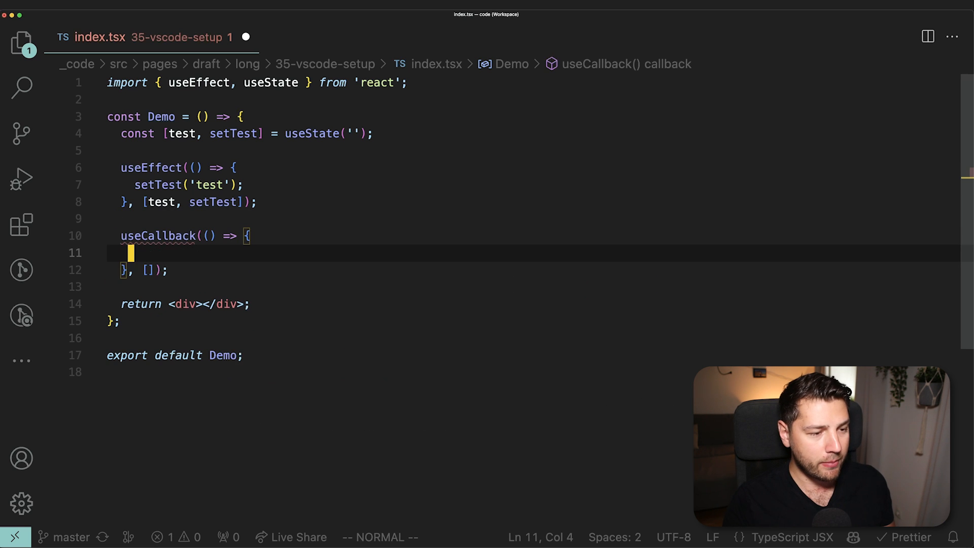
text(um)
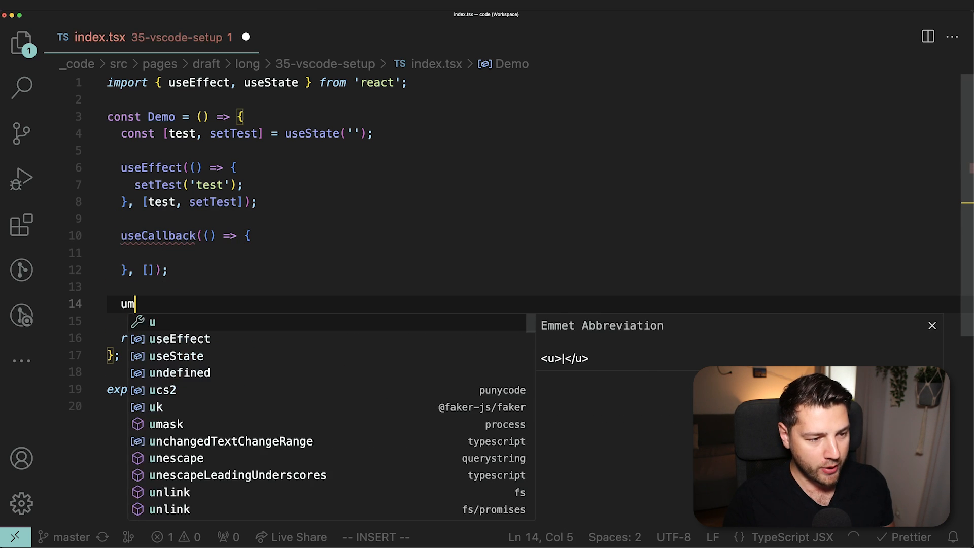
text(useMemo(() => {)
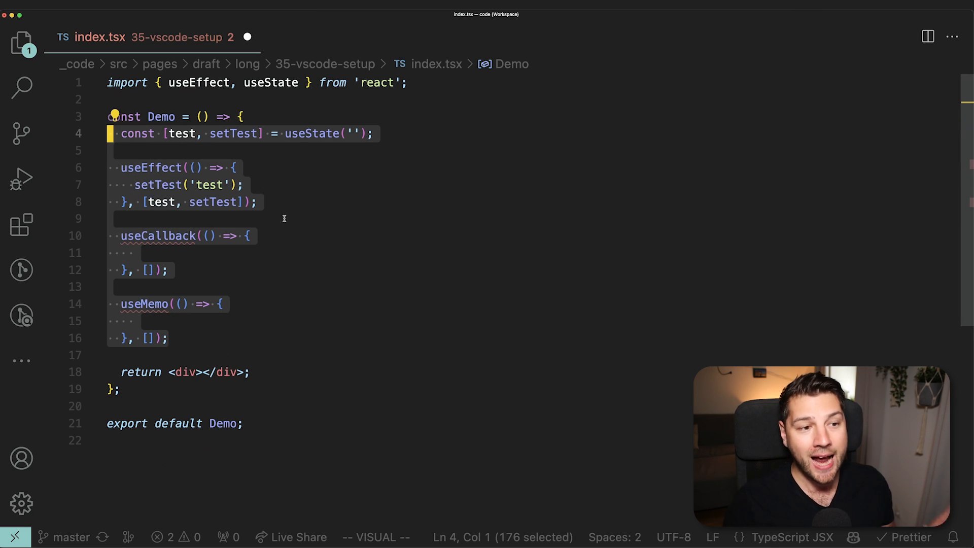
mouse_move(325, 208)
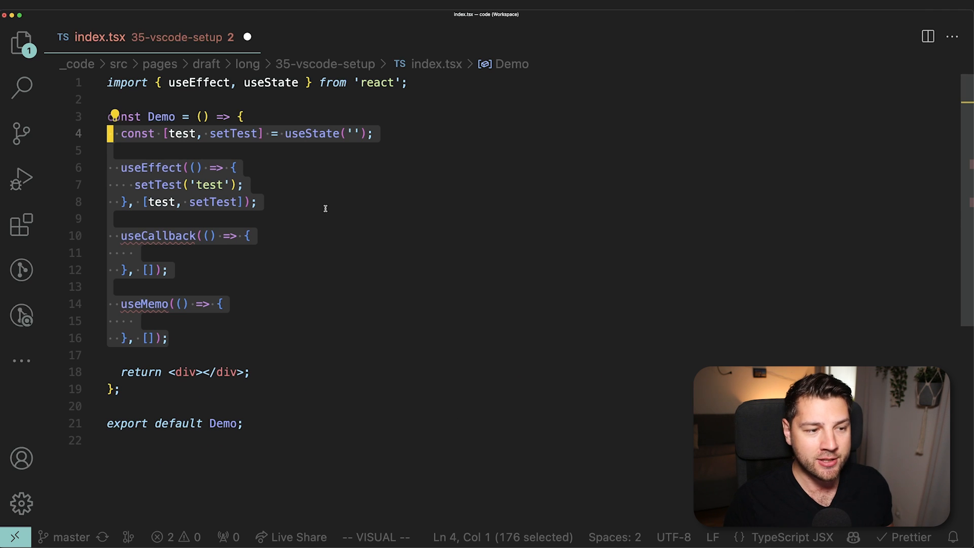
click(259, 202)
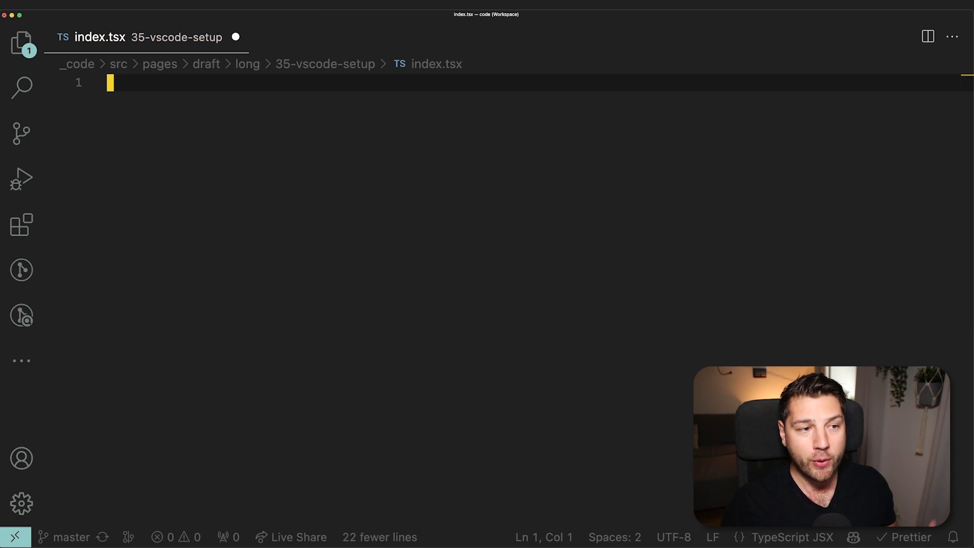
In the emptied index.tsx, expand the rjsfc React Function Component snippet
key(i)
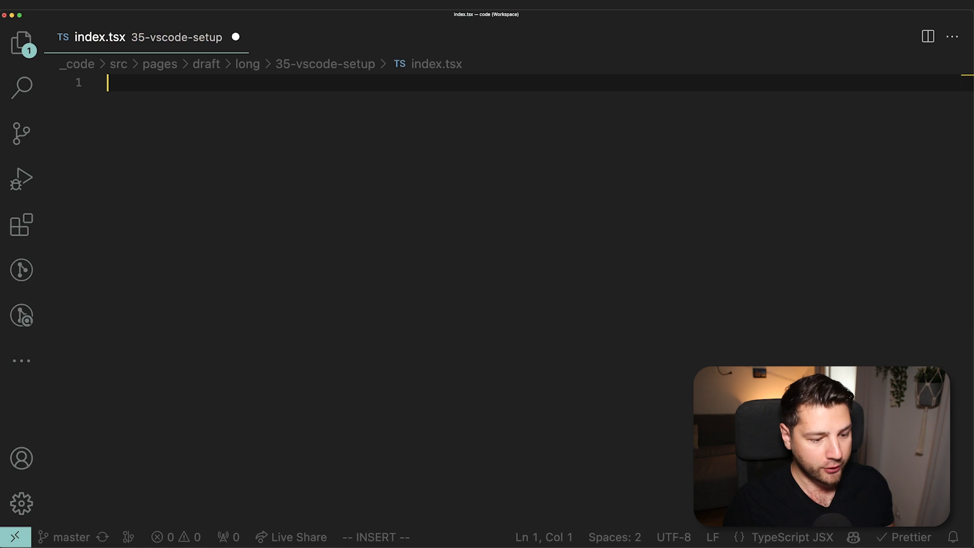
text(rjs)
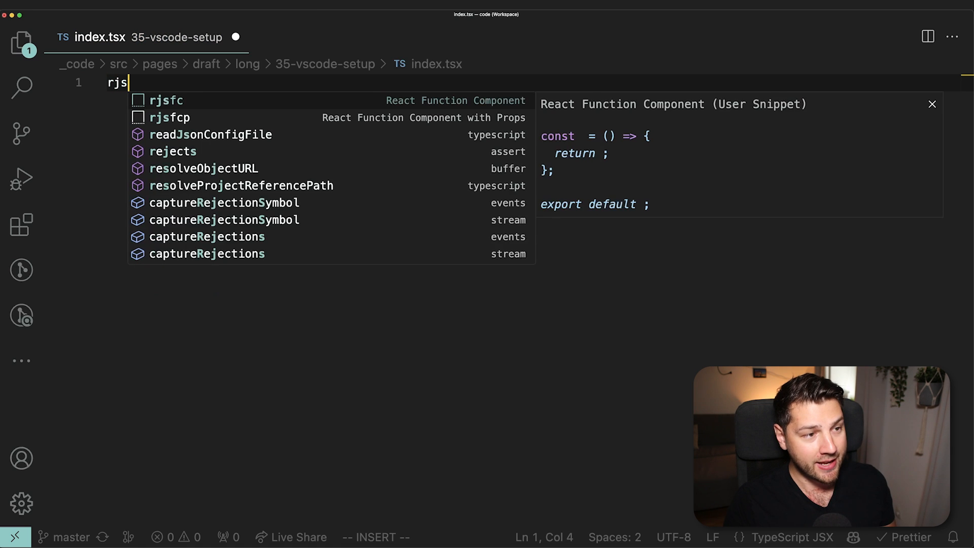
text(fc)
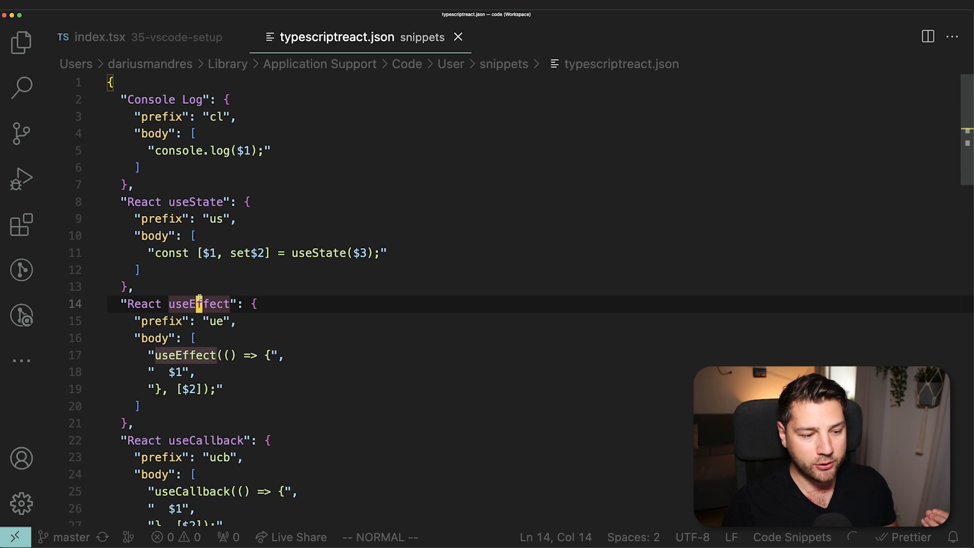
Browse the custom snippets in typescriptreact.json, dismissing the props snippet selection
scroll(down, 3)
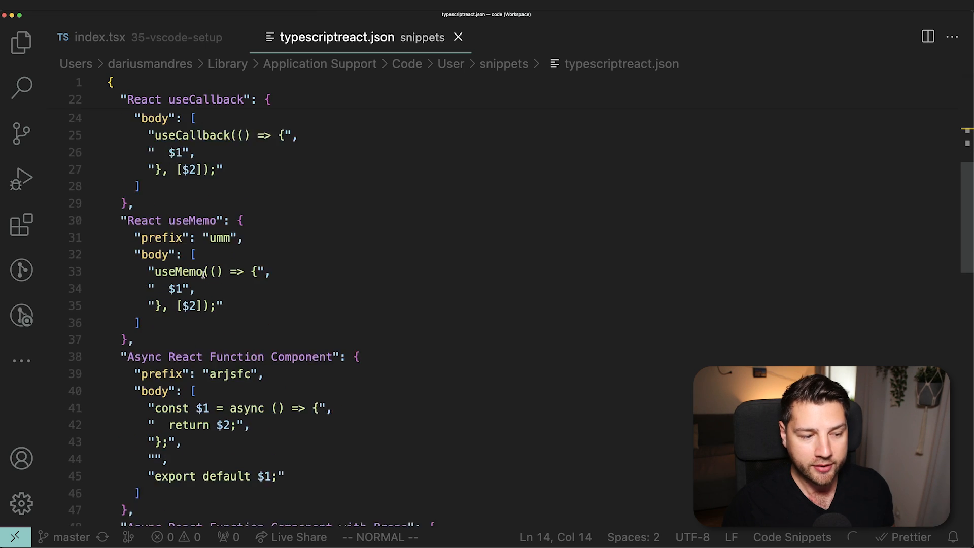
scroll(down, 3)
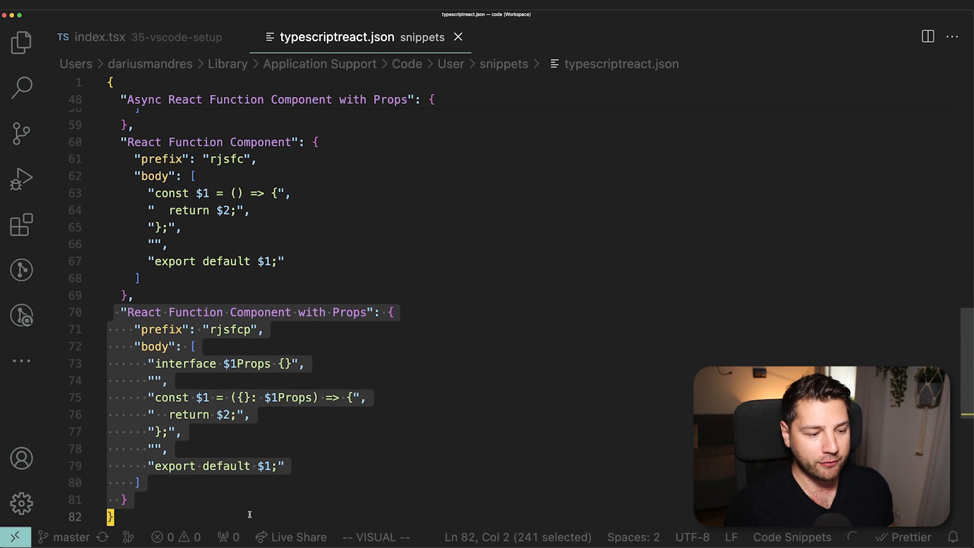
key(Escape)
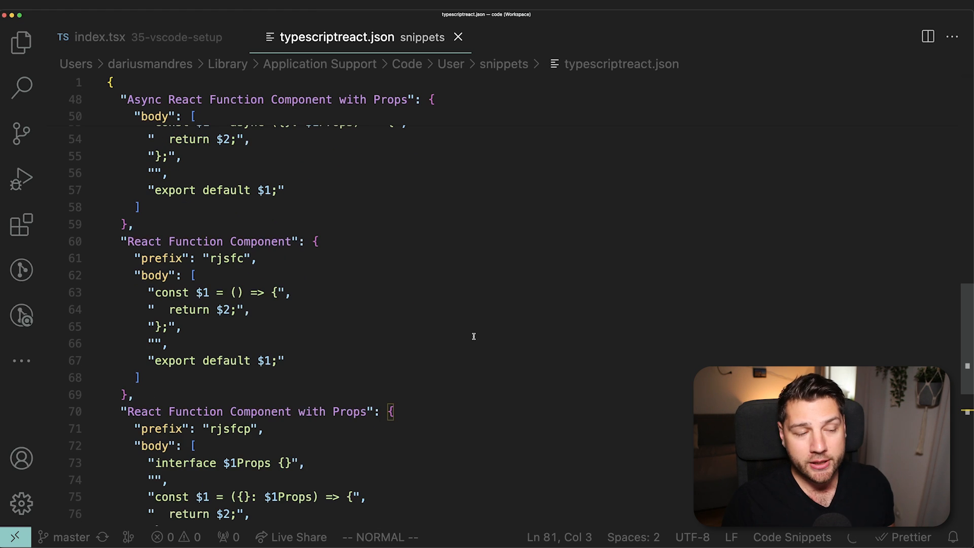
scroll(up, 3)
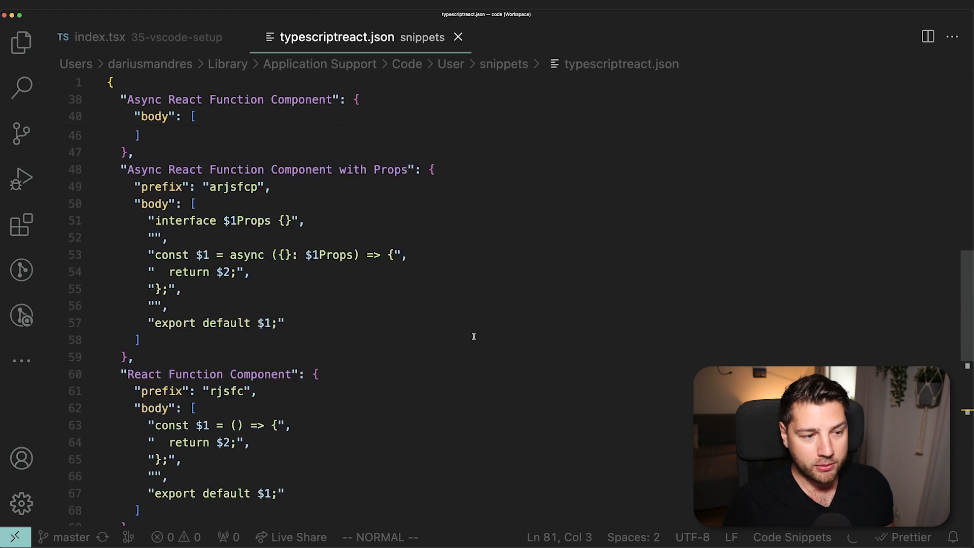
scroll(up, 3)
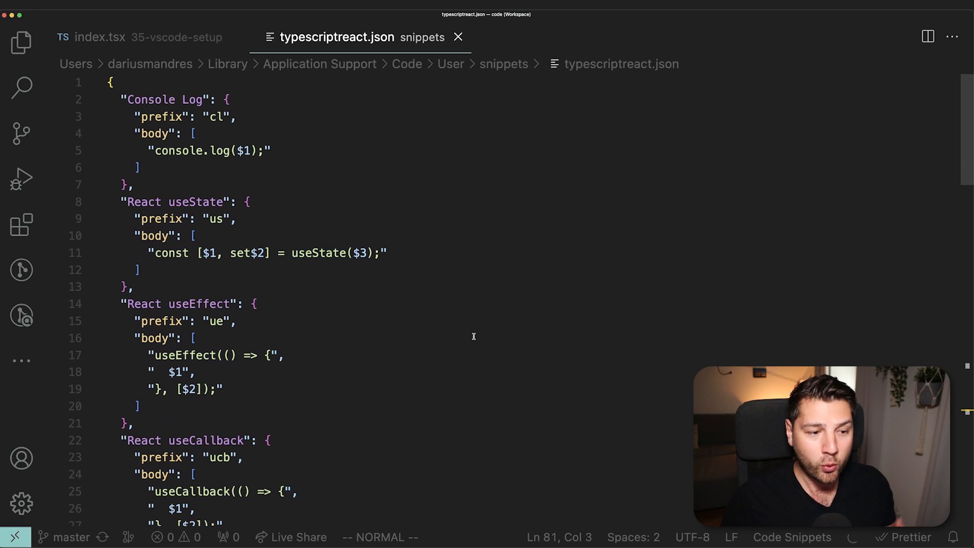
scroll(down, 3)
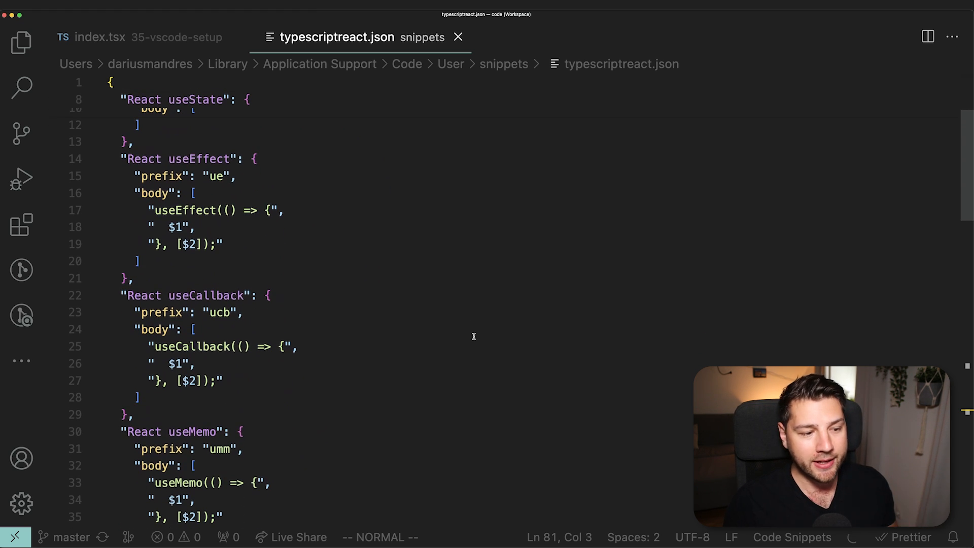
scroll(down, 3)
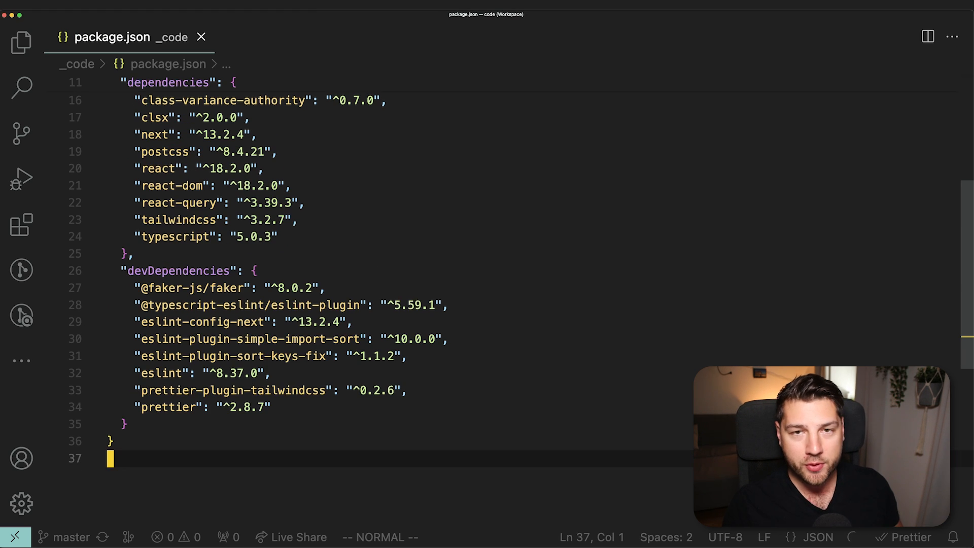
mouse_move(513, 446)
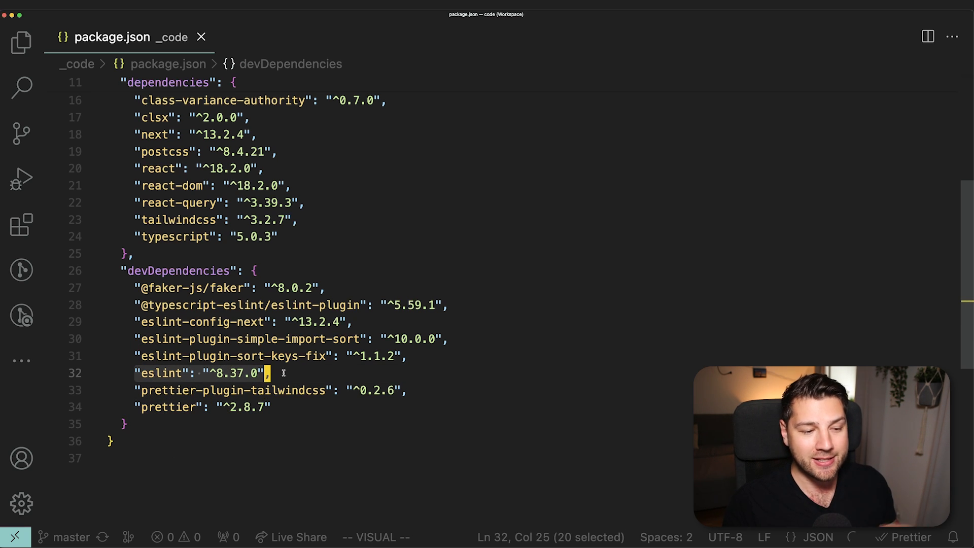
key(Escape)
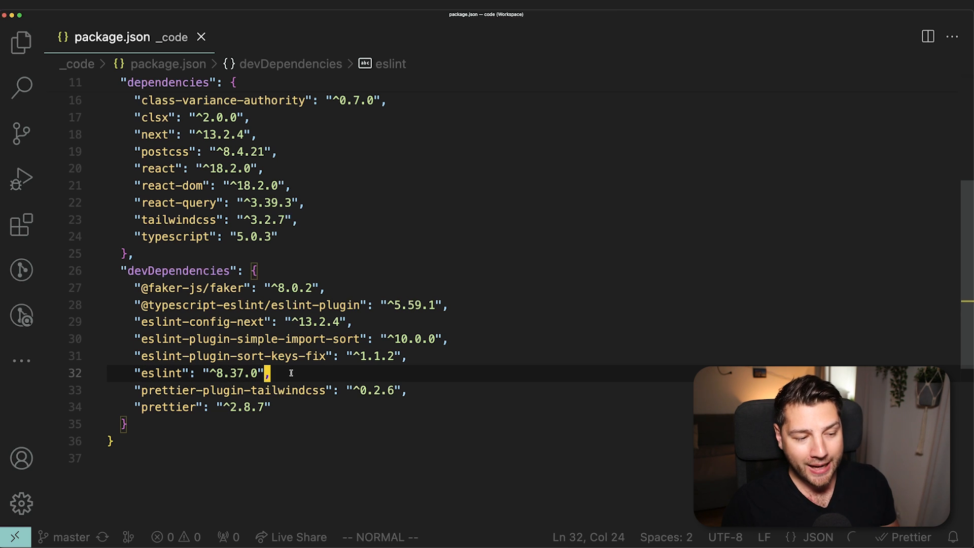
mouse_move(161, 372)
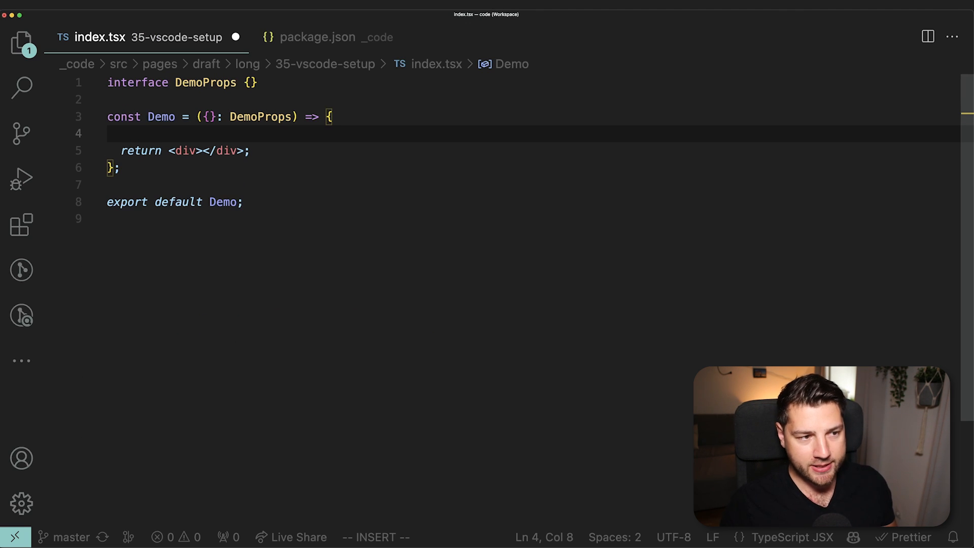
Add testObject (name 'test', age 12) in Demo, select it, then open .prettierrc.js
text(const testObject = {)
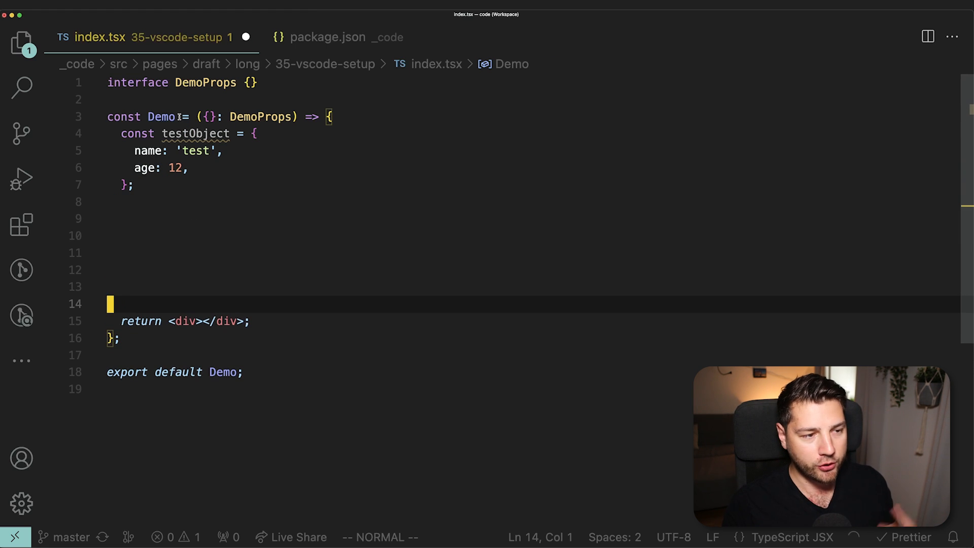
text(onabort)
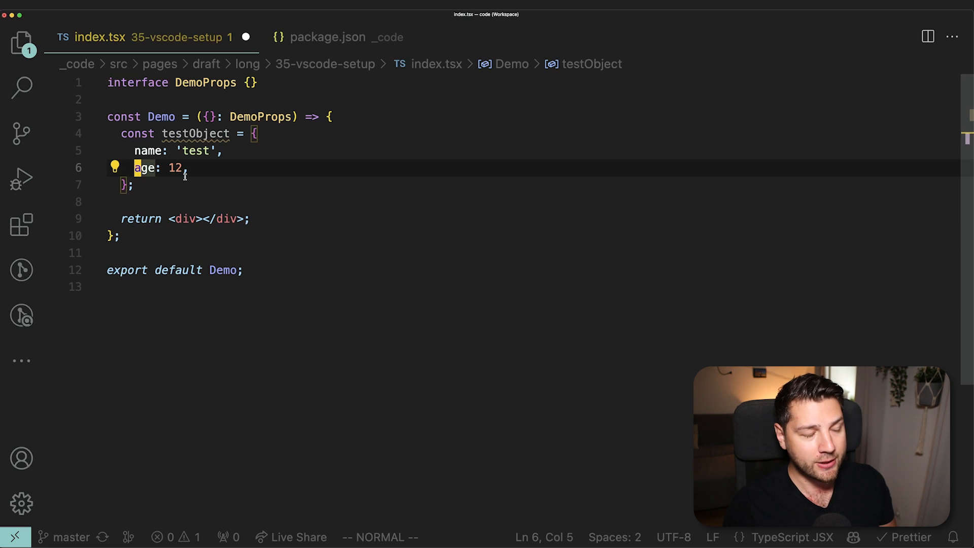
key(V)
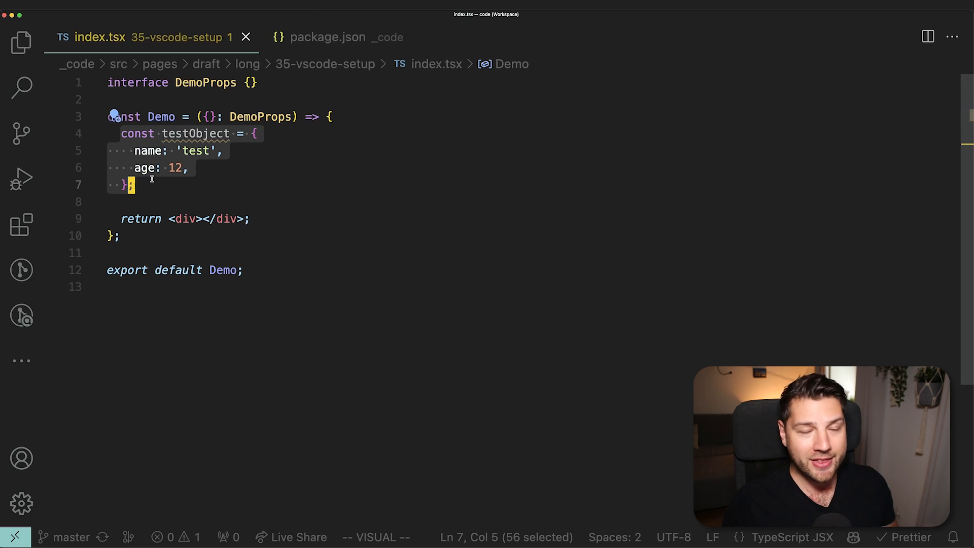
click(324, 37)
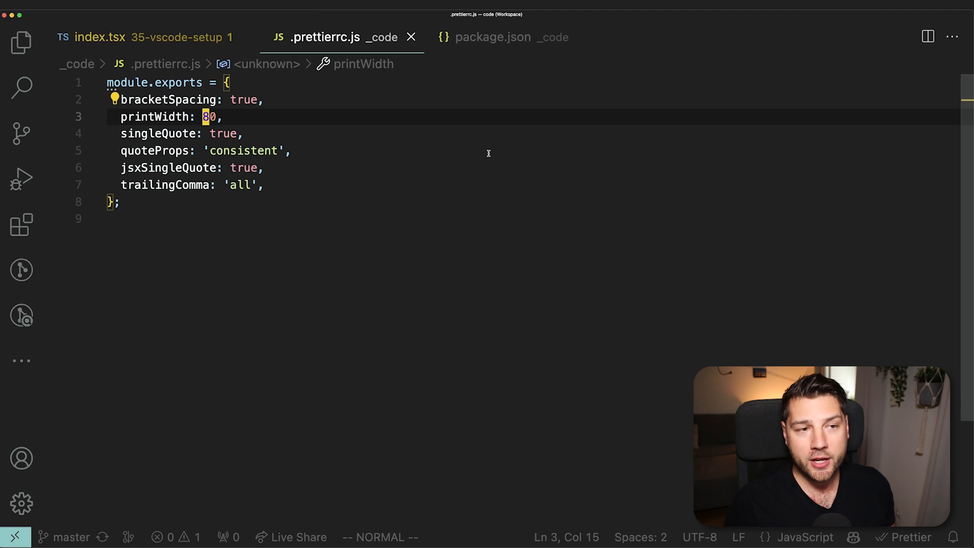
mouse_move(297, 42)
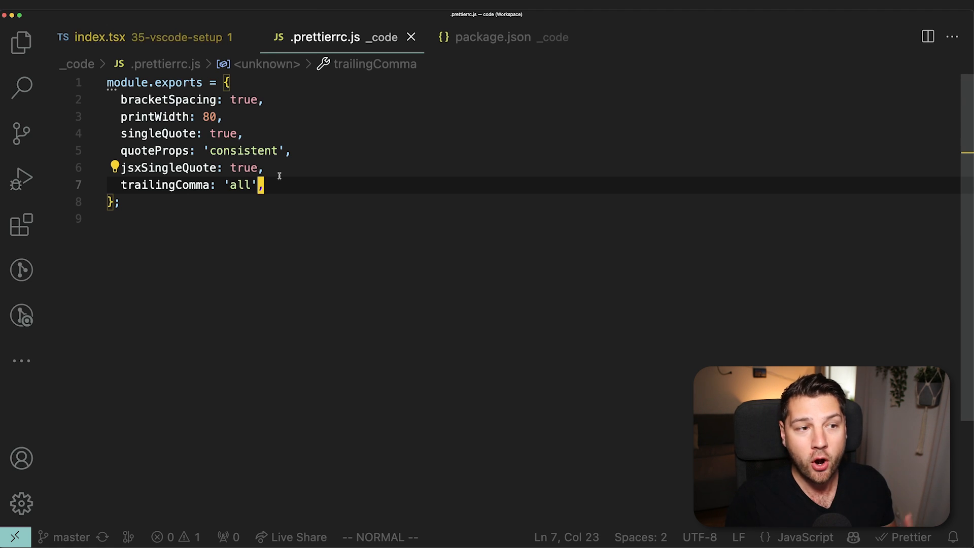
mouse_move(166, 167)
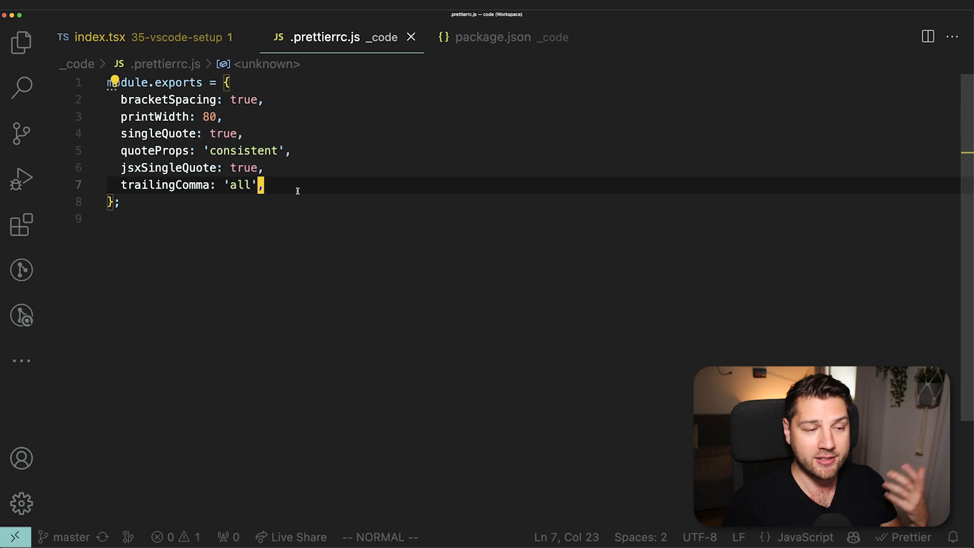
Select the whole Prettier config object, then return to package.json
key(ggVG)
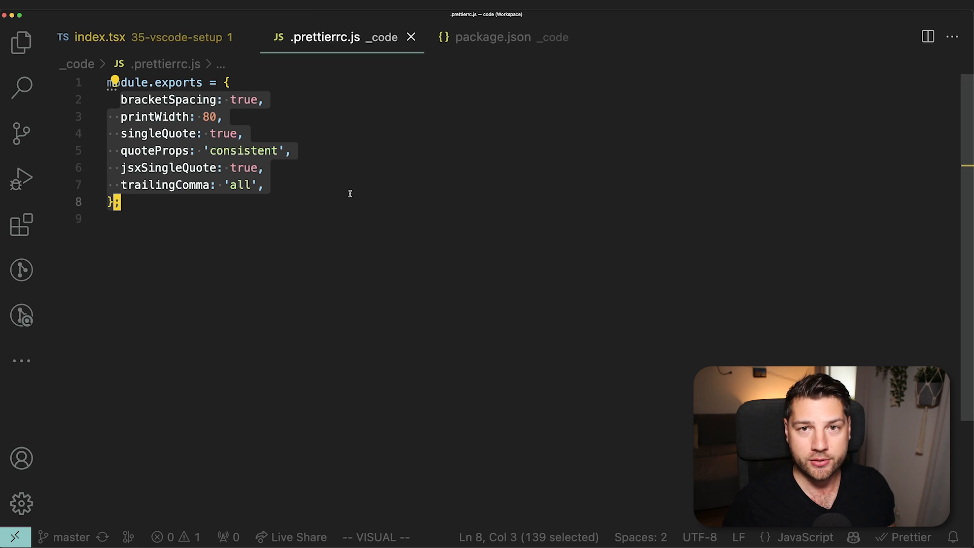
click(493, 37)
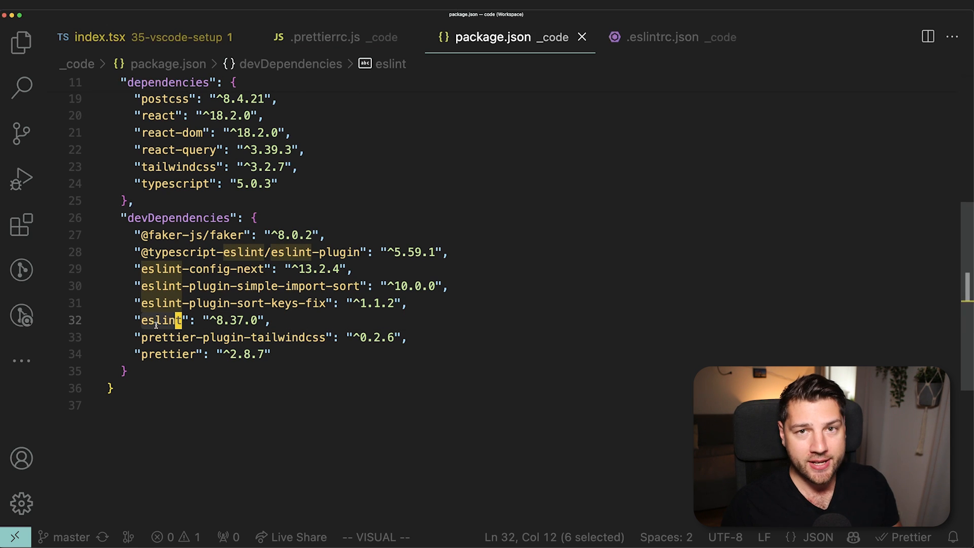
mouse_move(286, 318)
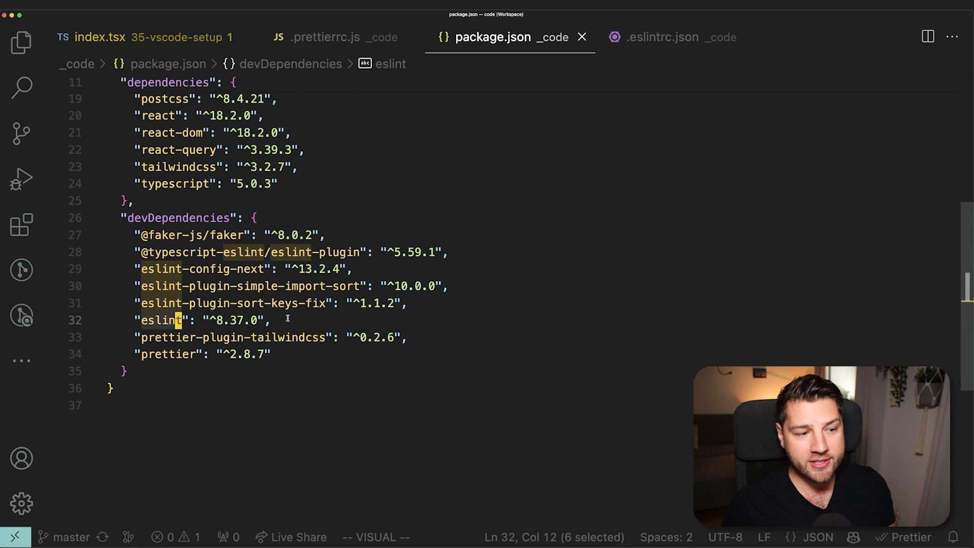
Select the eslint dependency, check testObject in index.tsx, then open .eslintrc.json
key(Escape)
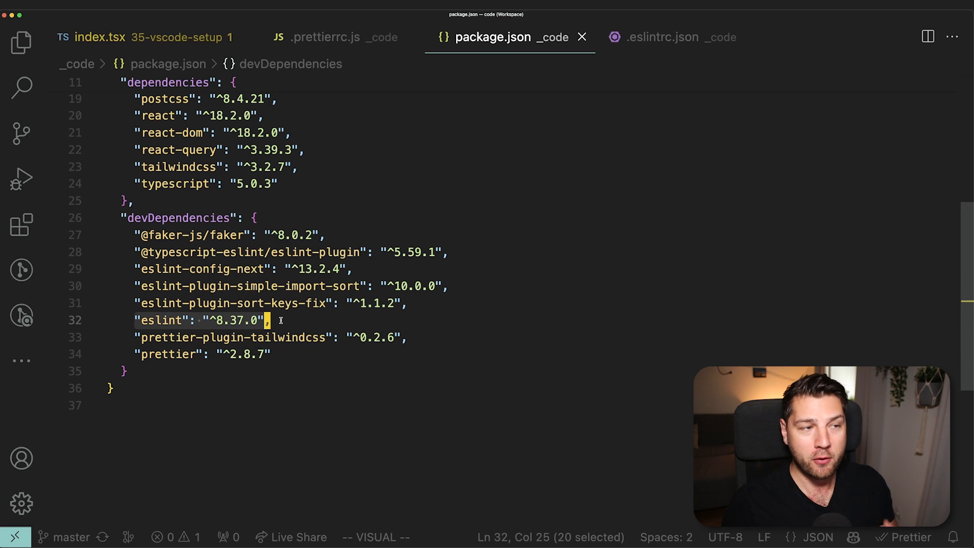
click(99, 37)
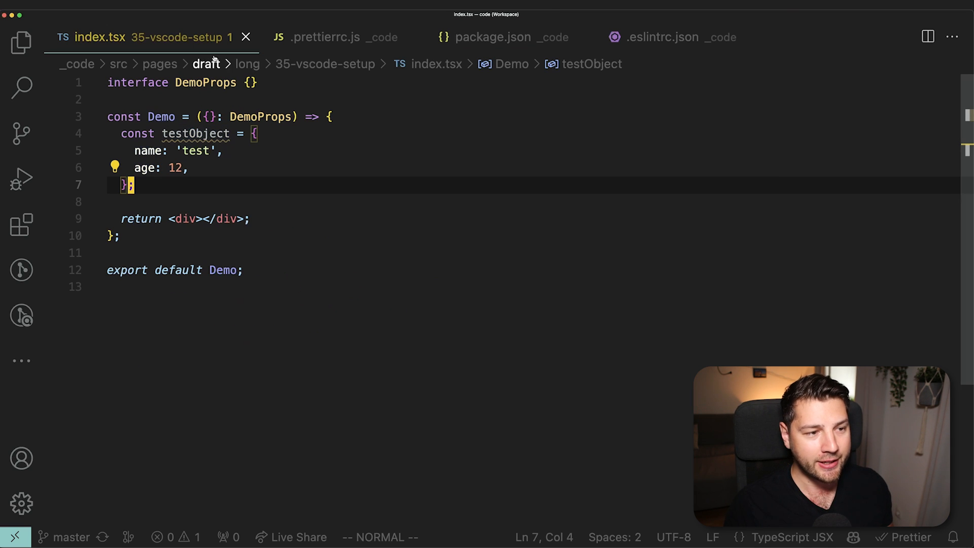
mouse_move(195, 133)
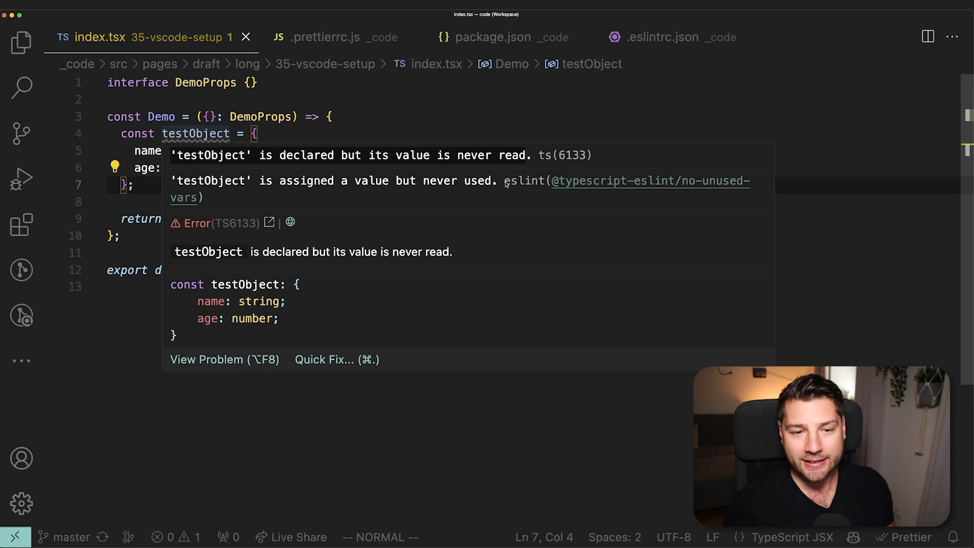
mouse_move(697, 178)
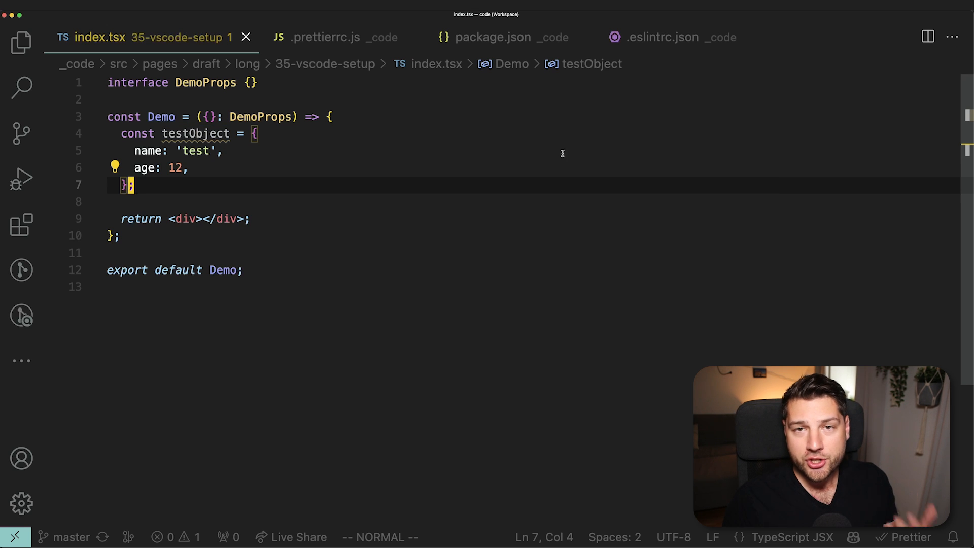
click(663, 36)
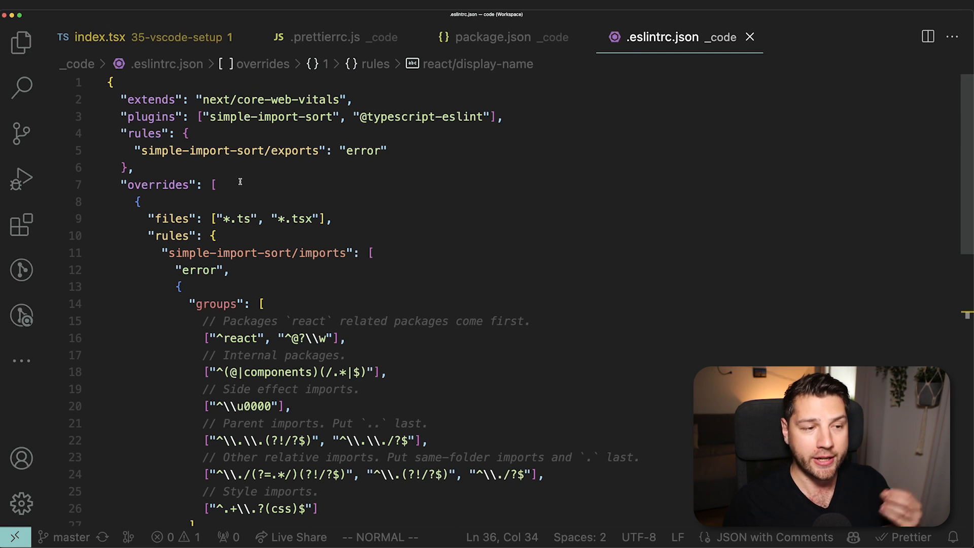
scroll(down, 3)
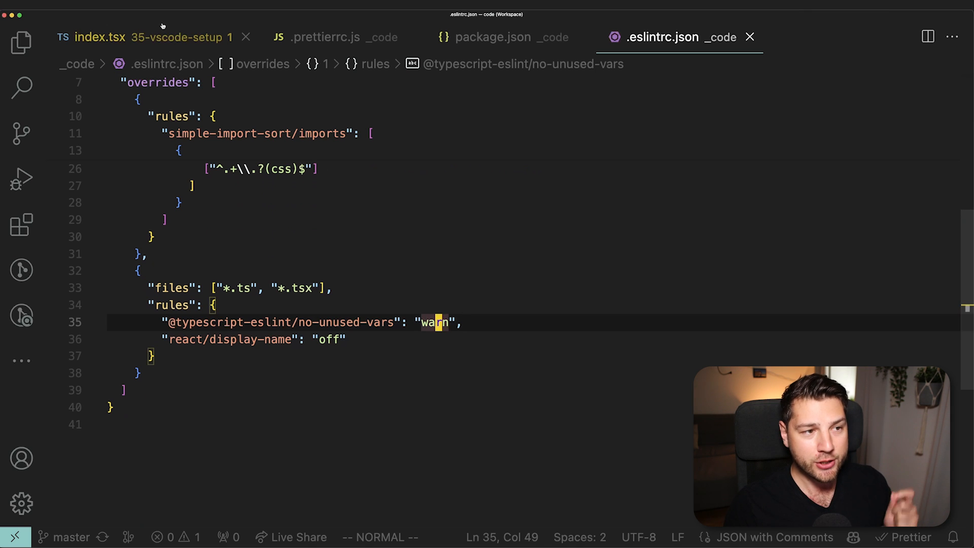
click(100, 37)
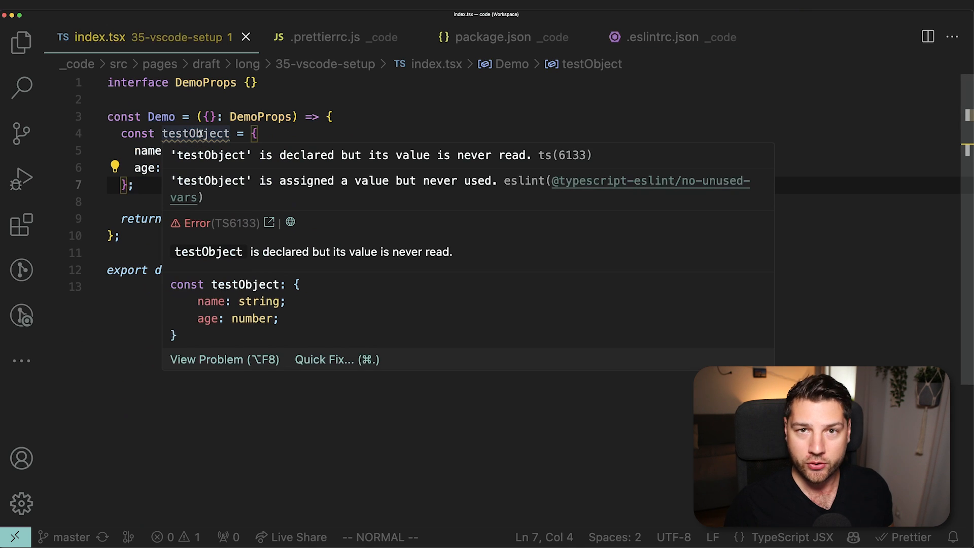
click(664, 37)
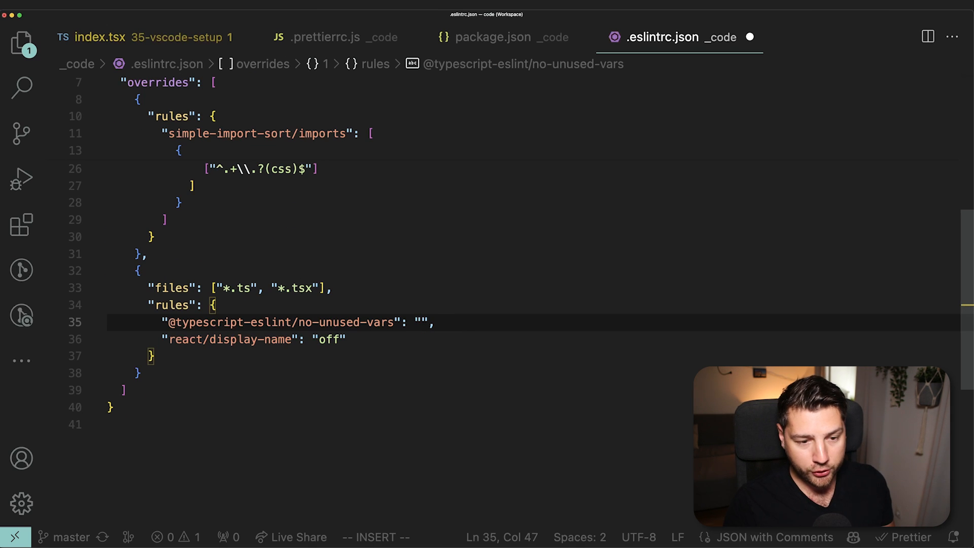
text(error)
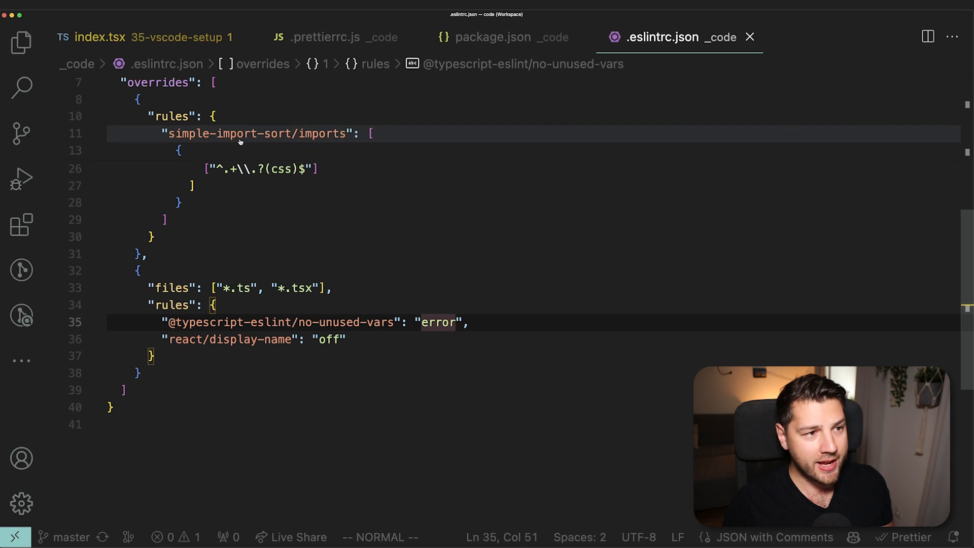
click(100, 36)
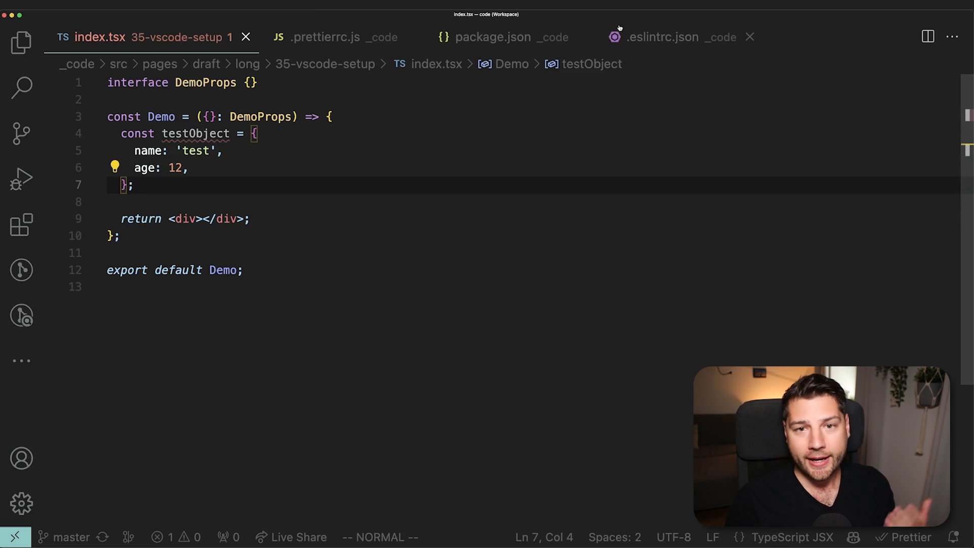
Set no-unused-vars to "off" and verify index.tsx no longer flags testObject
click(662, 37)
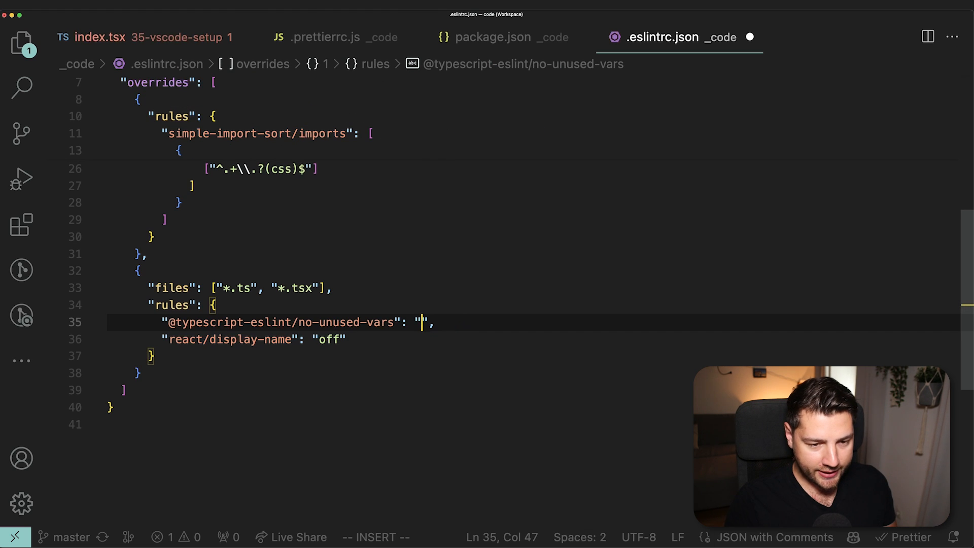
text(off)
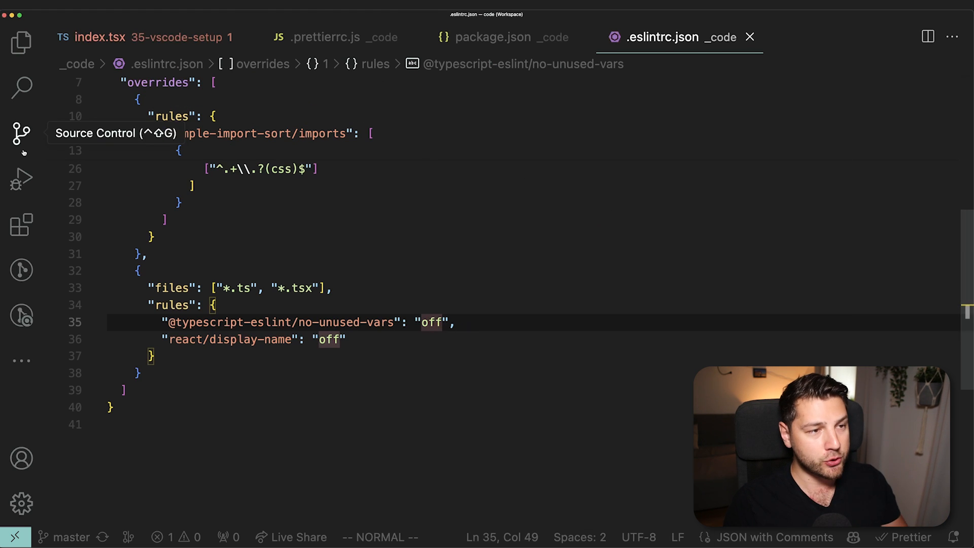
click(99, 37)
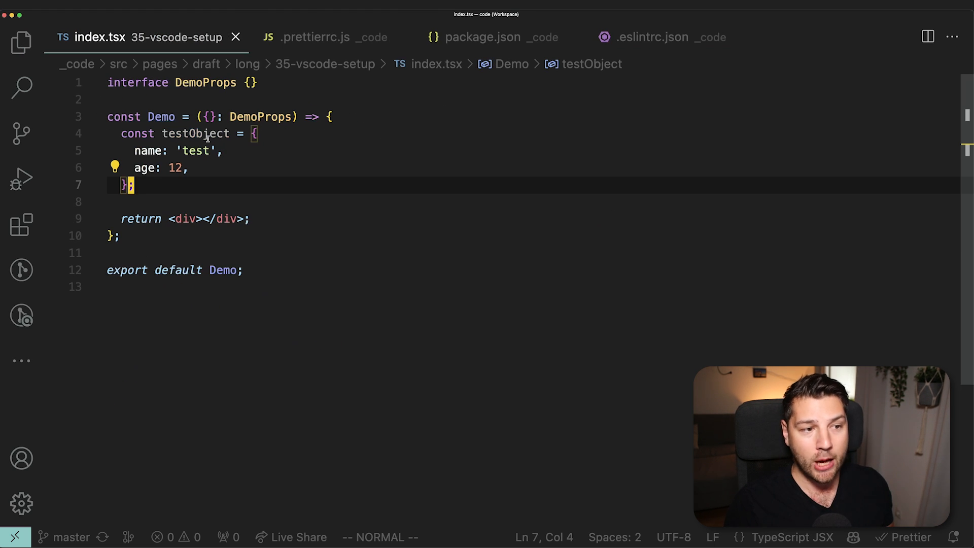
mouse_move(194, 133)
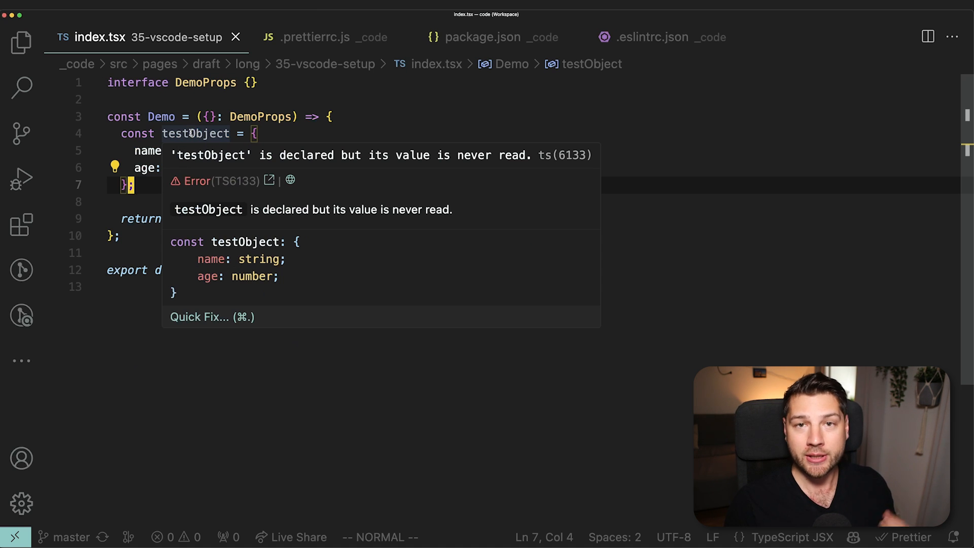
click(652, 37)
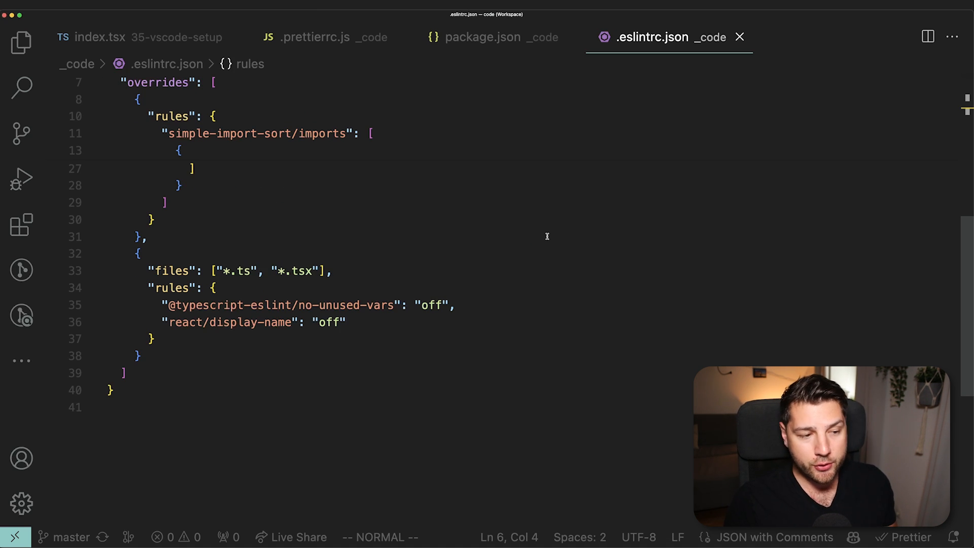
mouse_move(147, 287)
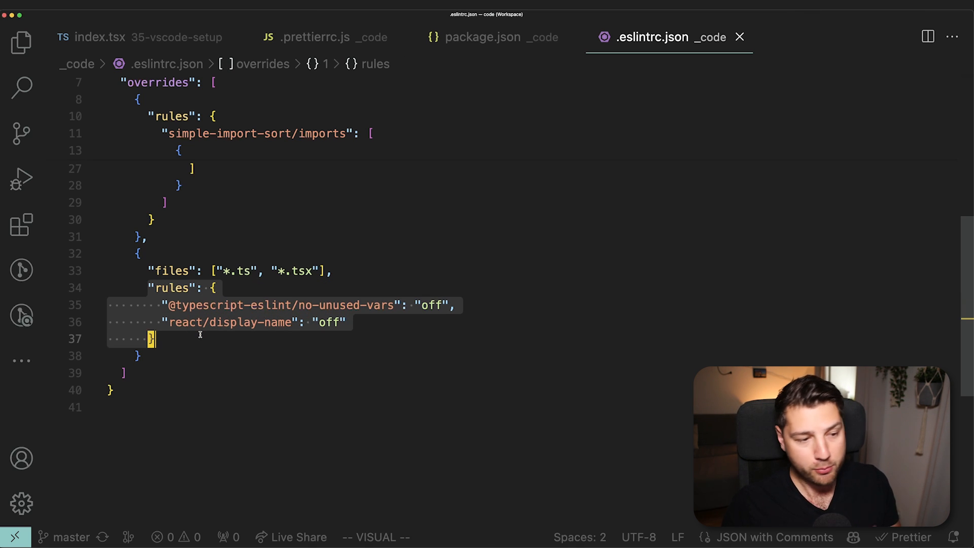
mouse_move(209, 339)
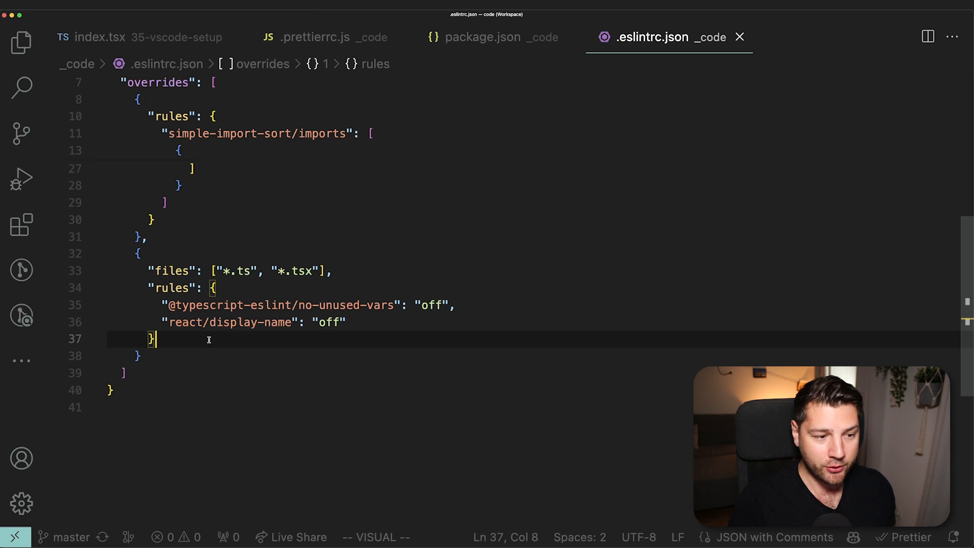
click(99, 36)
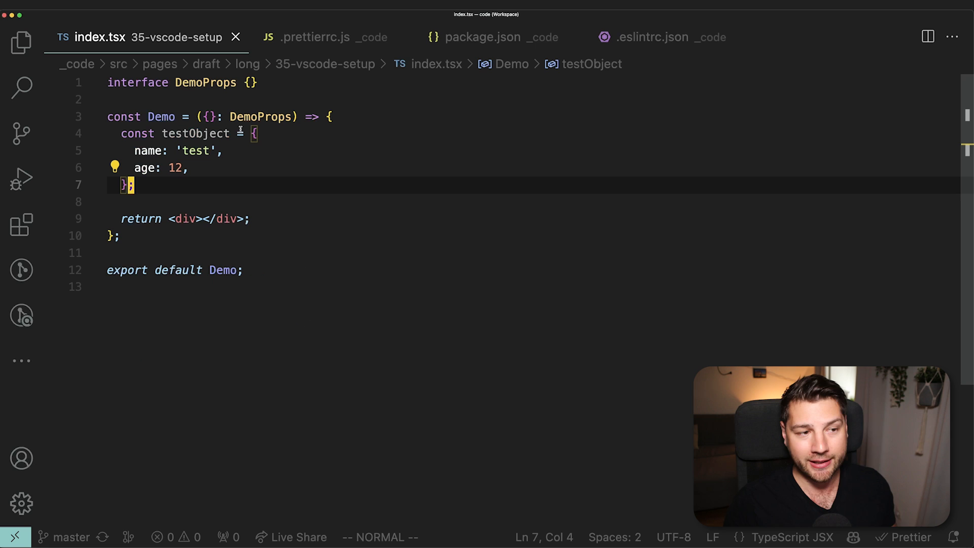
mouse_move(508, 92)
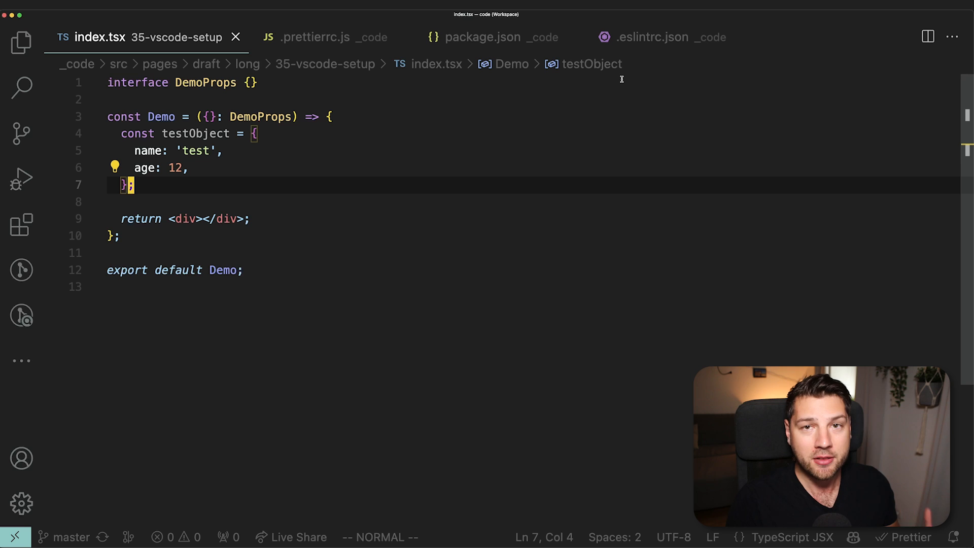
mouse_move(643, 141)
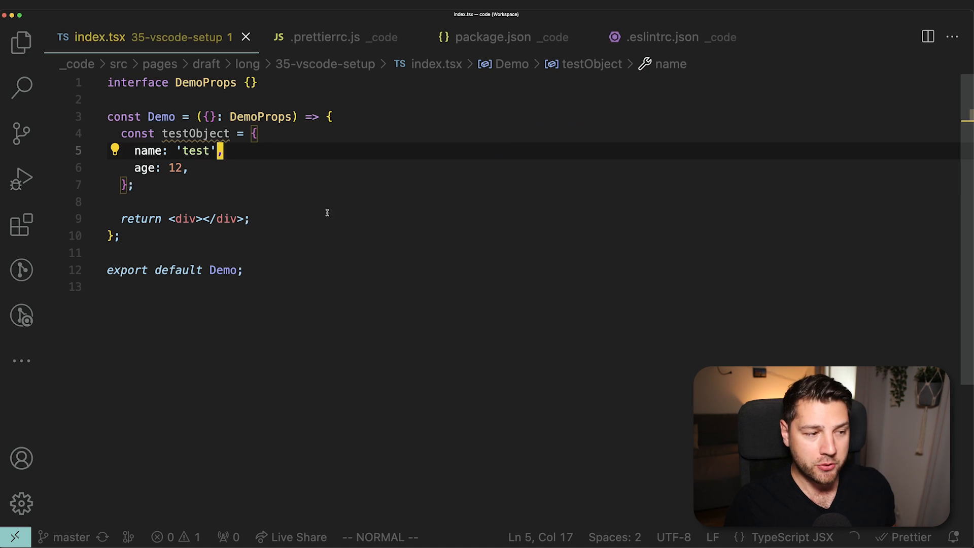
Open the Pretty TypeScript Errors extension page full width and scroll through its error examples
click(21, 224)
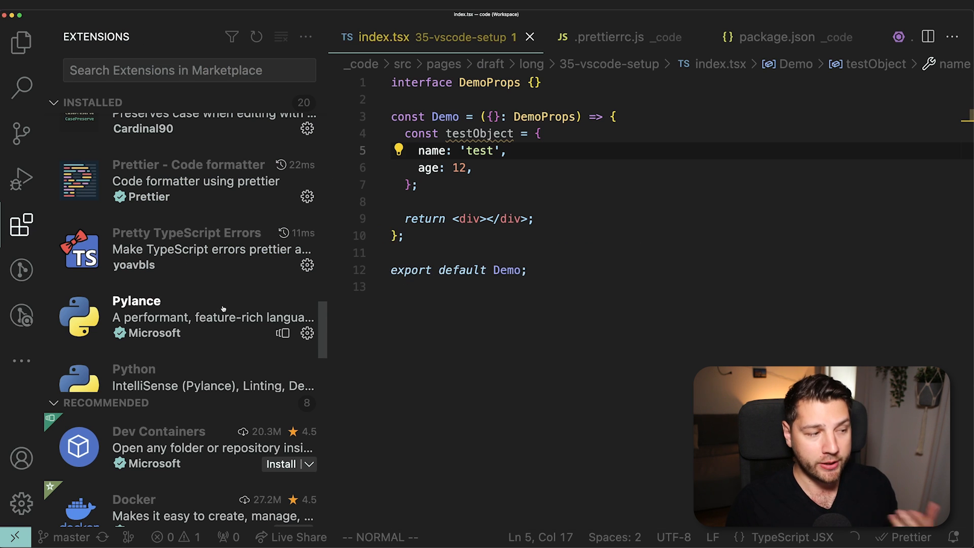
click(187, 232)
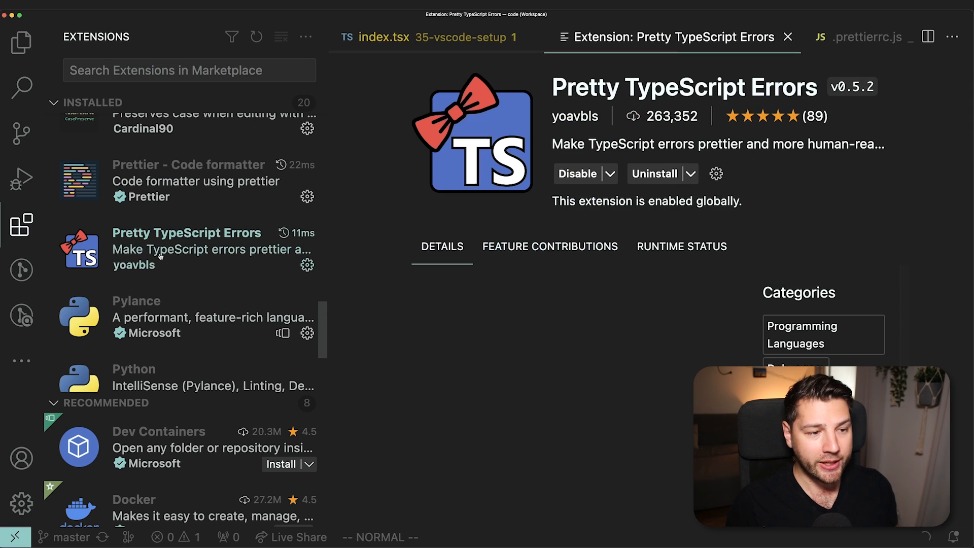
click(20, 225)
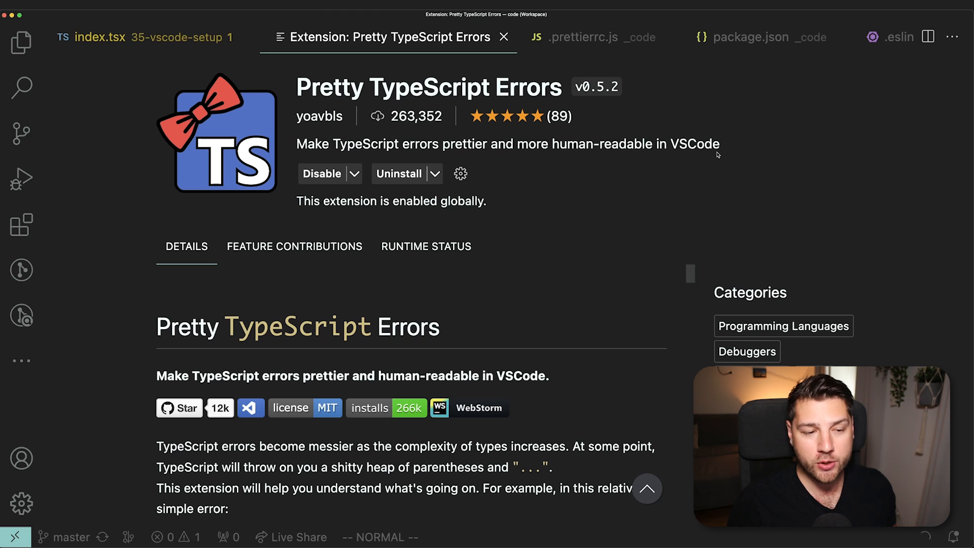
scroll(down, 3)
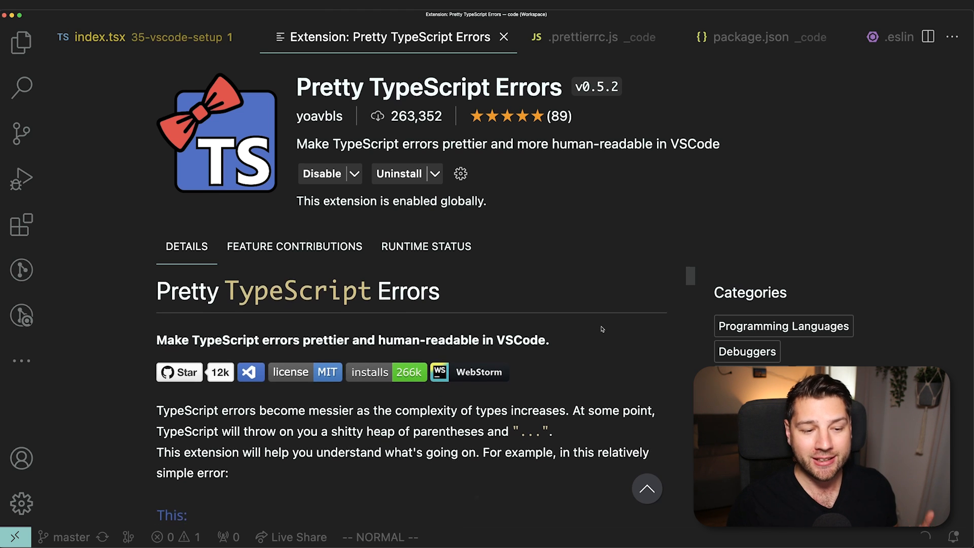
scroll(down, 3)
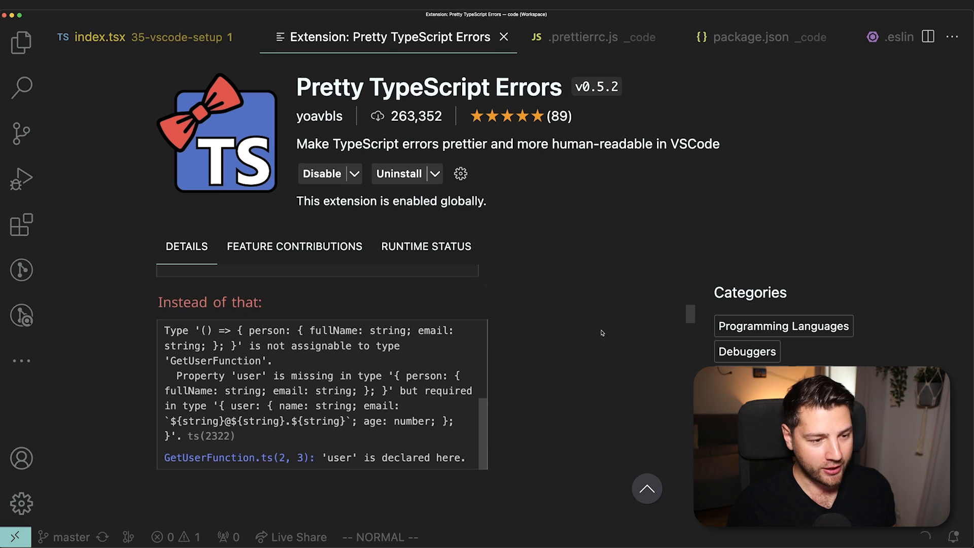
mouse_move(281, 524)
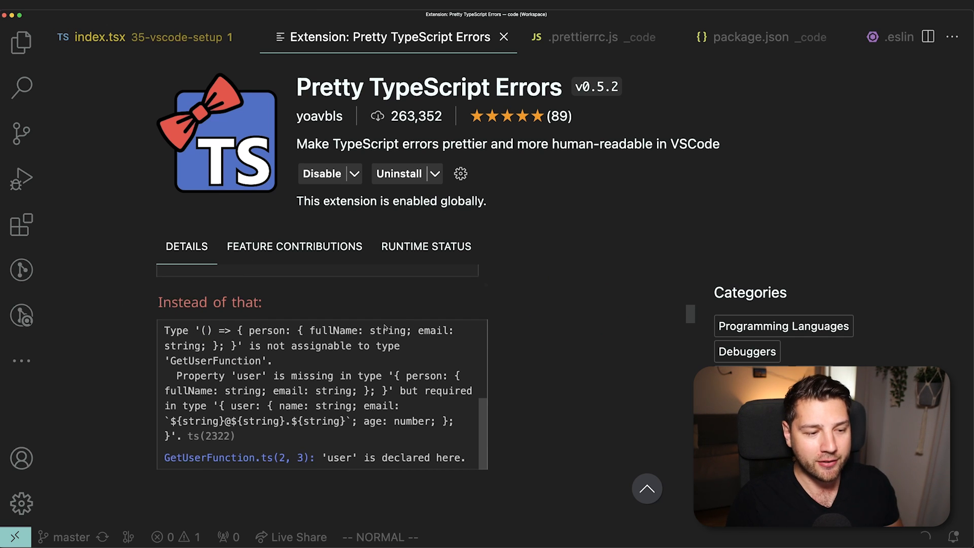
mouse_move(231, 329)
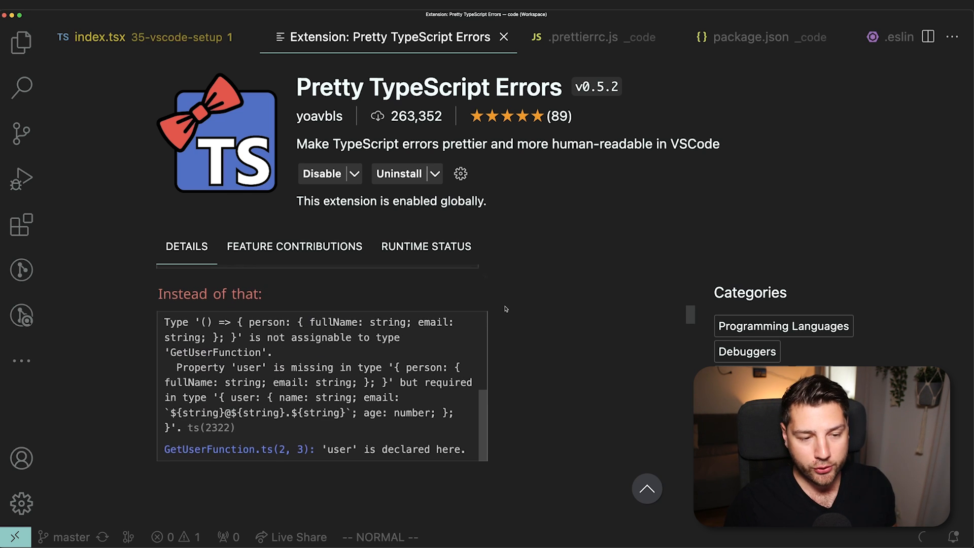
scroll(down, 3)
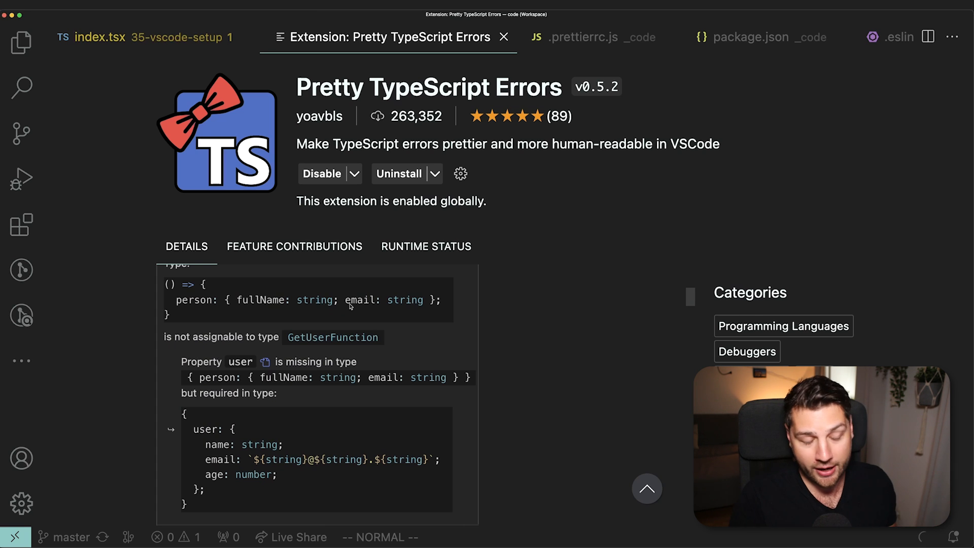
scroll(up, 3)
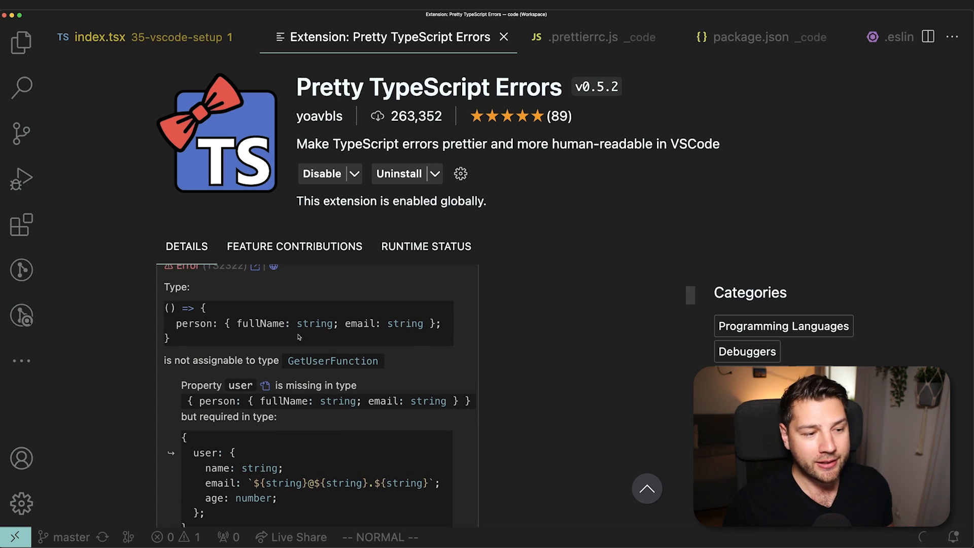
mouse_move(198, 336)
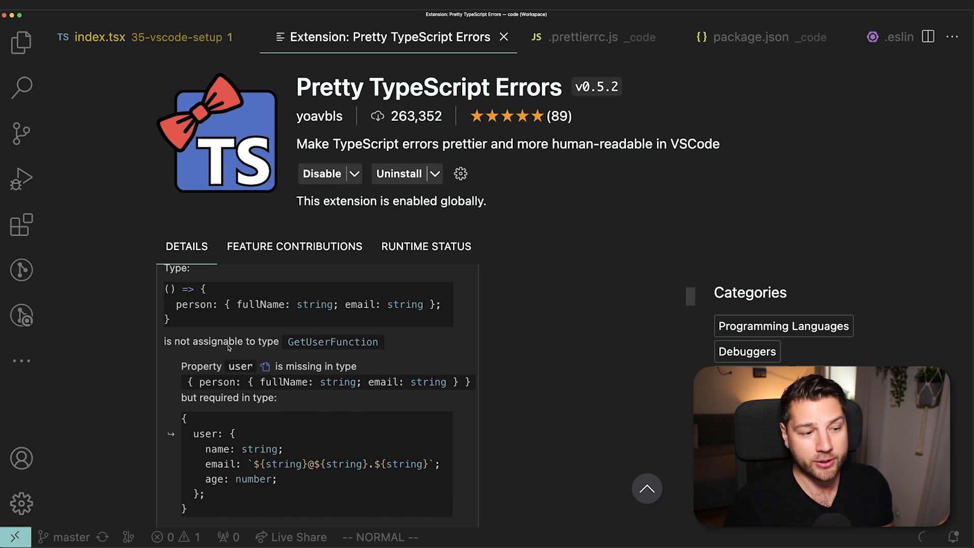
scroll(down, 3)
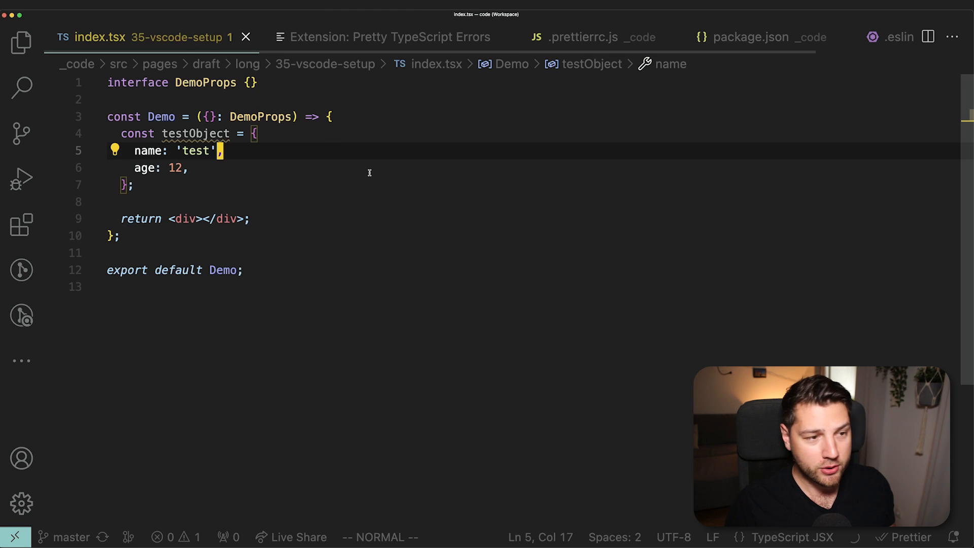
mouse_move(195, 133)
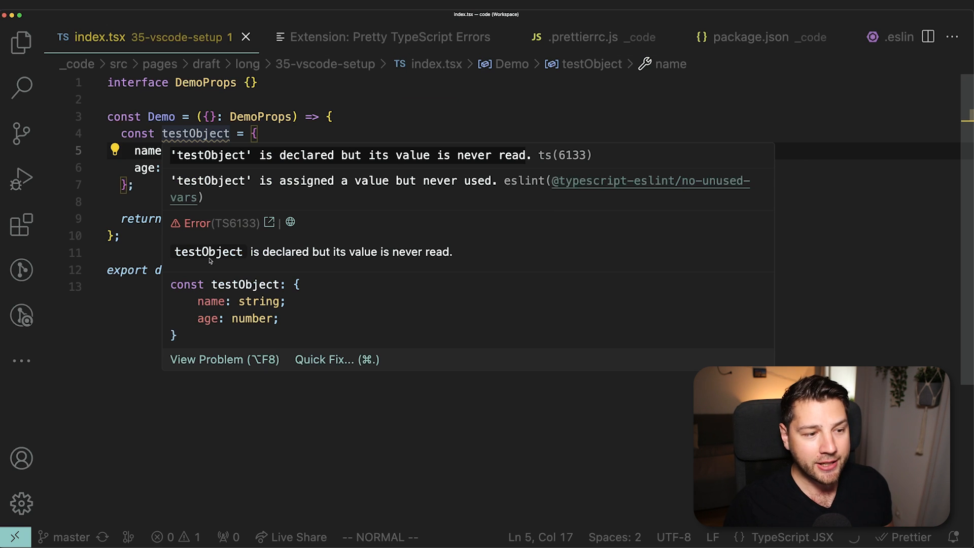
mouse_move(460, 252)
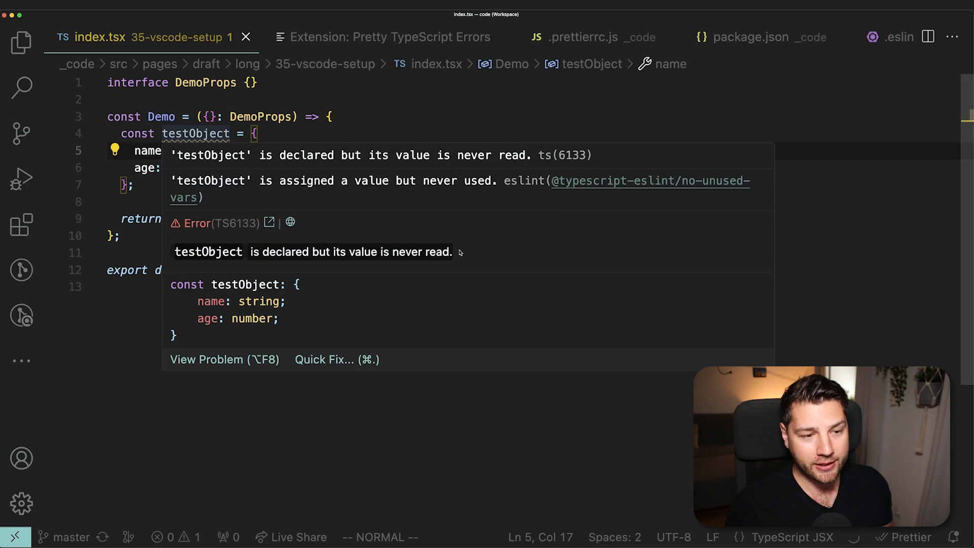
mouse_move(187, 297)
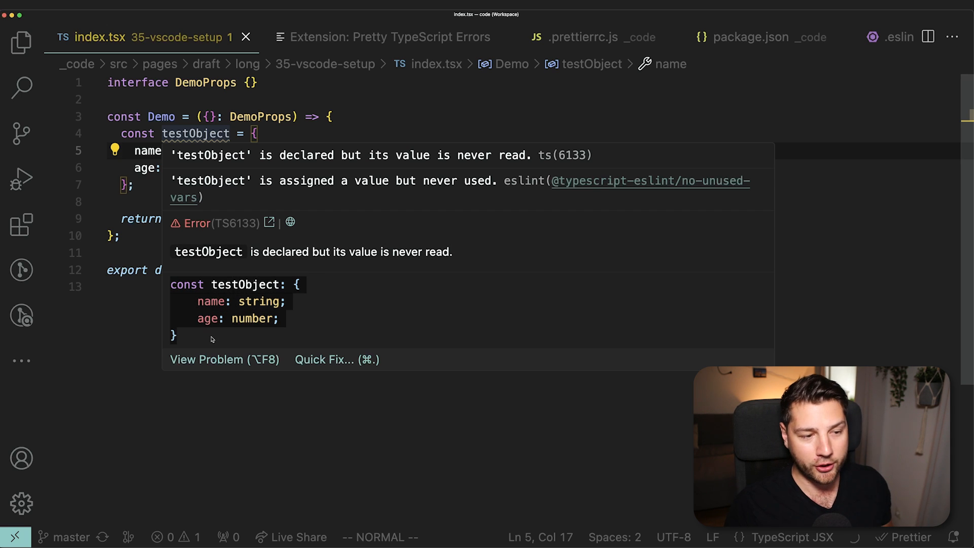
mouse_move(278, 304)
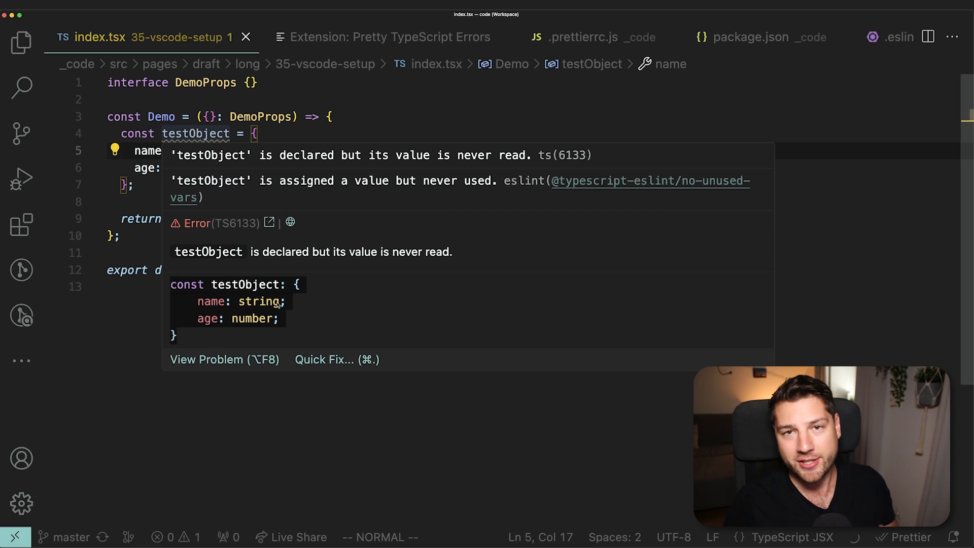
mouse_move(379, 202)
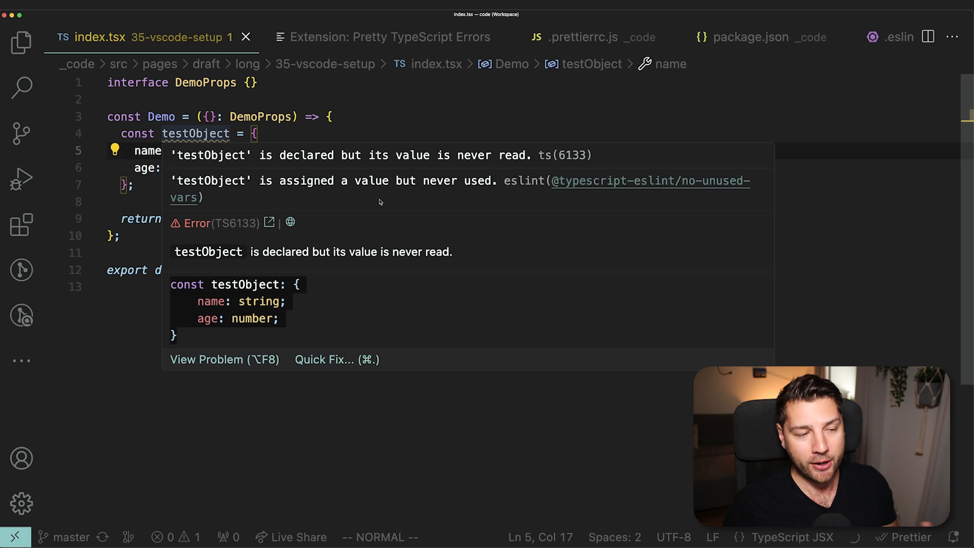
mouse_move(341, 218)
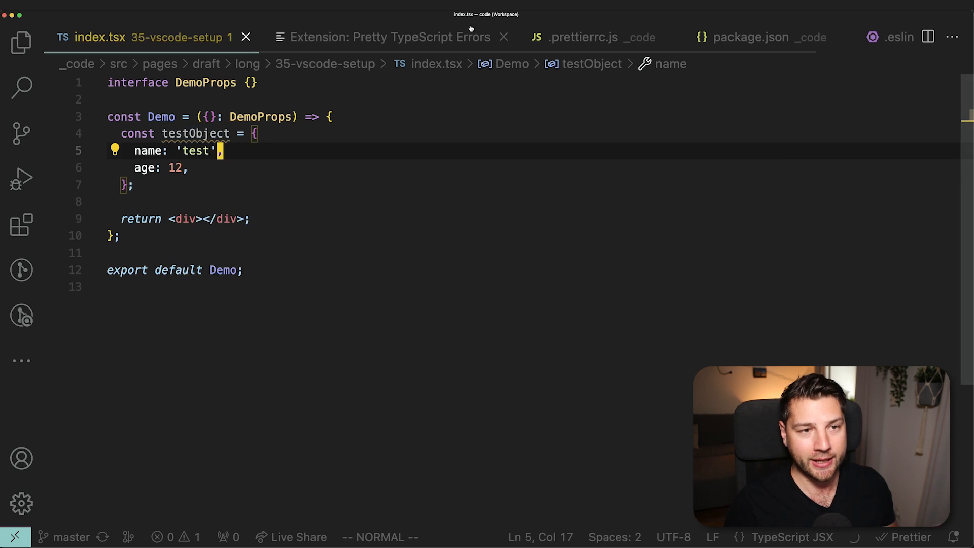
Switch to the Pretty TypeScript Errors tab and show the installed extensions list
click(385, 36)
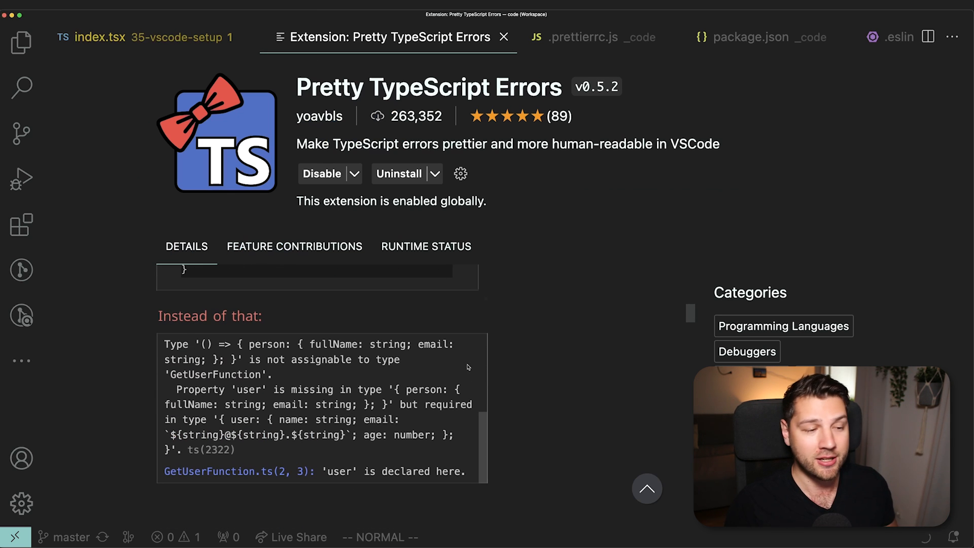
click(22, 225)
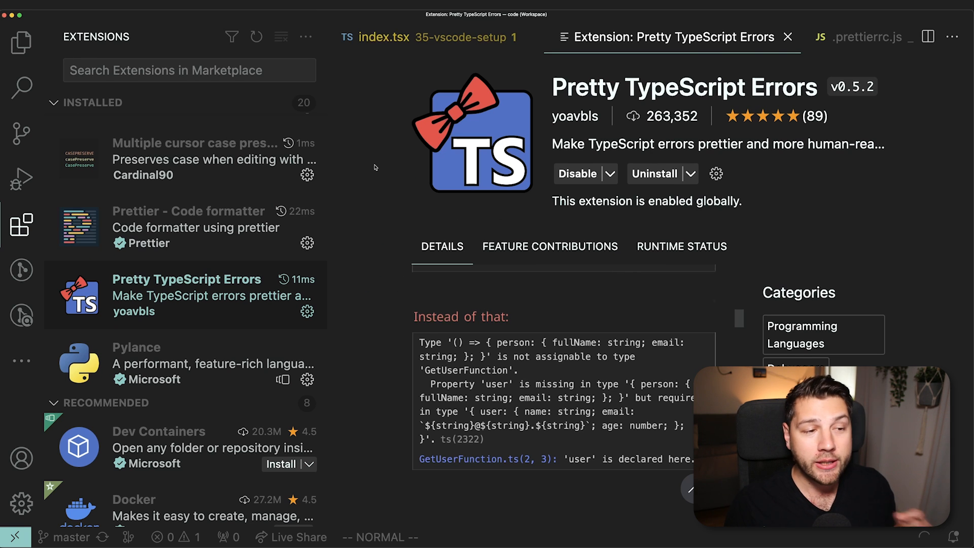
Open Multiple cursor case preserve full width, scroll its demo, and delete testObject
click(195, 158)
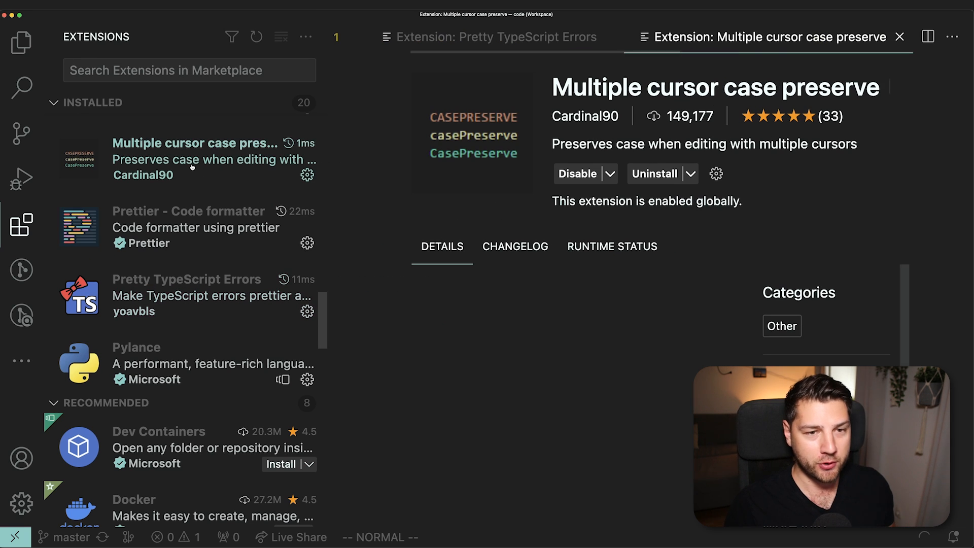
click(21, 224)
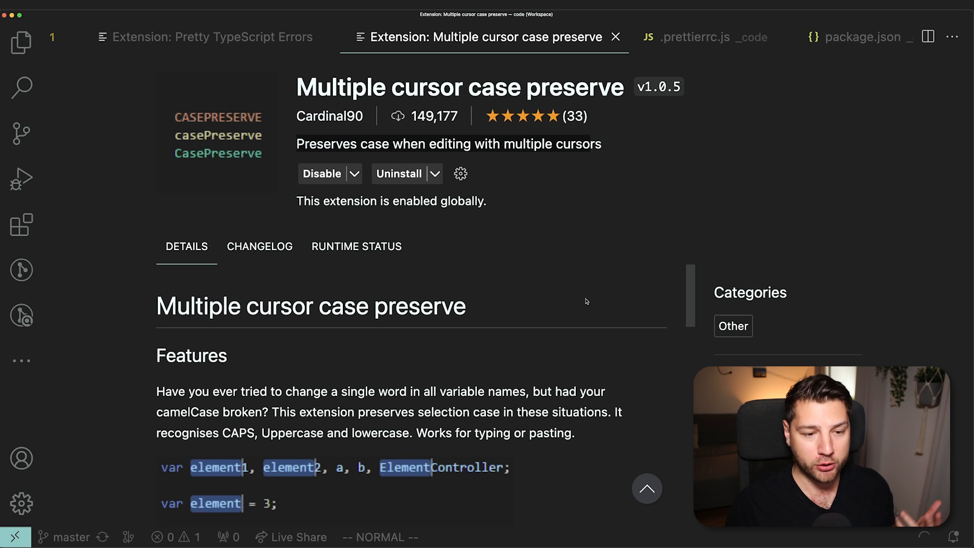
scroll(down, 3)
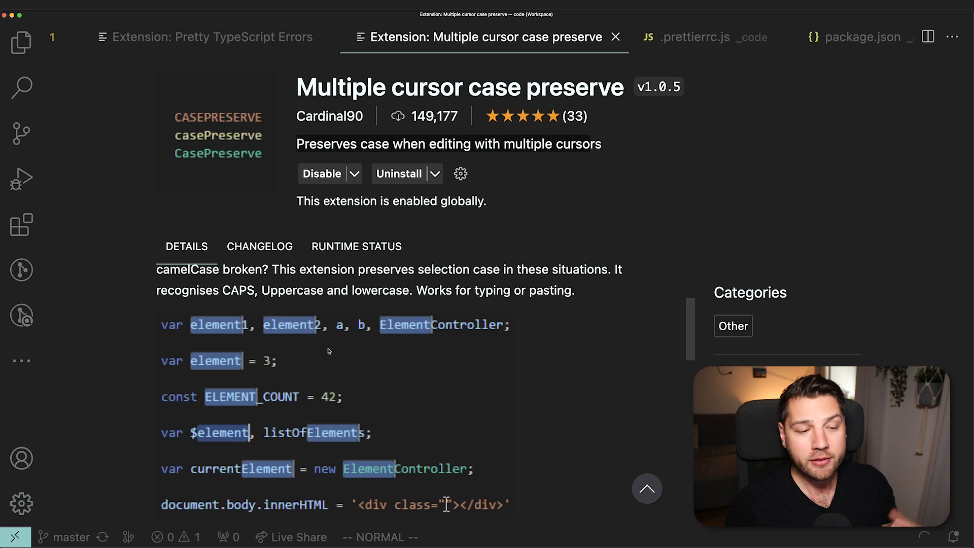
text(node)
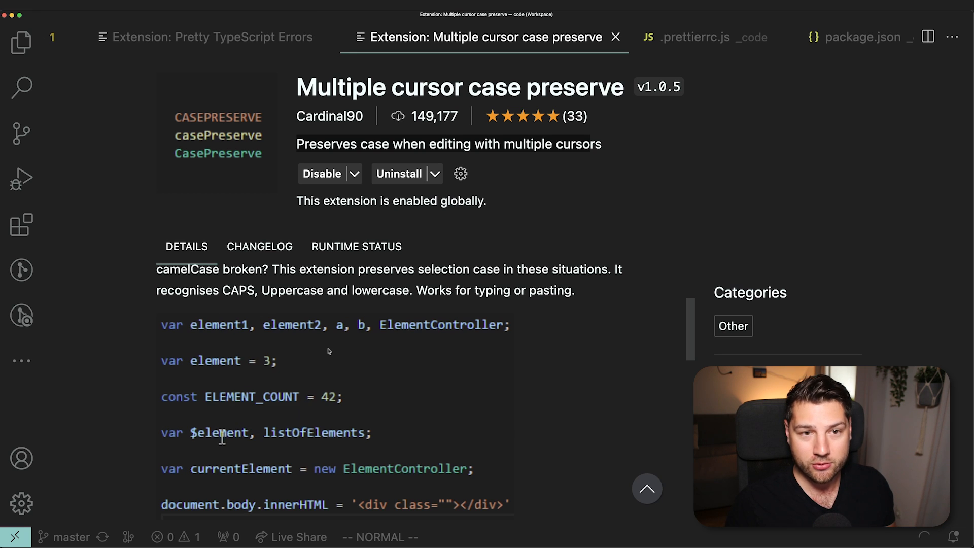
double_click(219, 433)
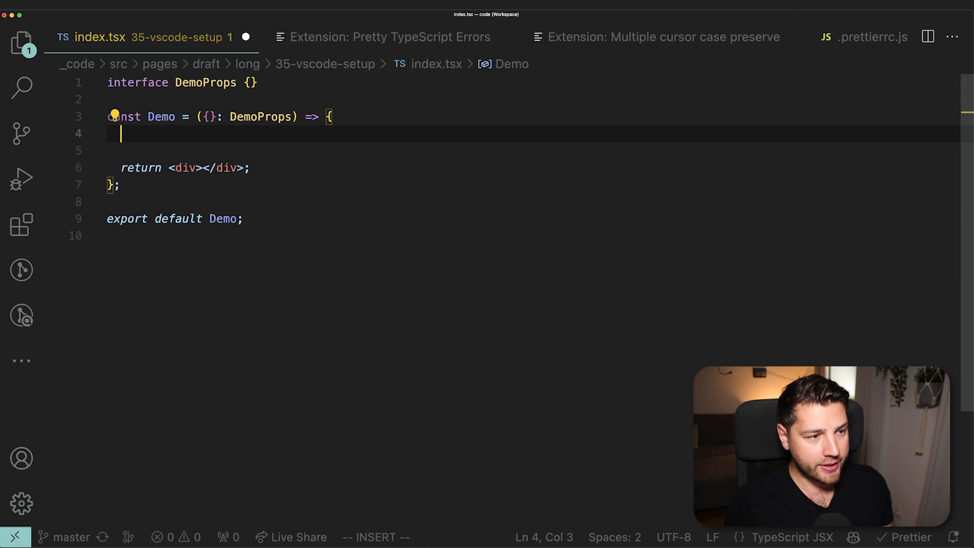
Add a useState line and multi-cursor rename its pair to name and setName
text(const [, set] = useState();)
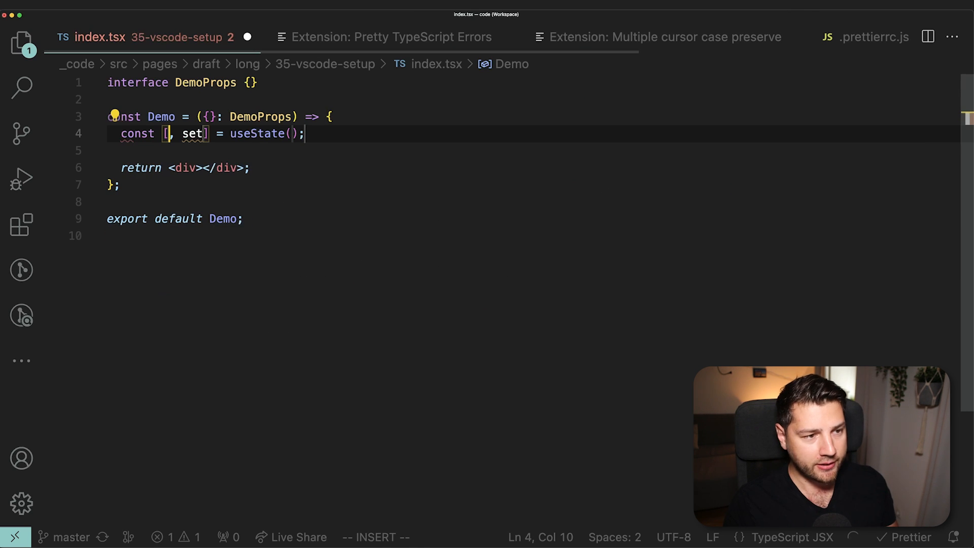
text(test)
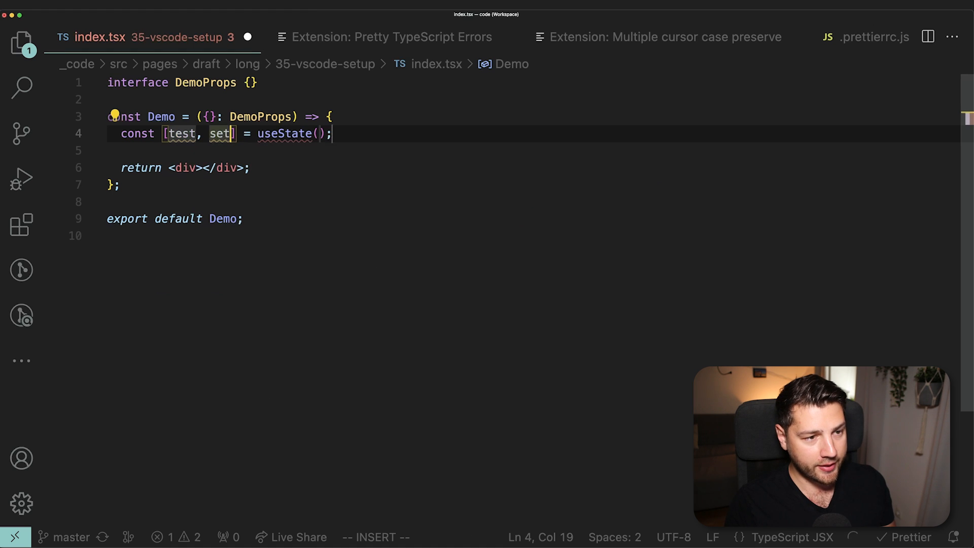
text(Test)
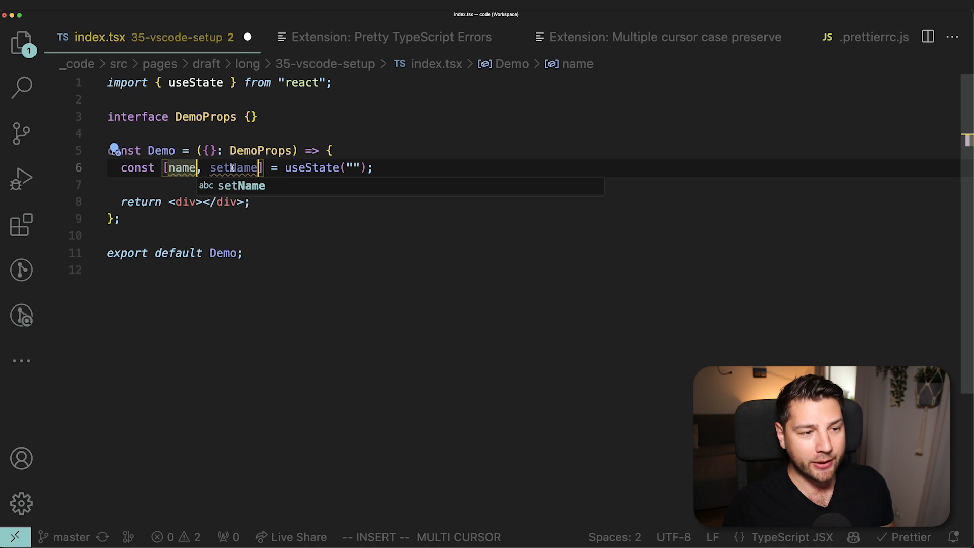
double_click(234, 168)
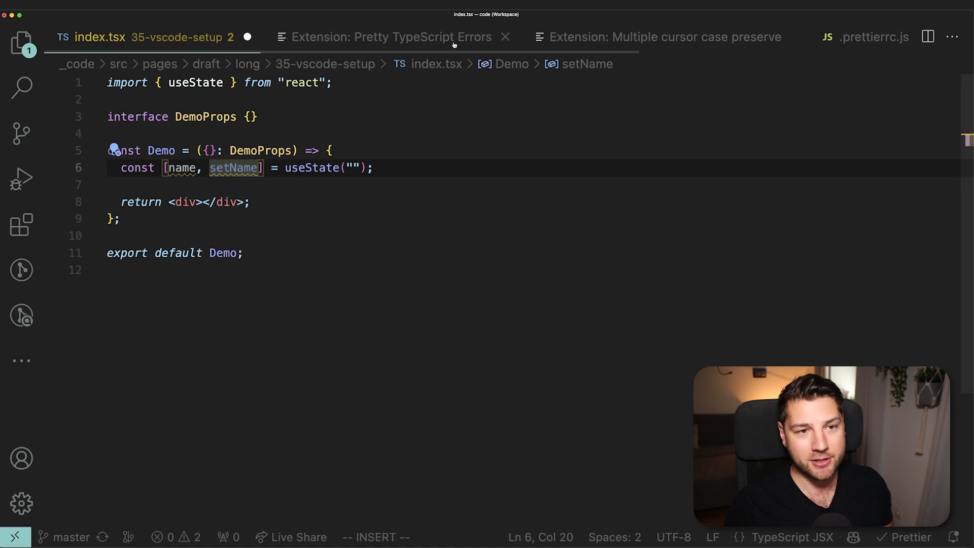
click(658, 37)
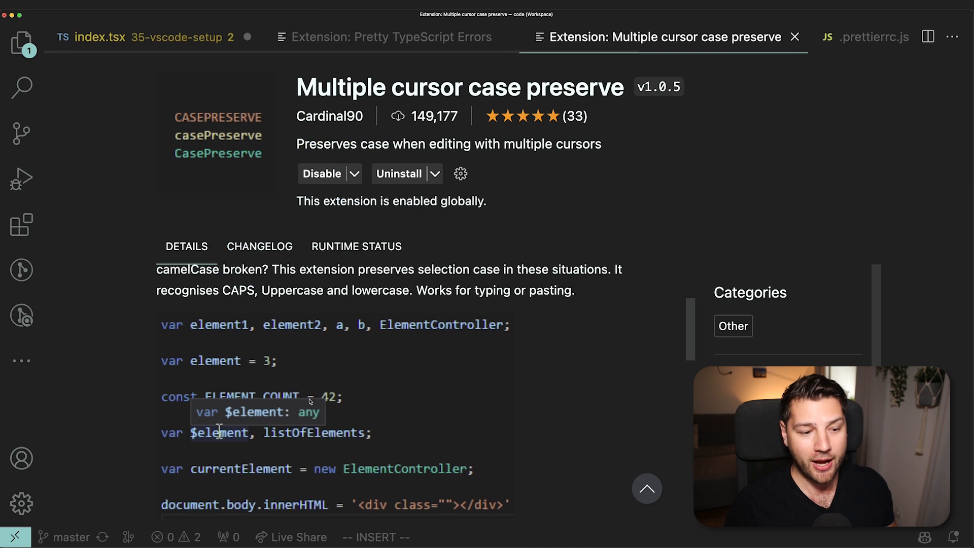
Open the Template String Converter extension page from the installed extensions list
scroll(down, 3)
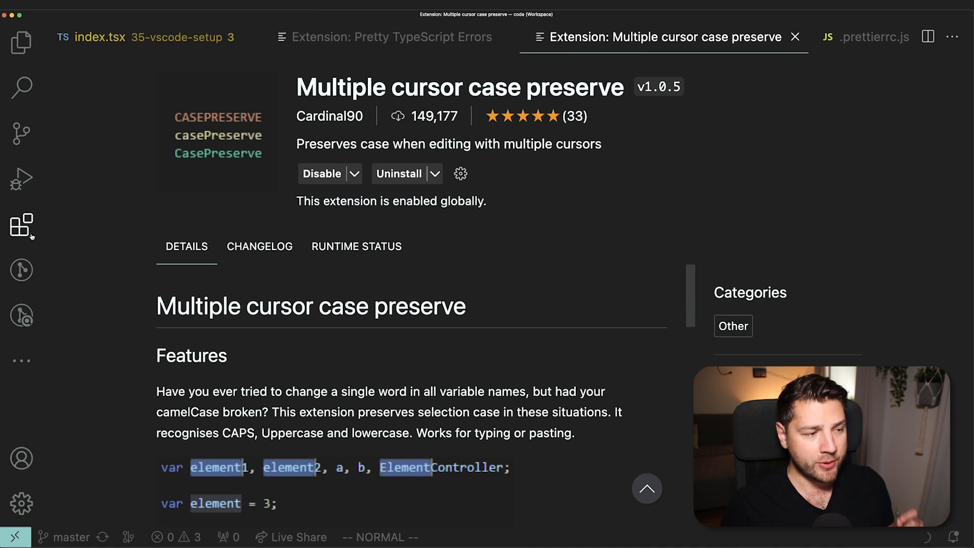
click(21, 225)
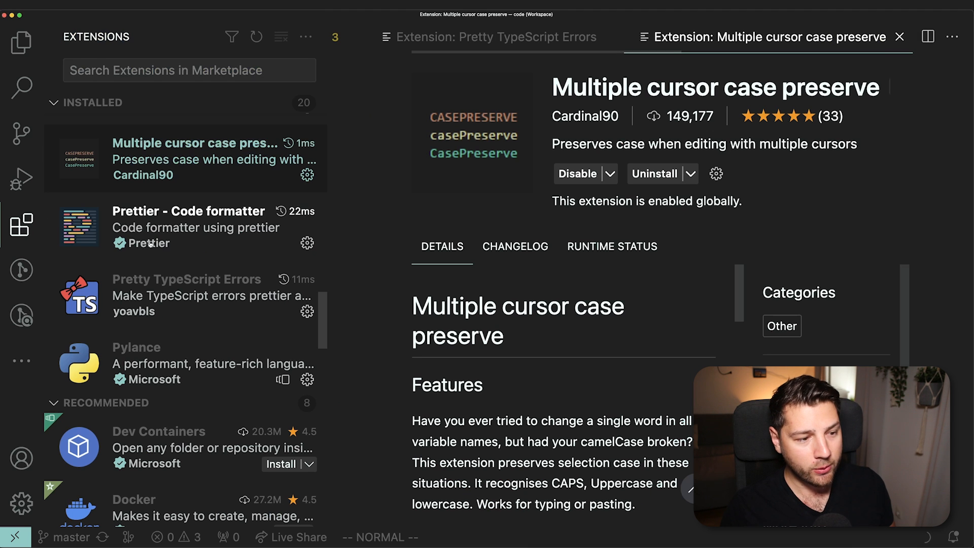
scroll(down, 3)
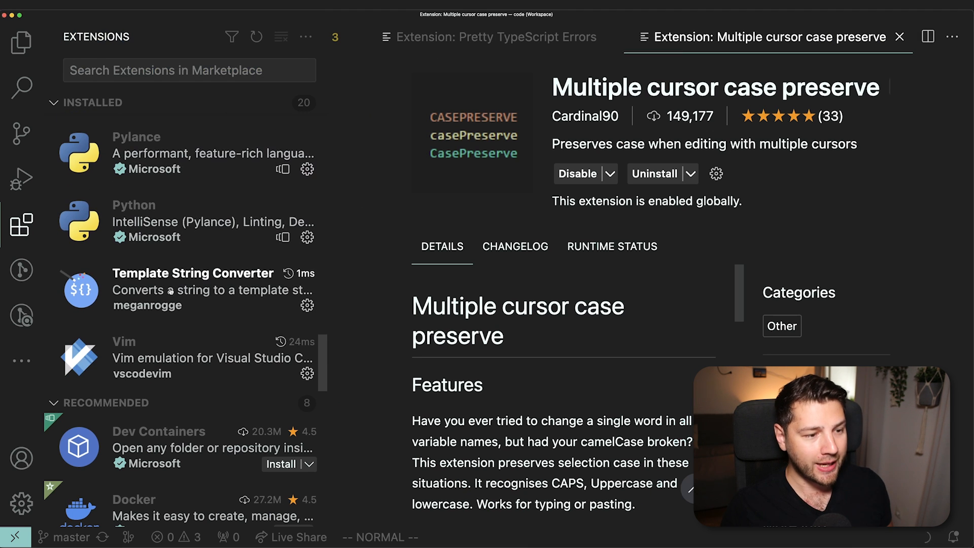
click(192, 273)
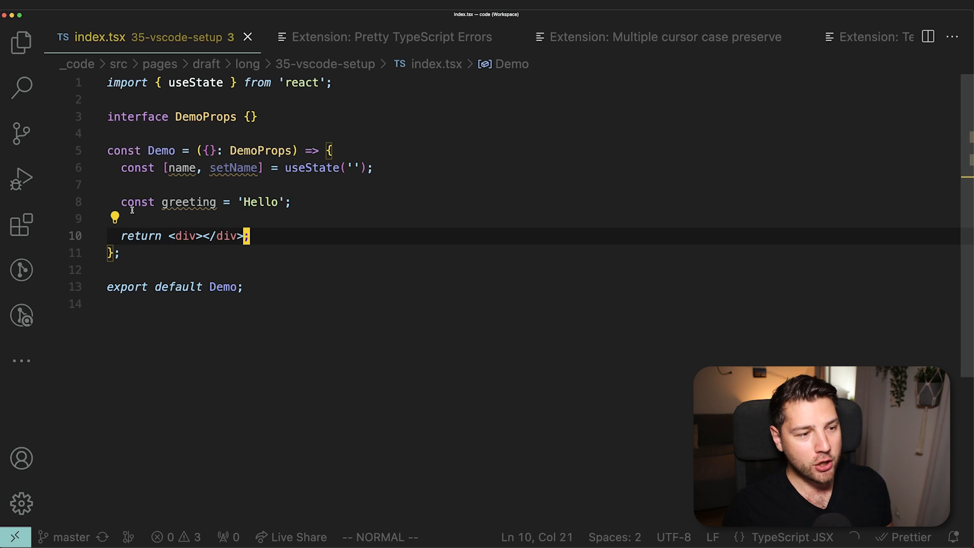
Place the caret inside the 'Hello' string so it converts to backticks
click(310, 202)
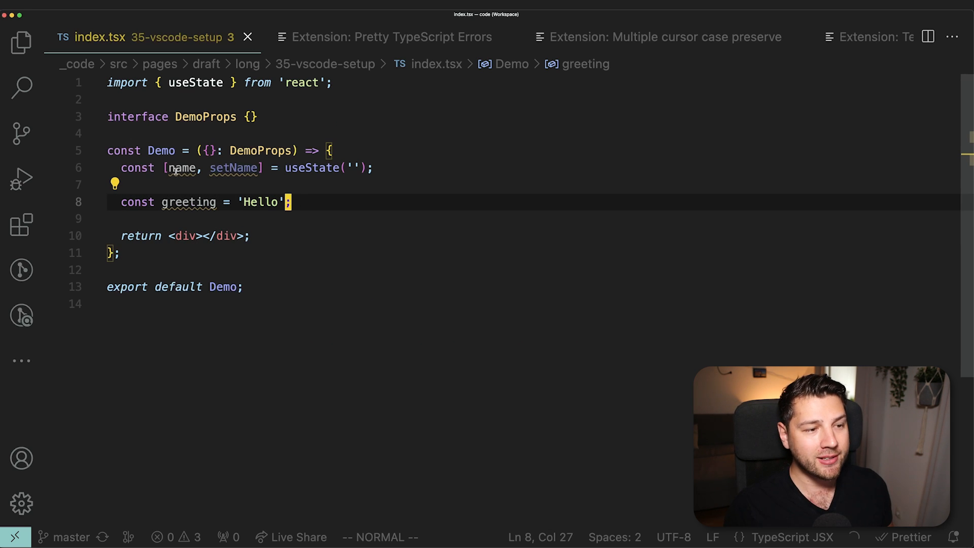
click(180, 168)
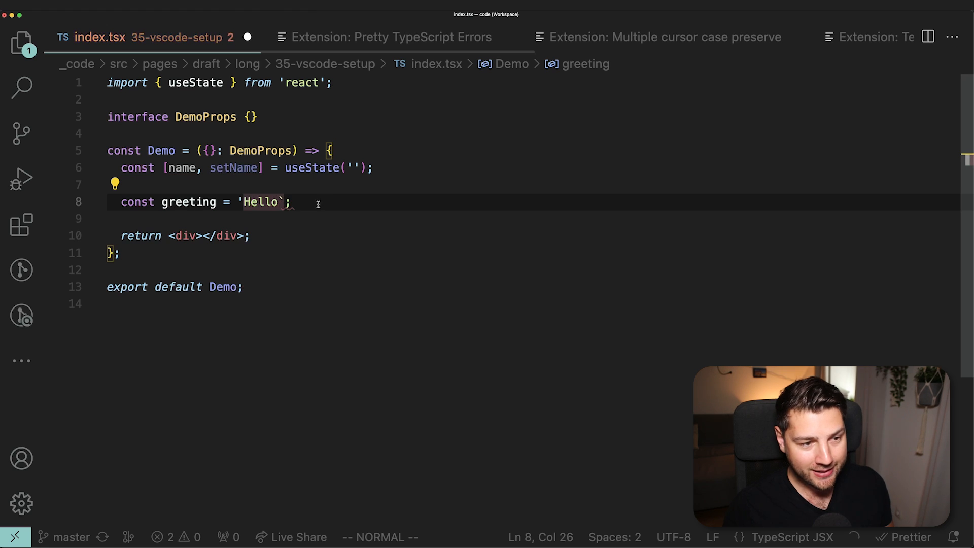
click(244, 202)
text(`)
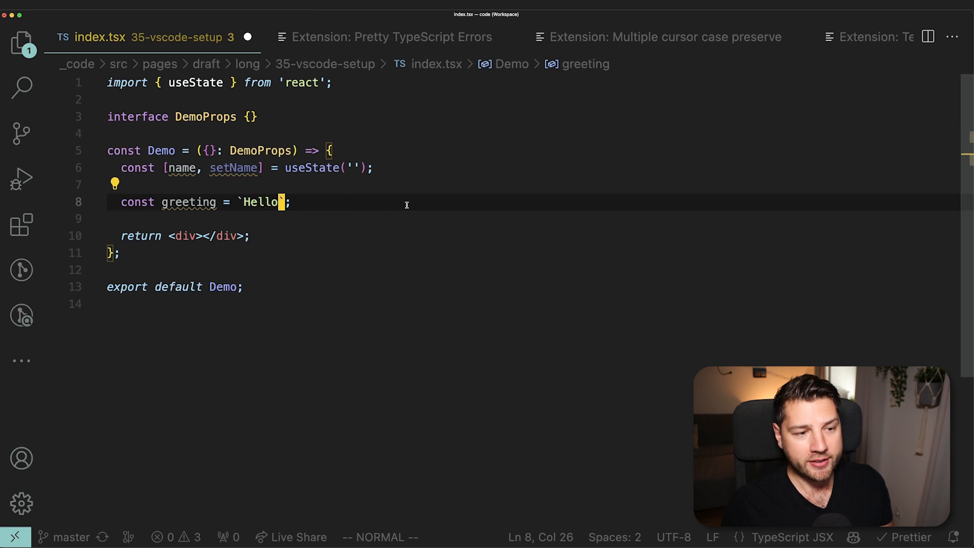
Insert ${name} into the greeting so it reads `Hello ${name}`
text(')
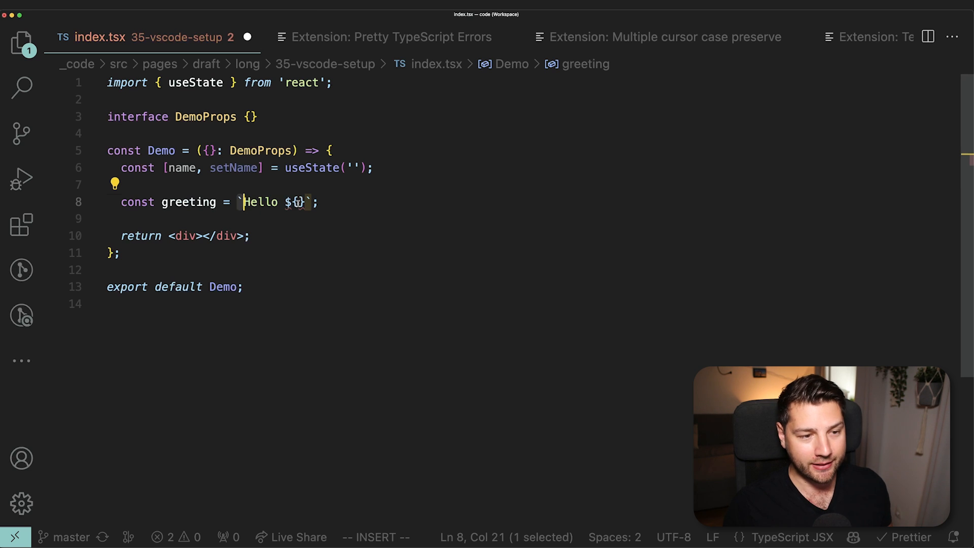
text(name)
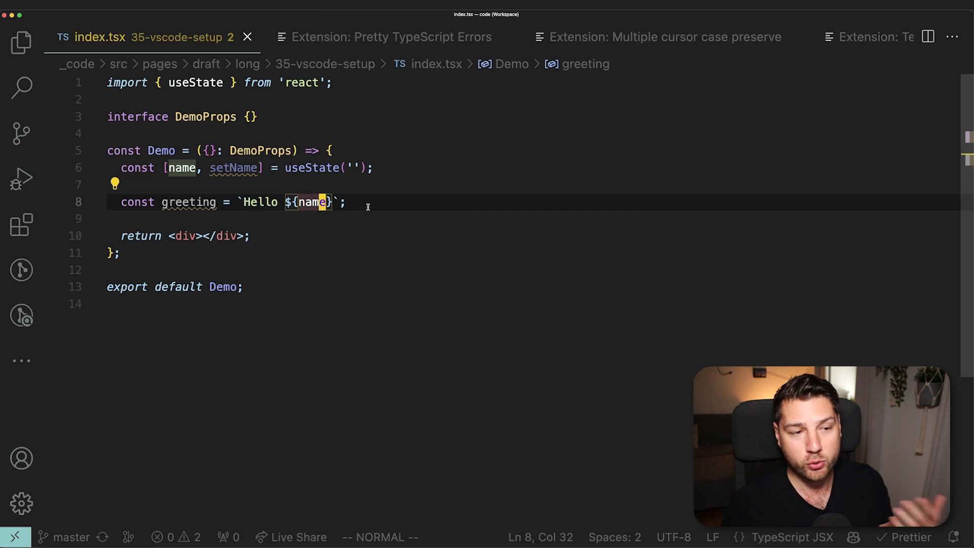
mouse_move(583, 63)
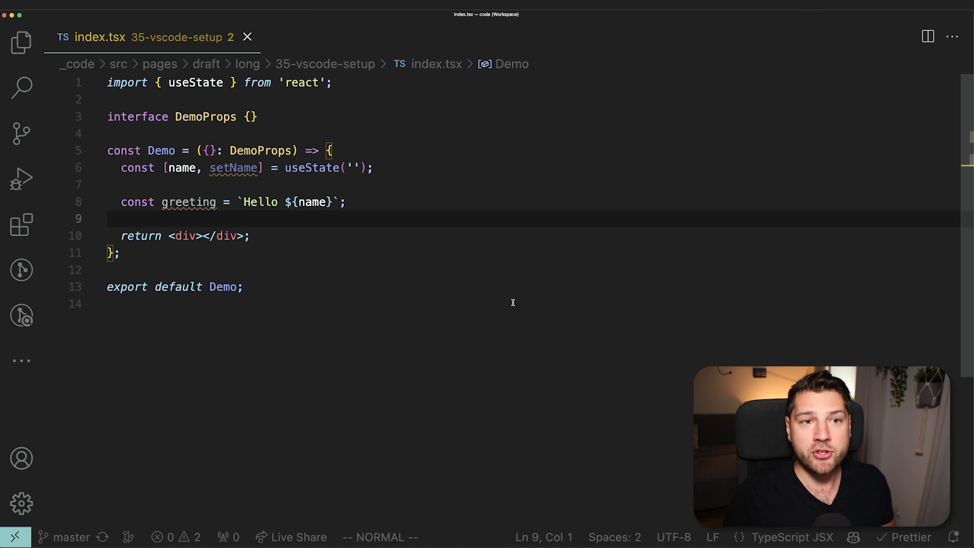
mouse_move(469, 252)
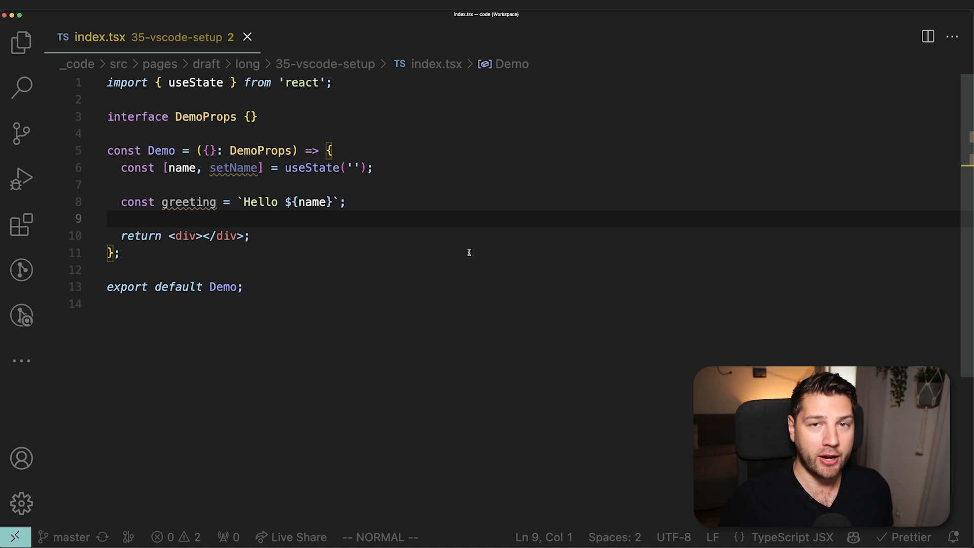
mouse_move(373, 235)
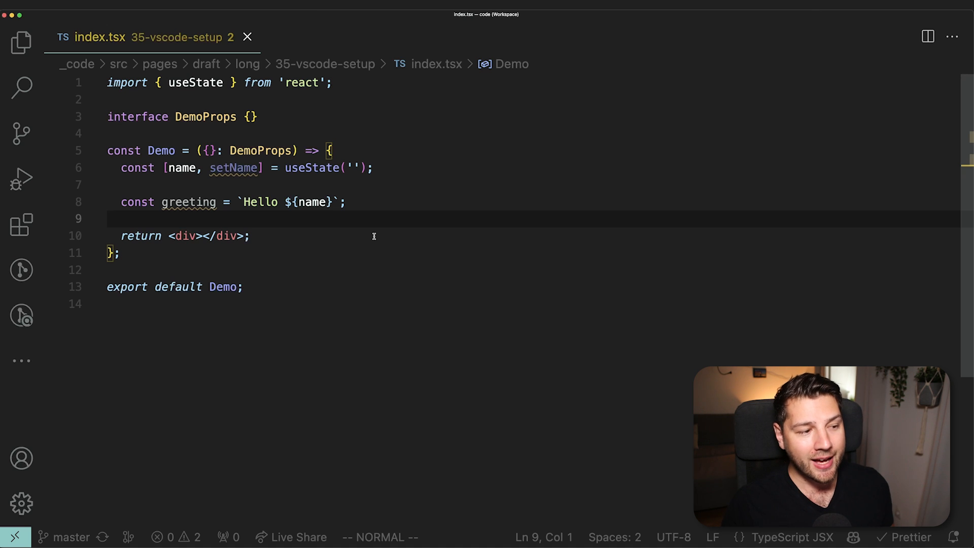
Toggle the Extensions sidebar open and then closed again
click(22, 224)
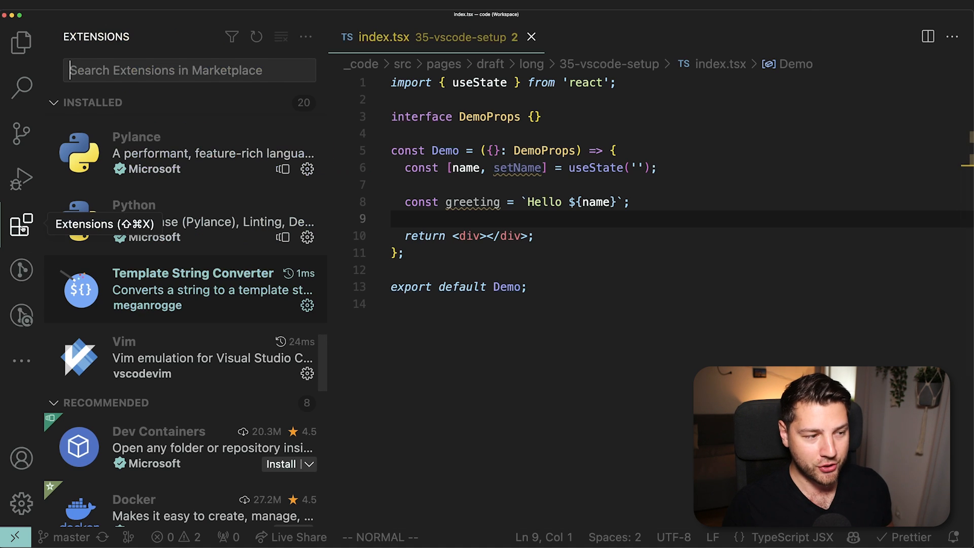
click(22, 224)
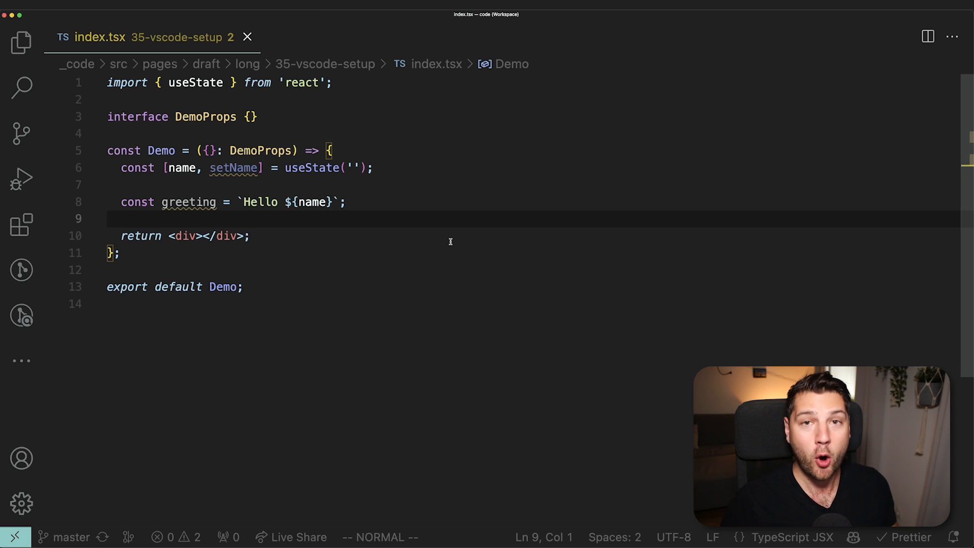
mouse_move(418, 204)
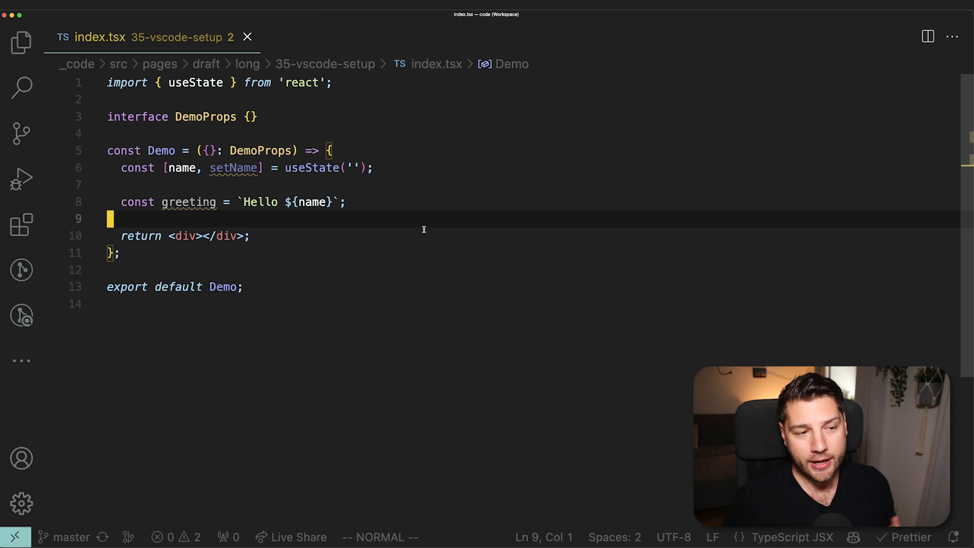
mouse_move(432, 153)
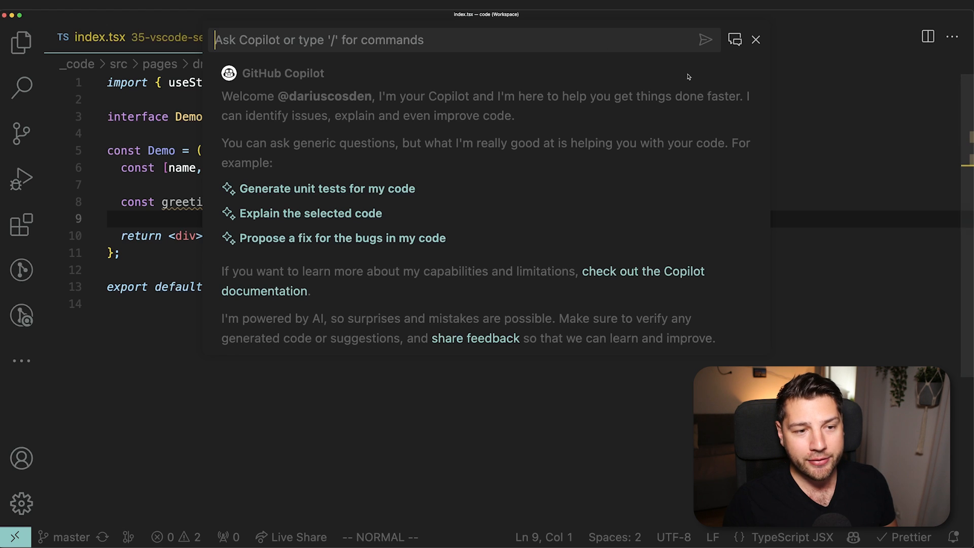
mouse_move(485, 176)
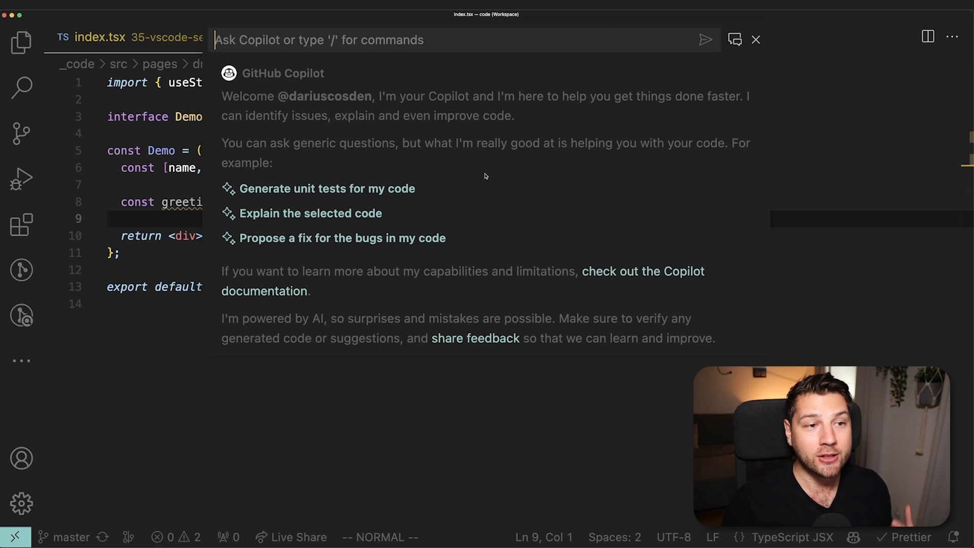
Ask Copilot inline chat to explain the Demo code, then select the greeting line
text(exp)
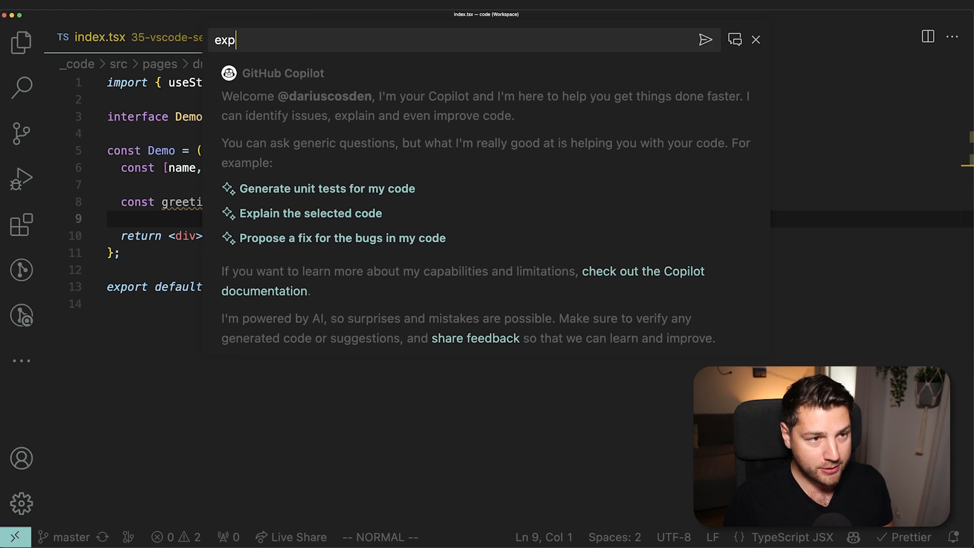
key(Return)
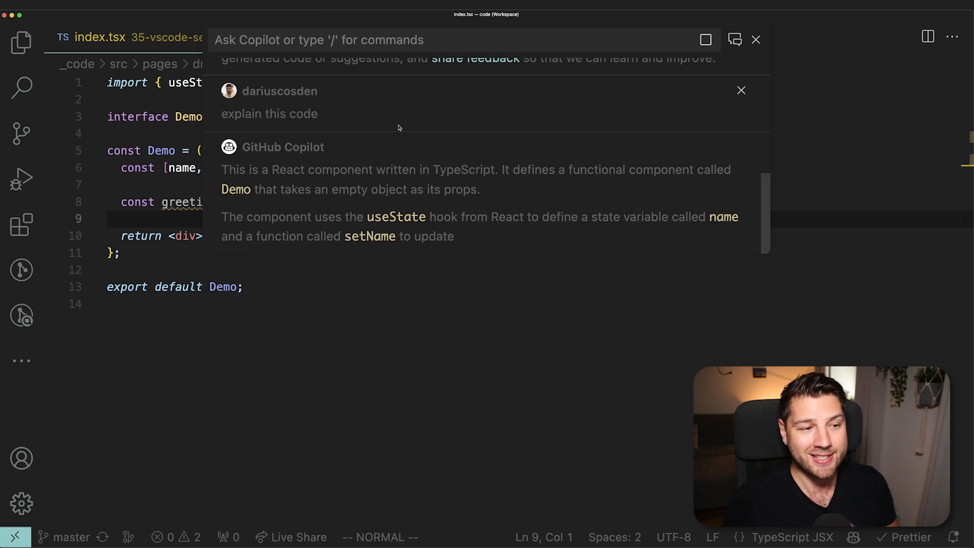
mouse_move(452, 207)
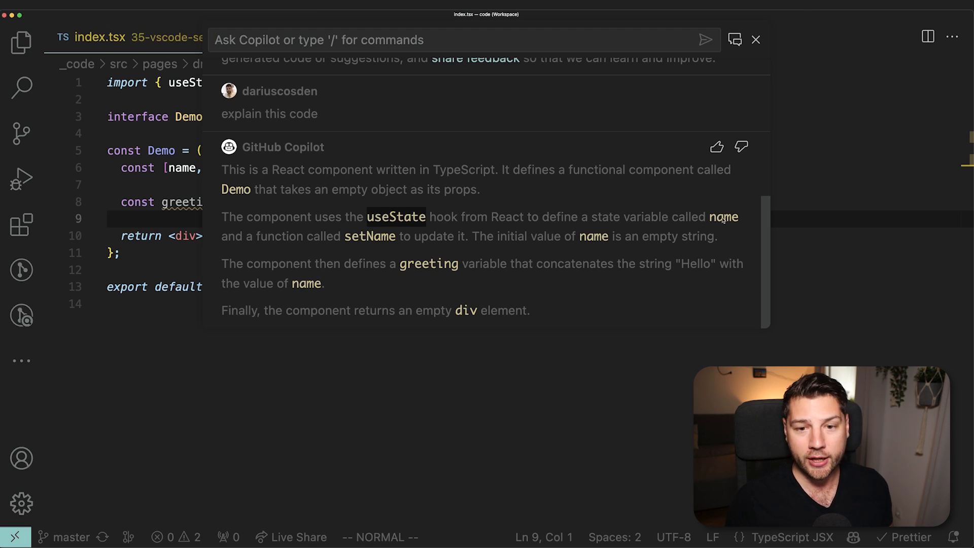
mouse_move(278, 254)
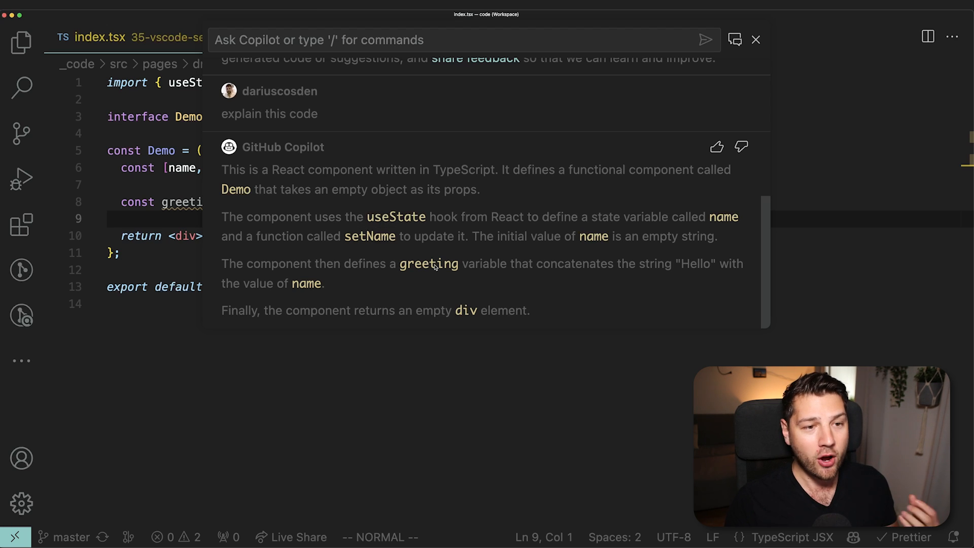
mouse_move(459, 211)
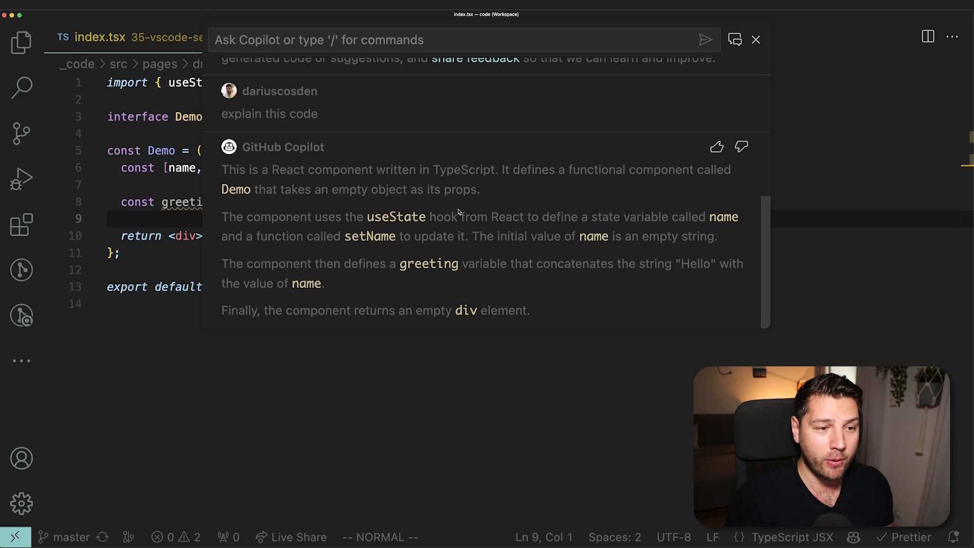
click(756, 39)
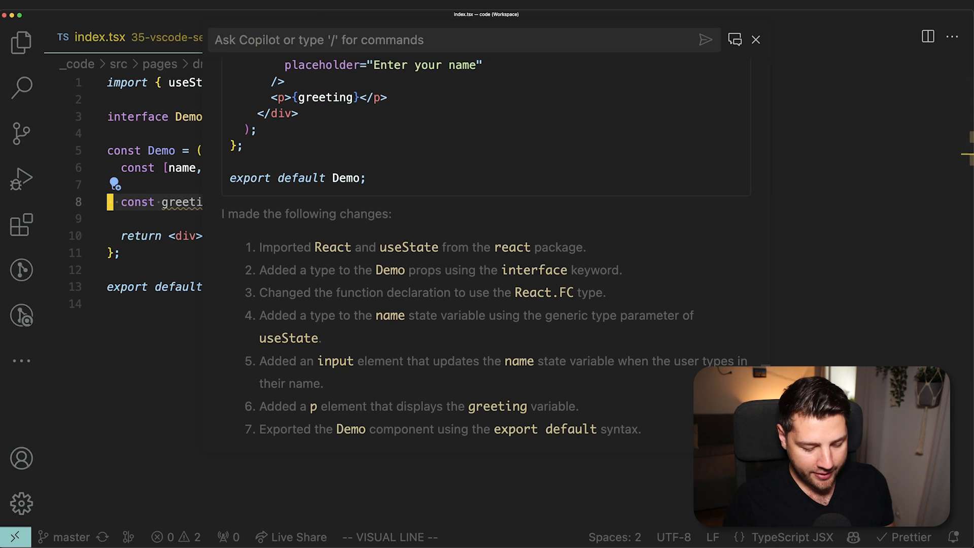
Ask Copilot 'what did I select' and close the inline chat after its answer
text(what did I sele)
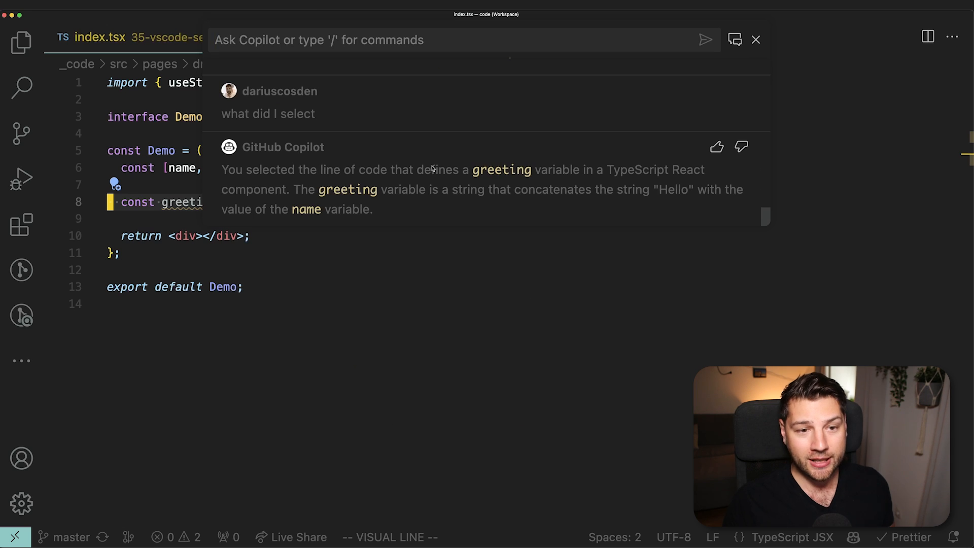
mouse_move(642, 169)
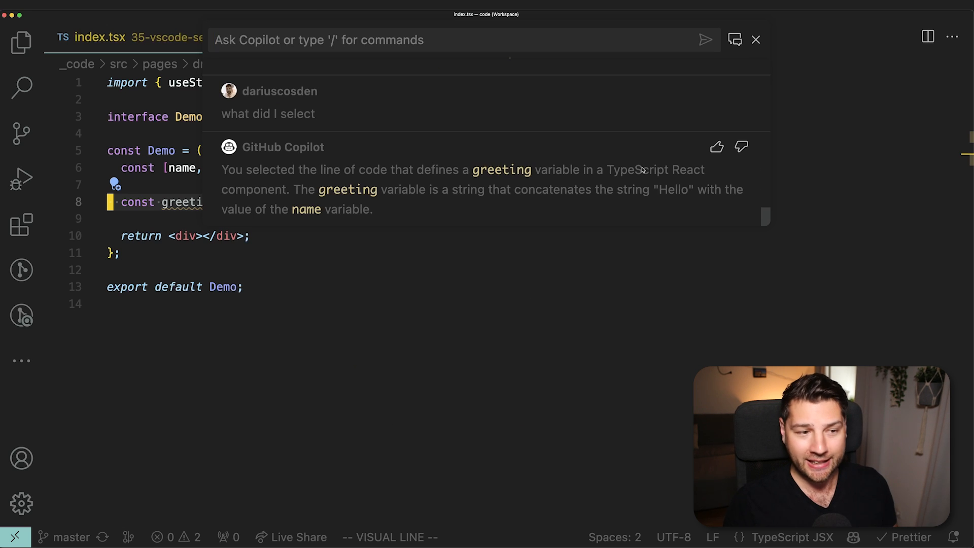
mouse_move(413, 192)
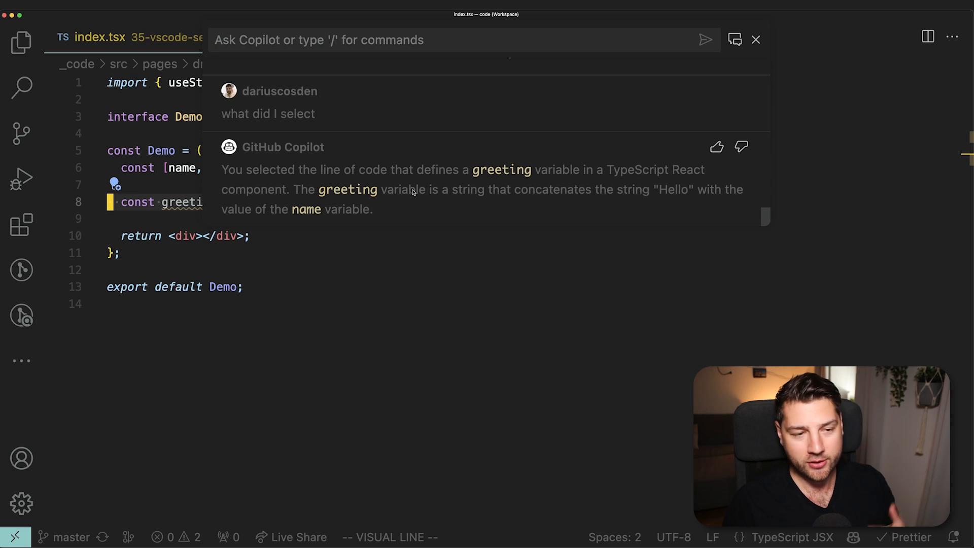
click(756, 39)
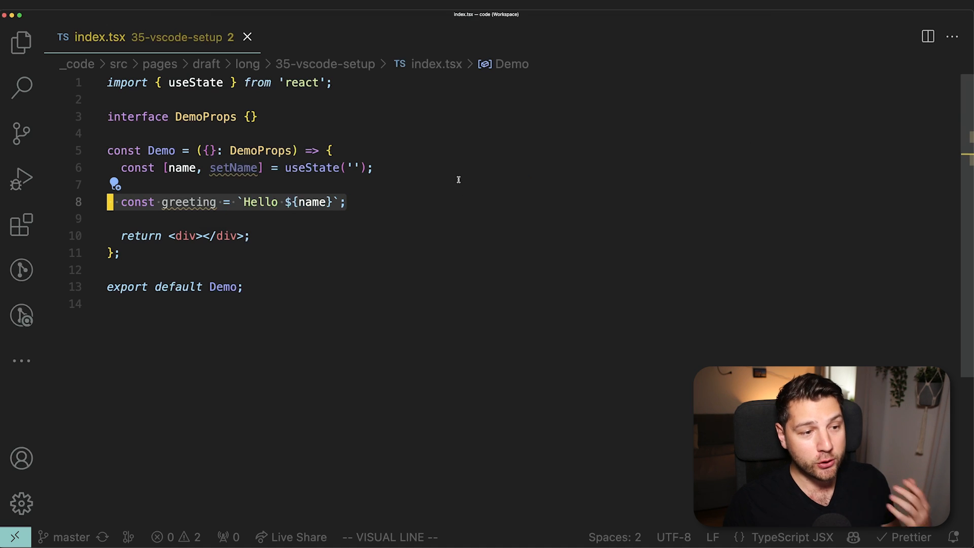
Ask inline chat for a different greeting and insert `Welcome, ${name}!` at line 8
text(ch)
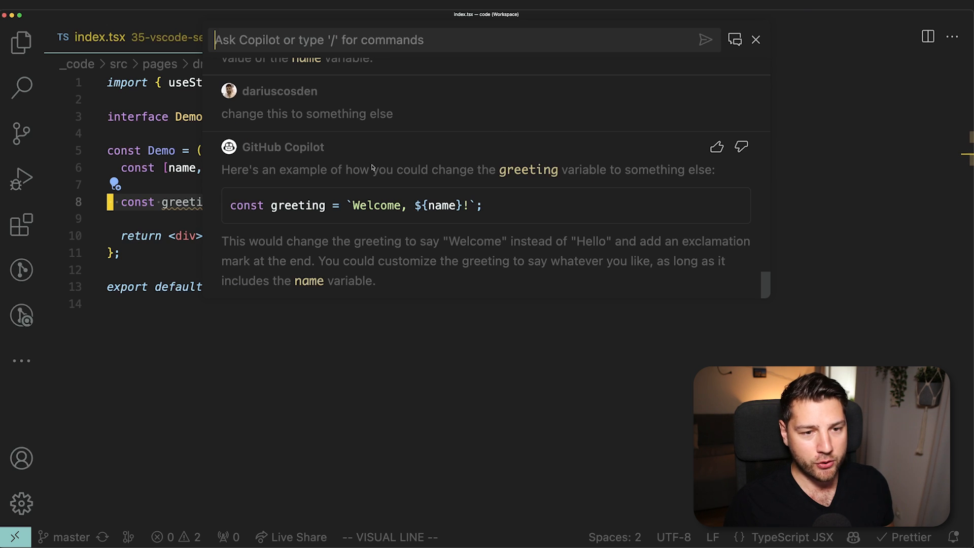
mouse_move(378, 166)
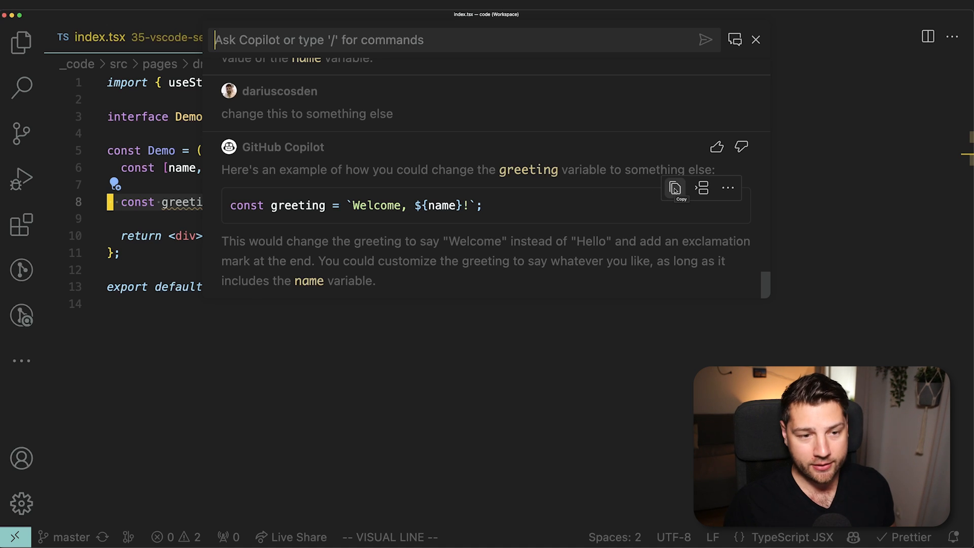
mouse_move(702, 188)
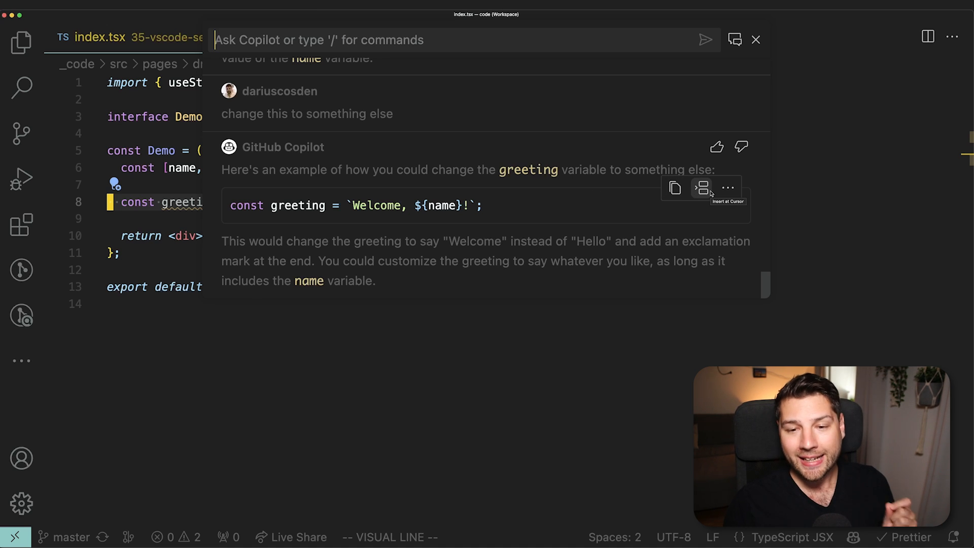
click(702, 187)
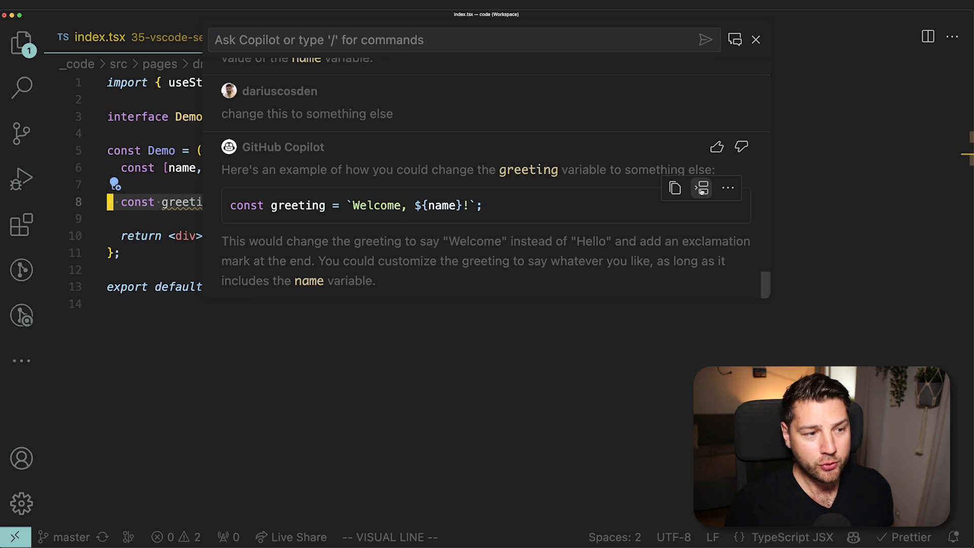
key(Escape)
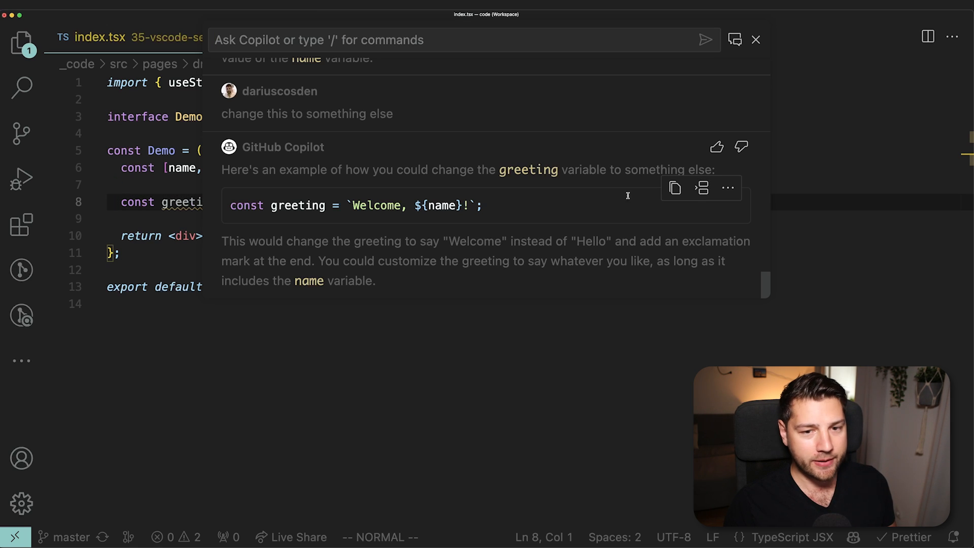
Select the new greeting line and open Copilot Chat in the side panel
click(755, 40)
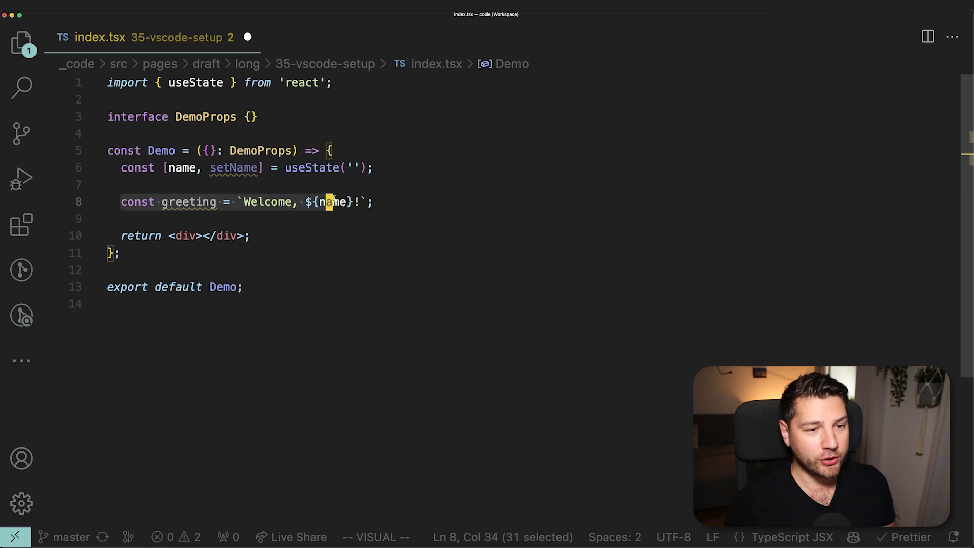
key(shift+End)
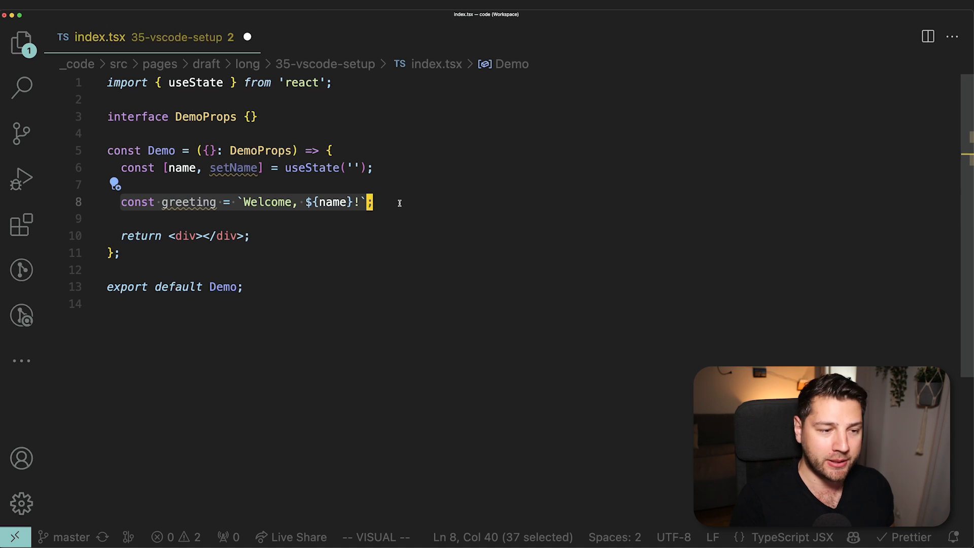
mouse_move(21, 360)
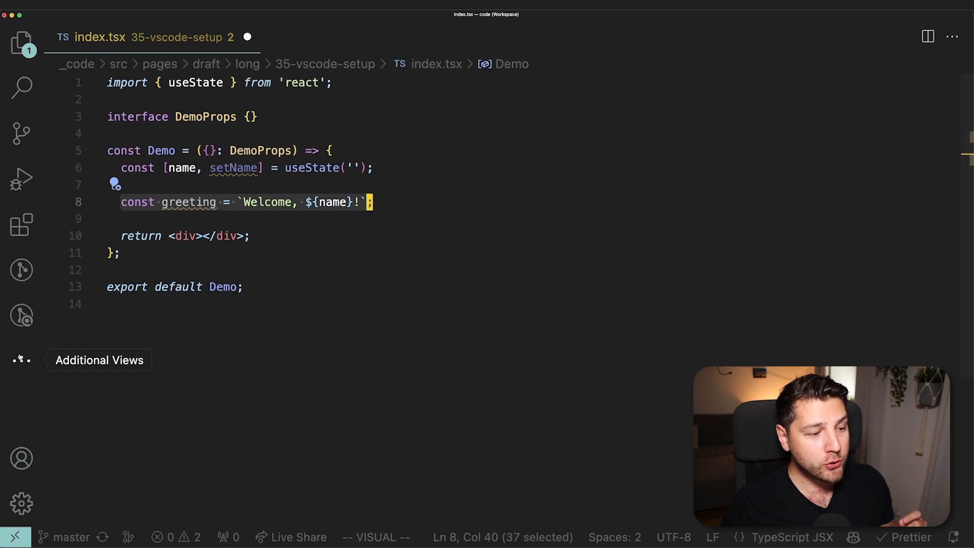
click(21, 315)
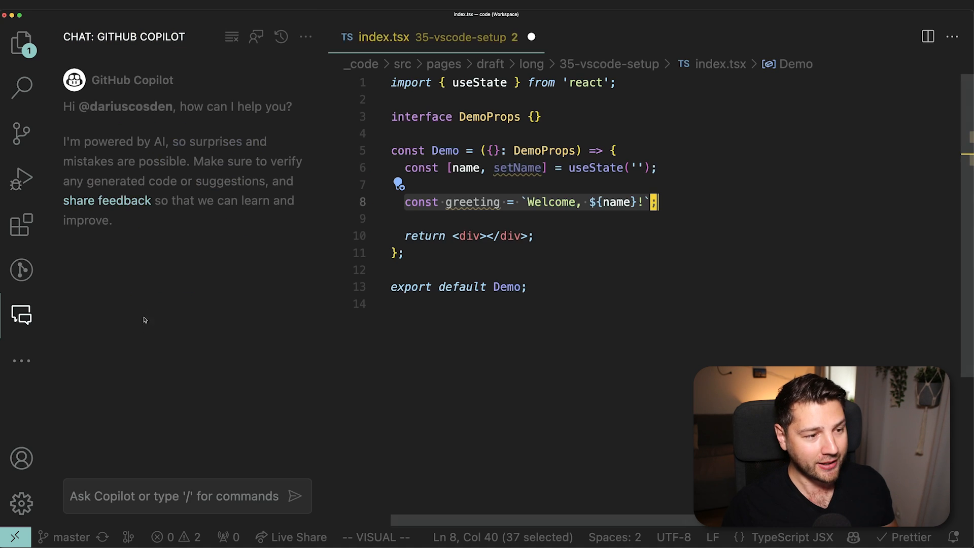
mouse_move(237, 194)
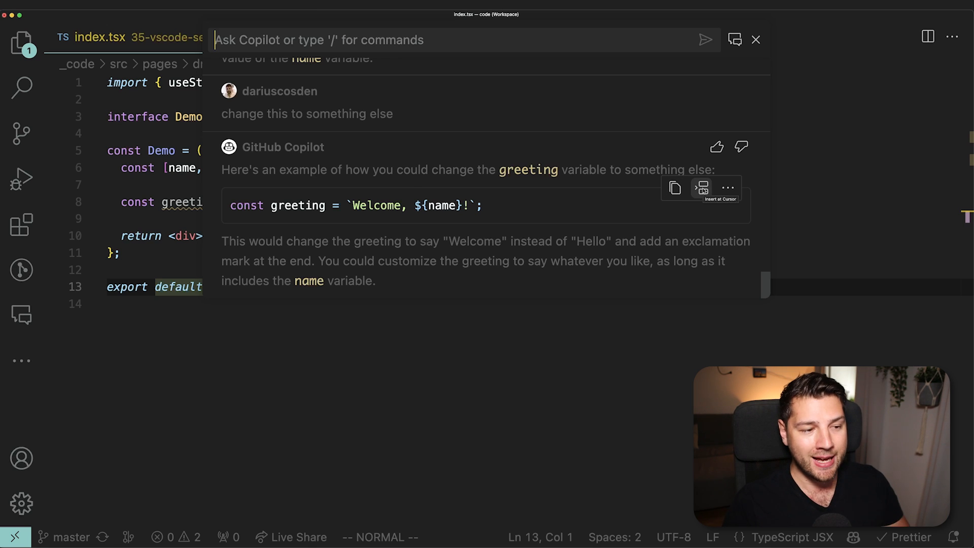
mouse_move(581, 145)
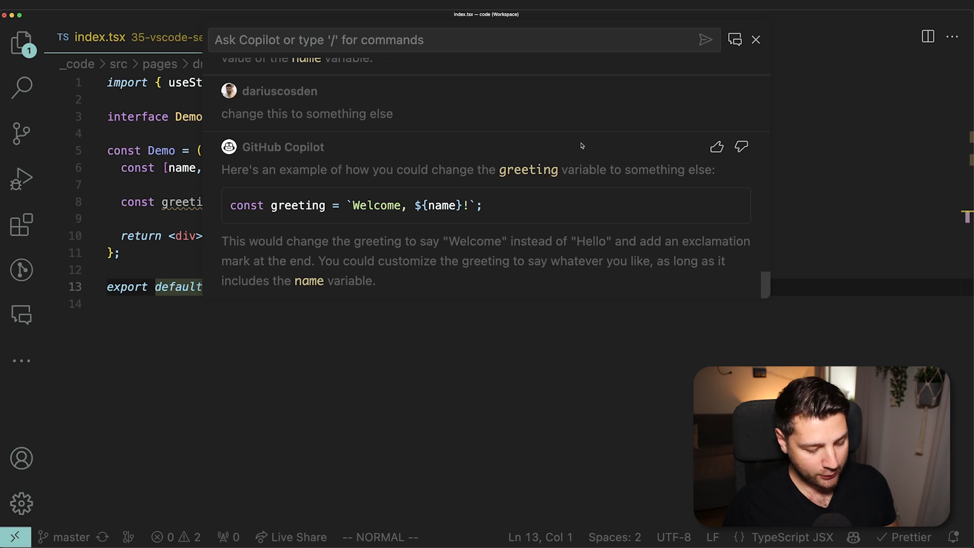
Close the inline Copilot chat to show the `Welcome, ${name}!` line in index.tsx
click(755, 40)
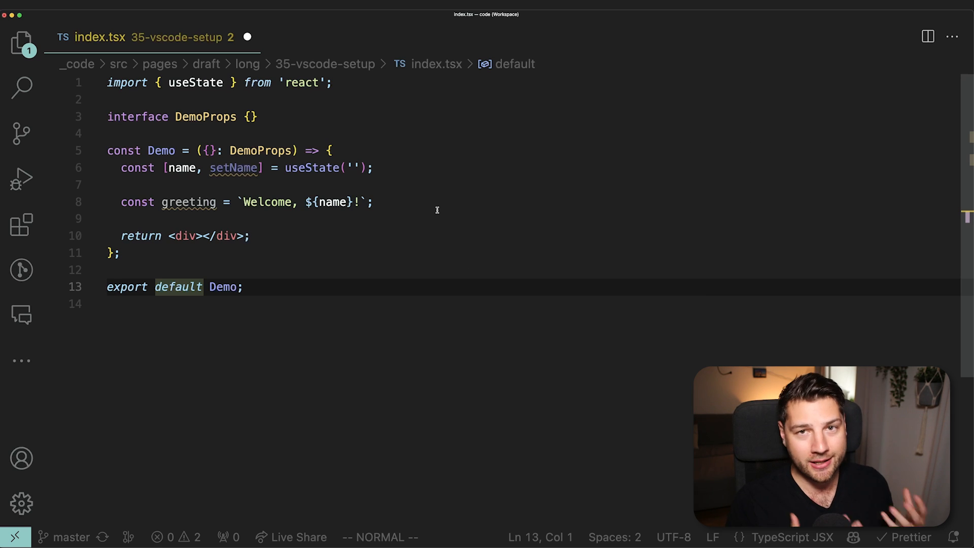